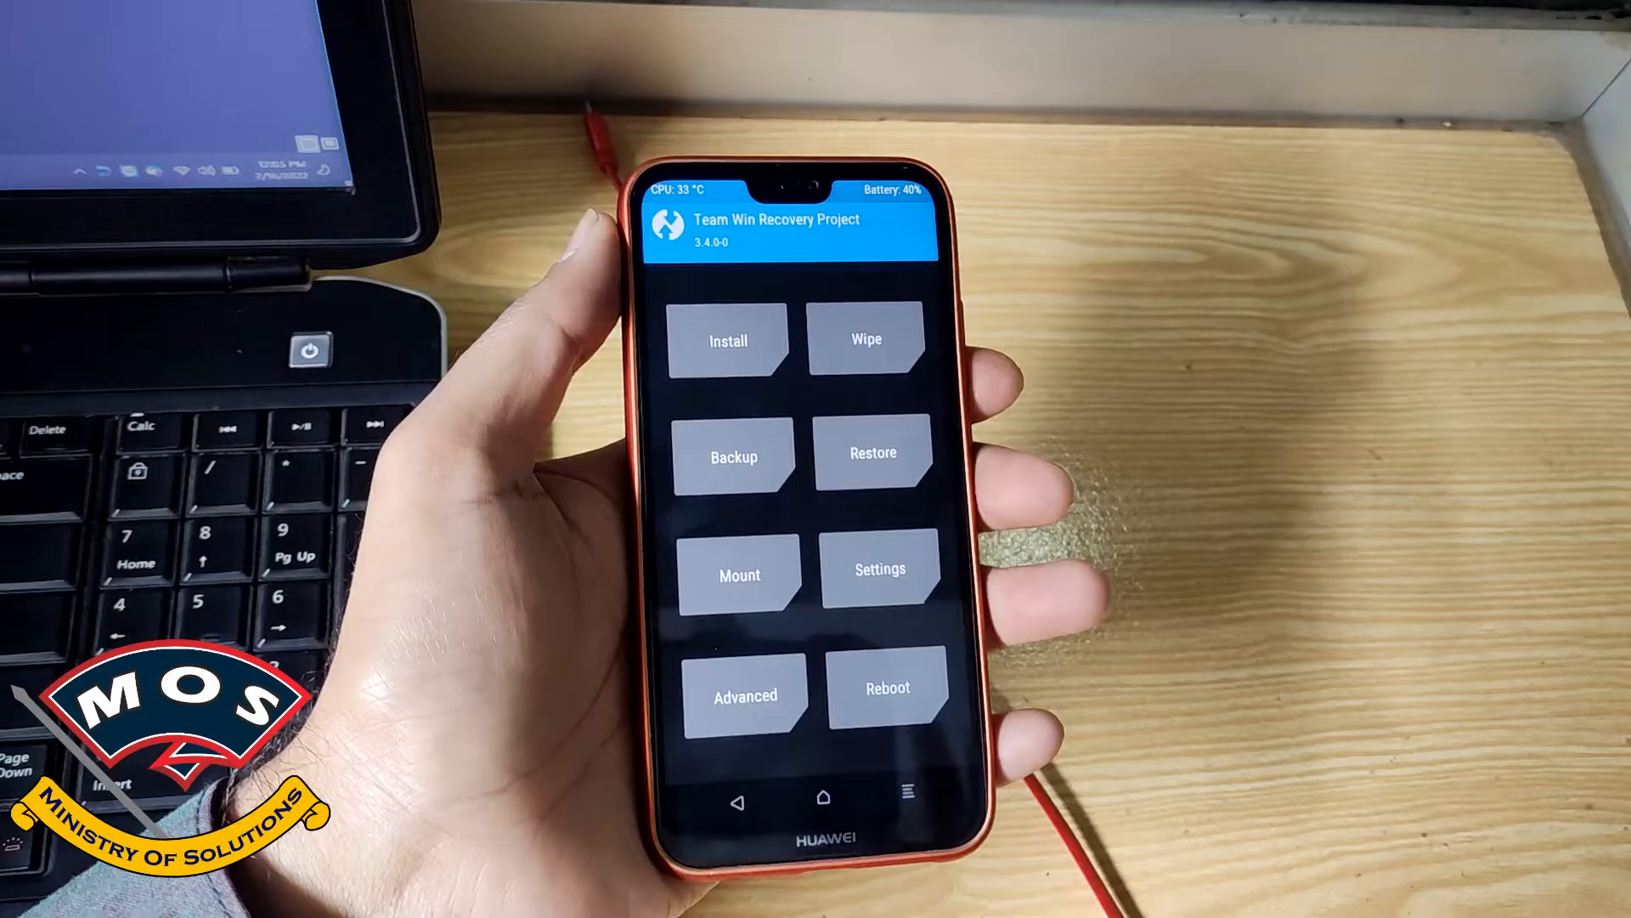
From TWRP's Reboot menu, restart the phone into Bootloader mode for fastboot
click(887, 686)
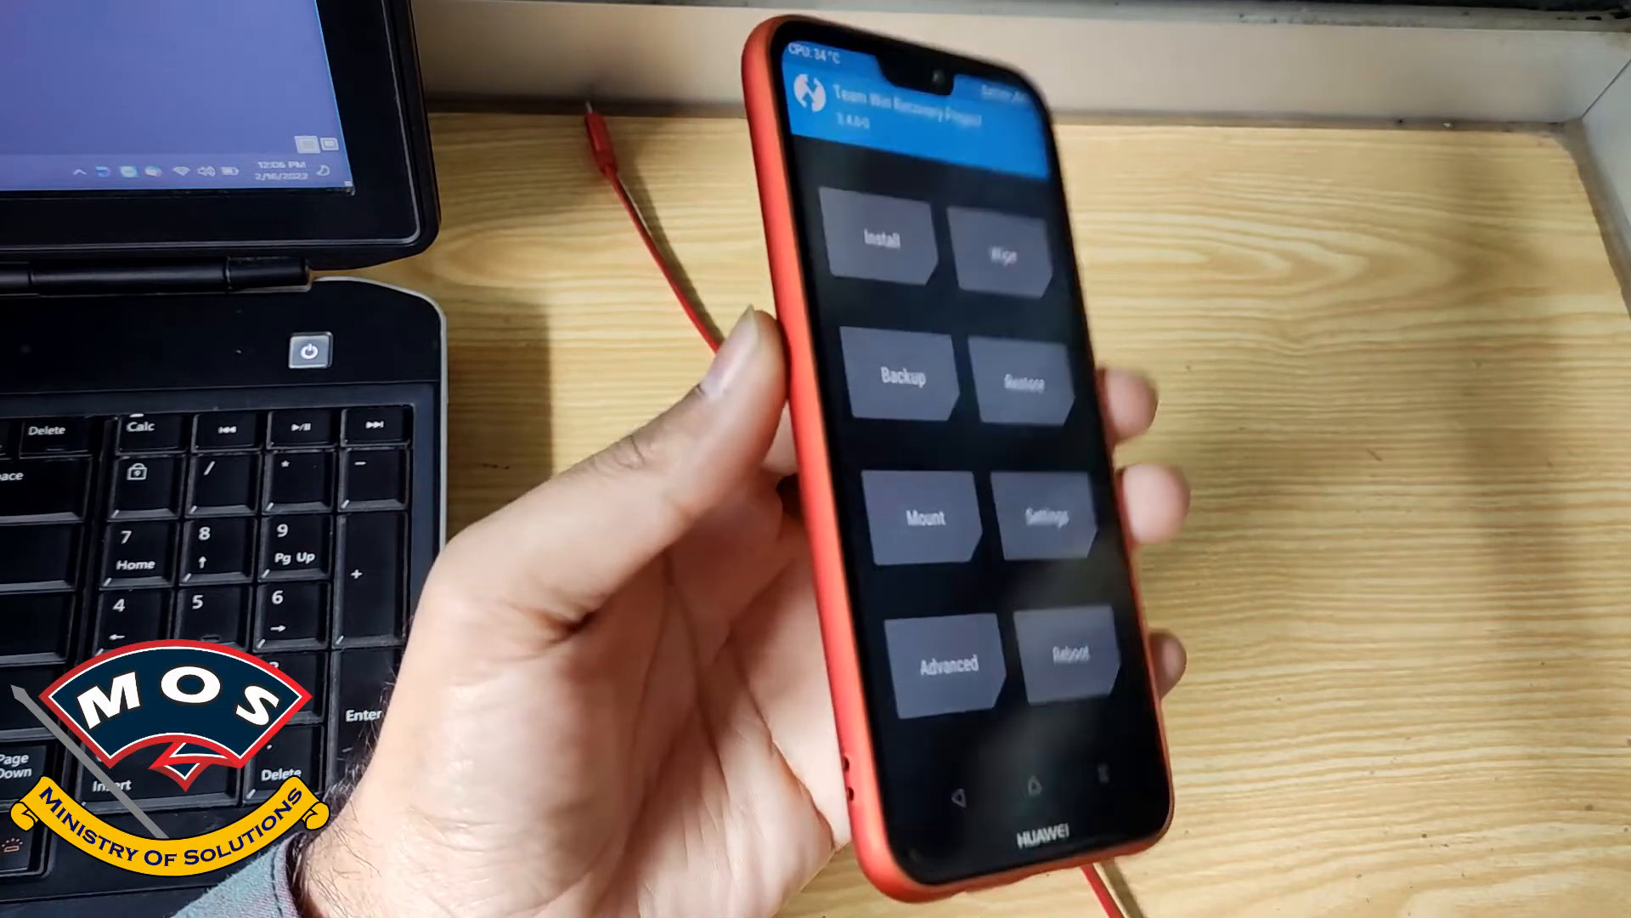
click(1070, 656)
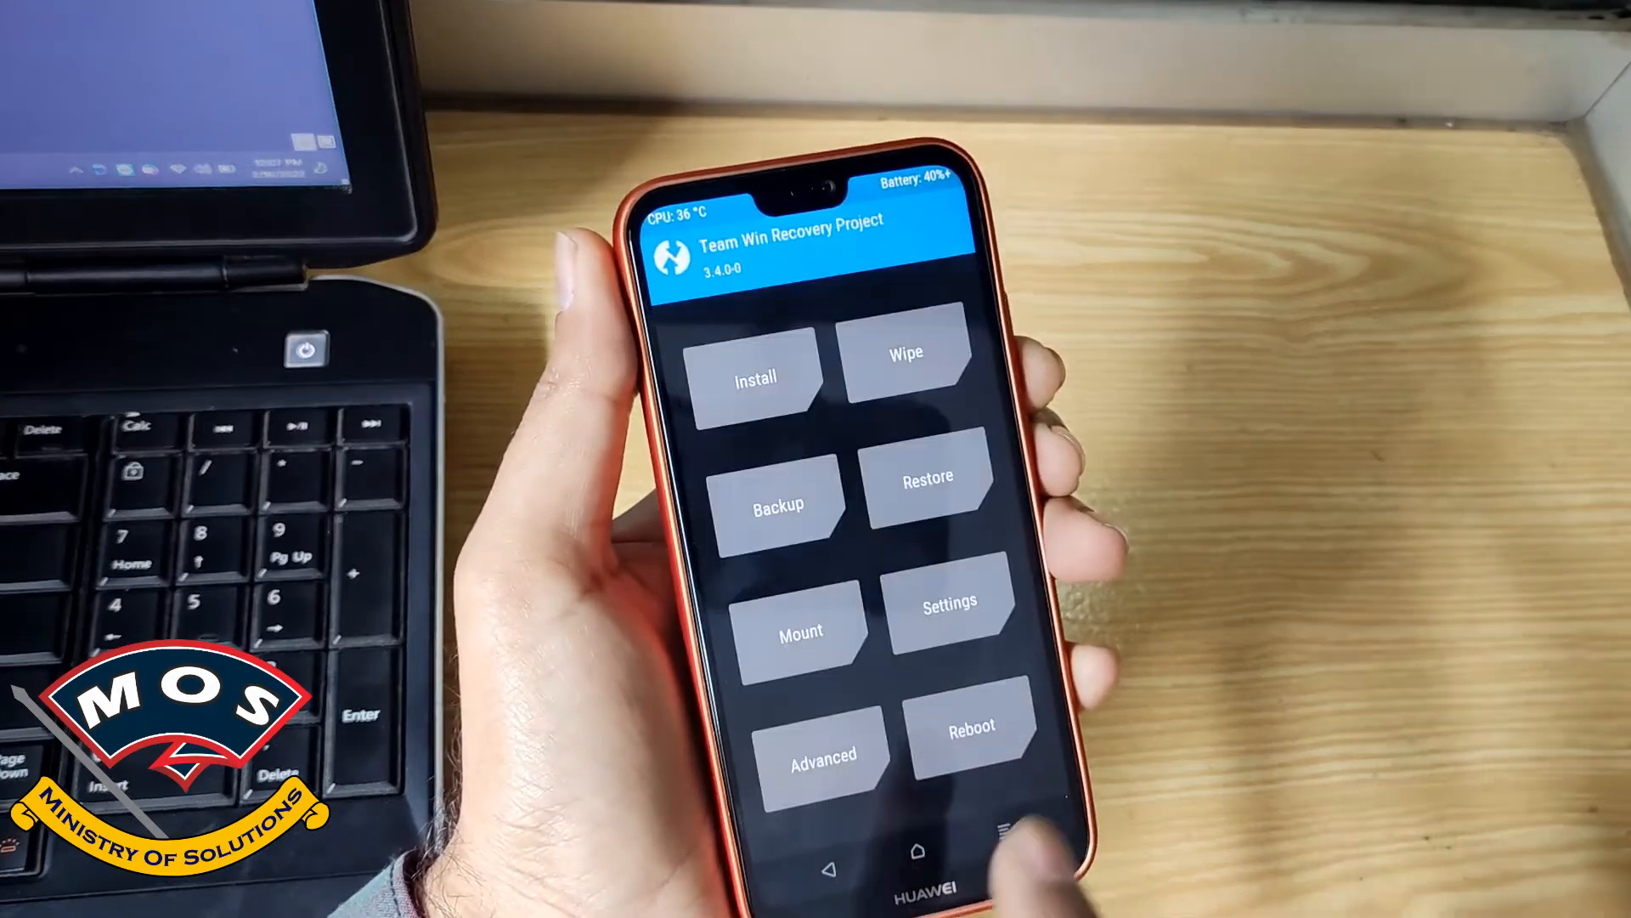
click(970, 726)
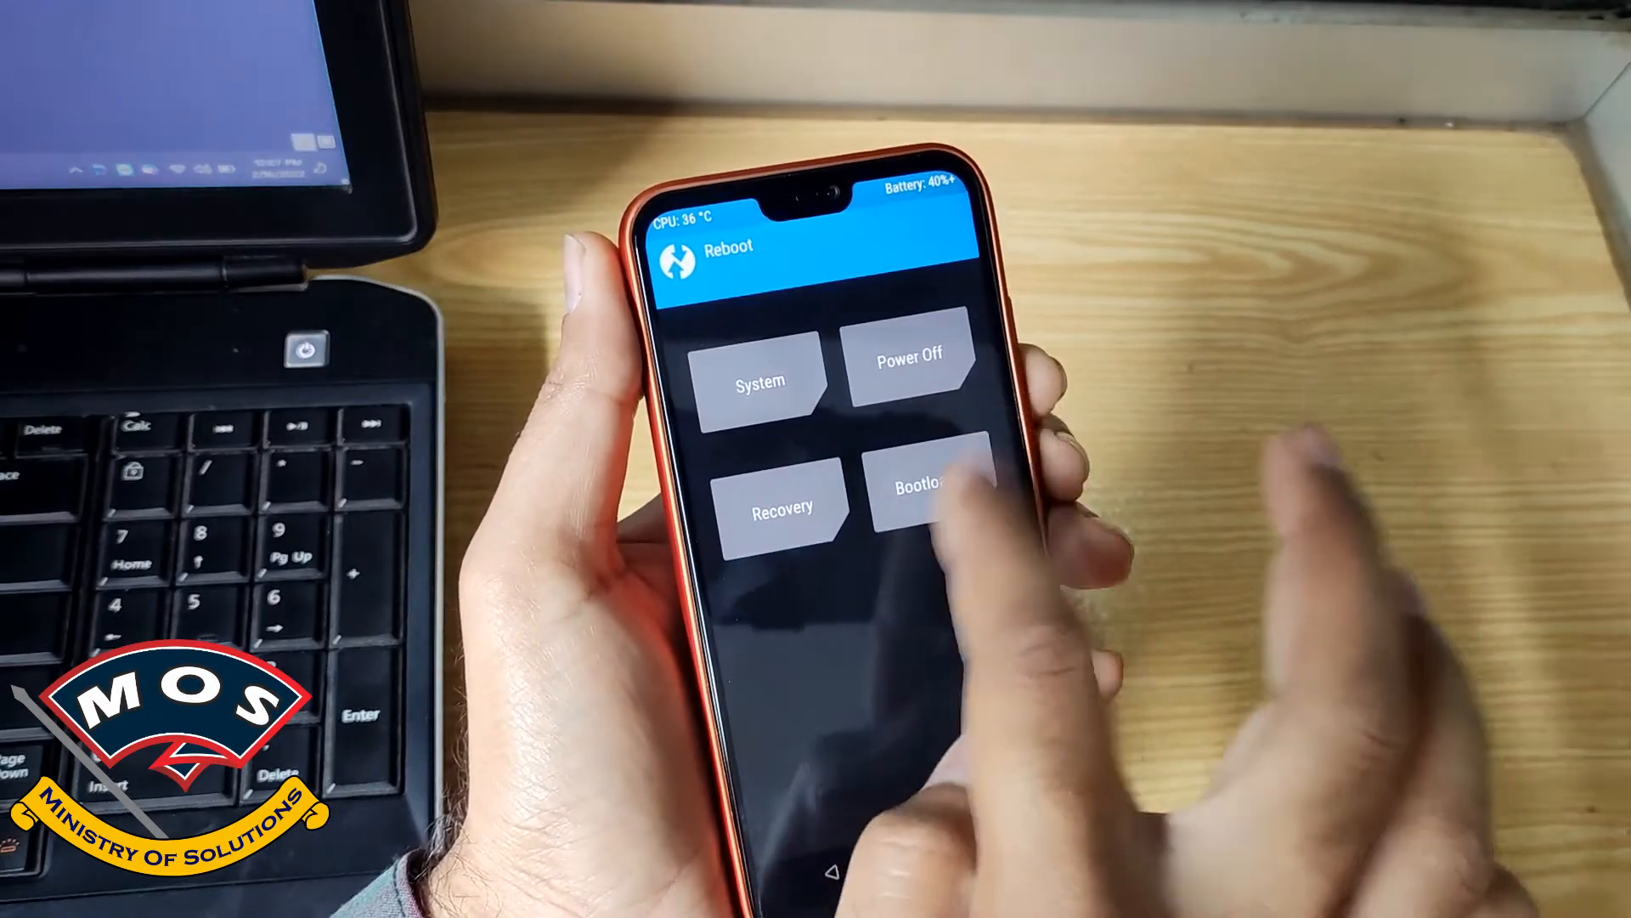
click(922, 498)
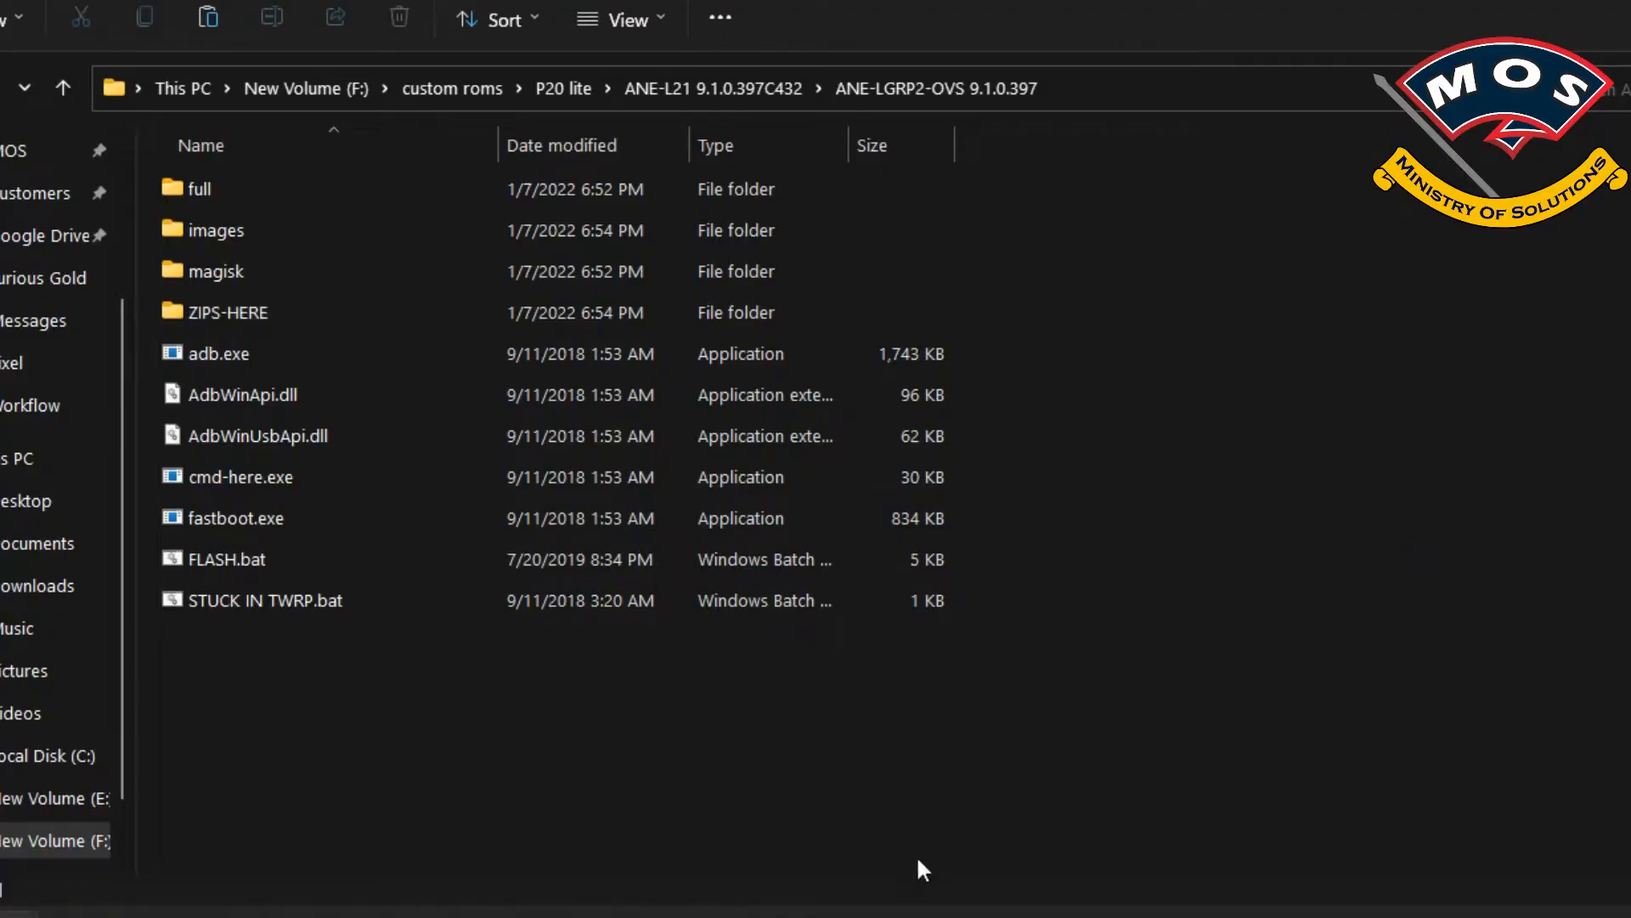
Run 'fastboot oem get-build-number' from cmd-here.exe and highlight build ANE-LX1 9.1.0.397
click(242, 476)
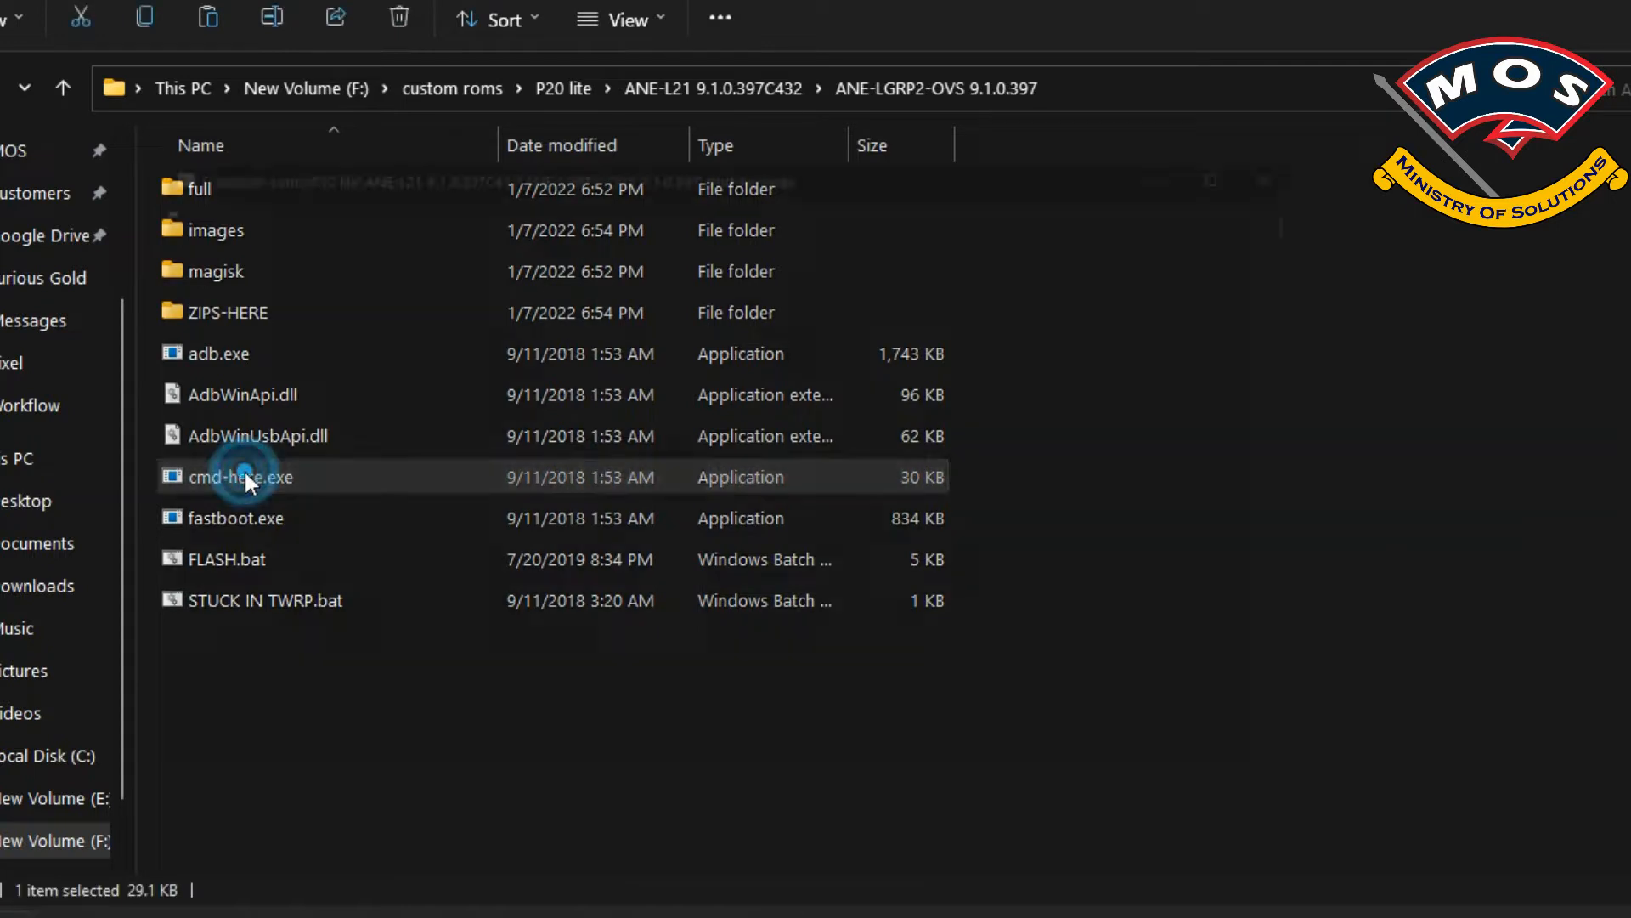
double_click(241, 476)
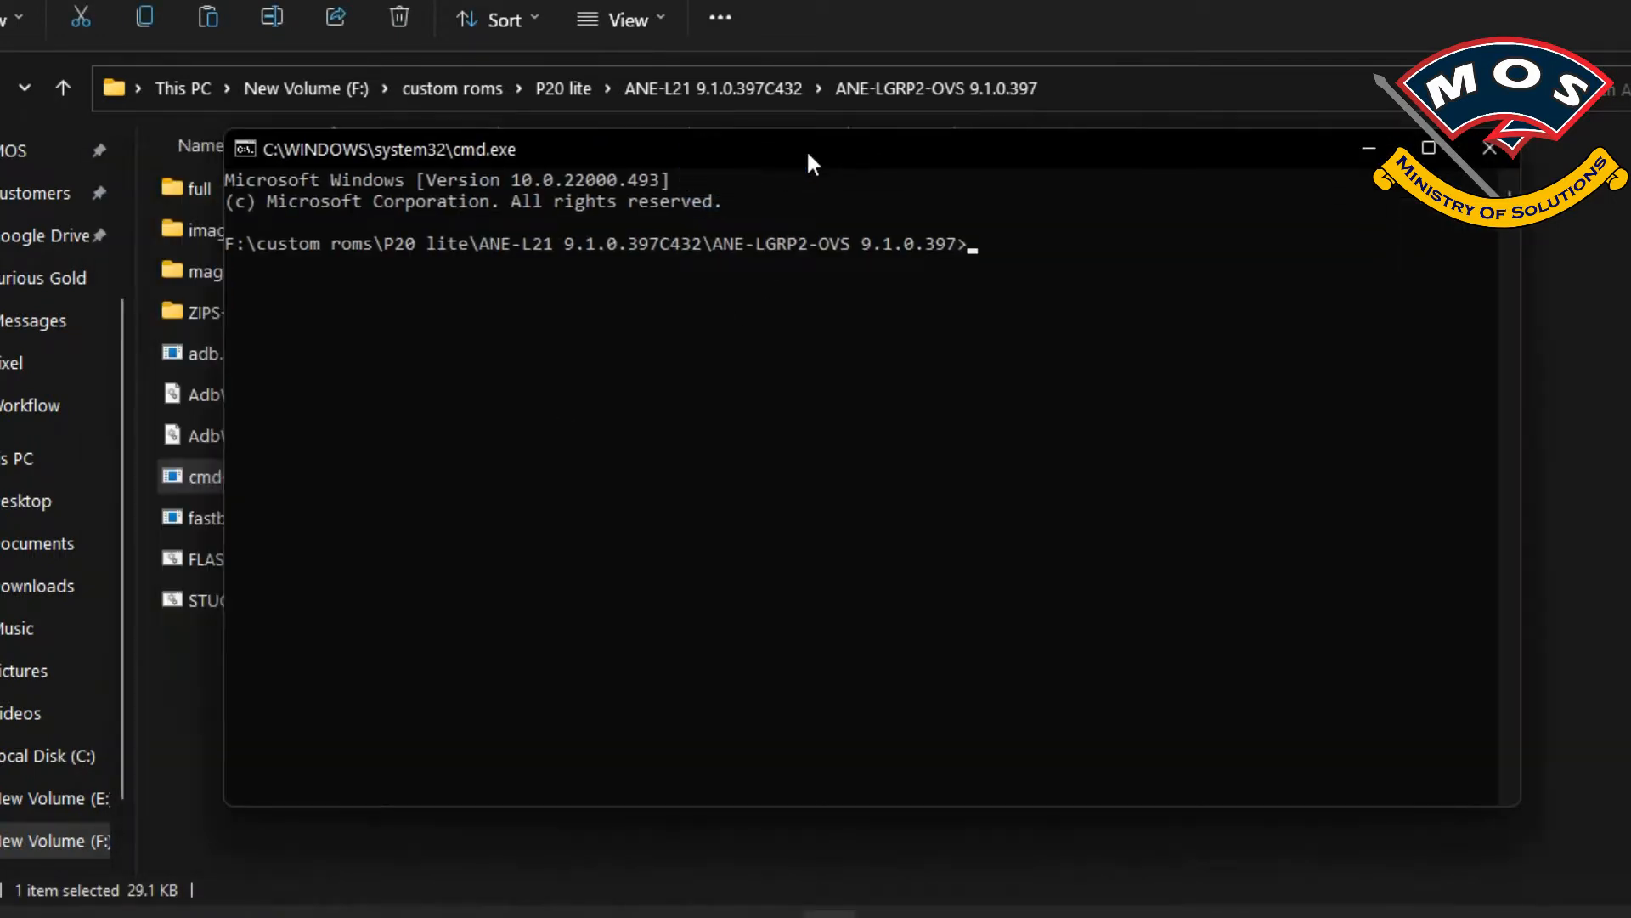
text(fastboot)
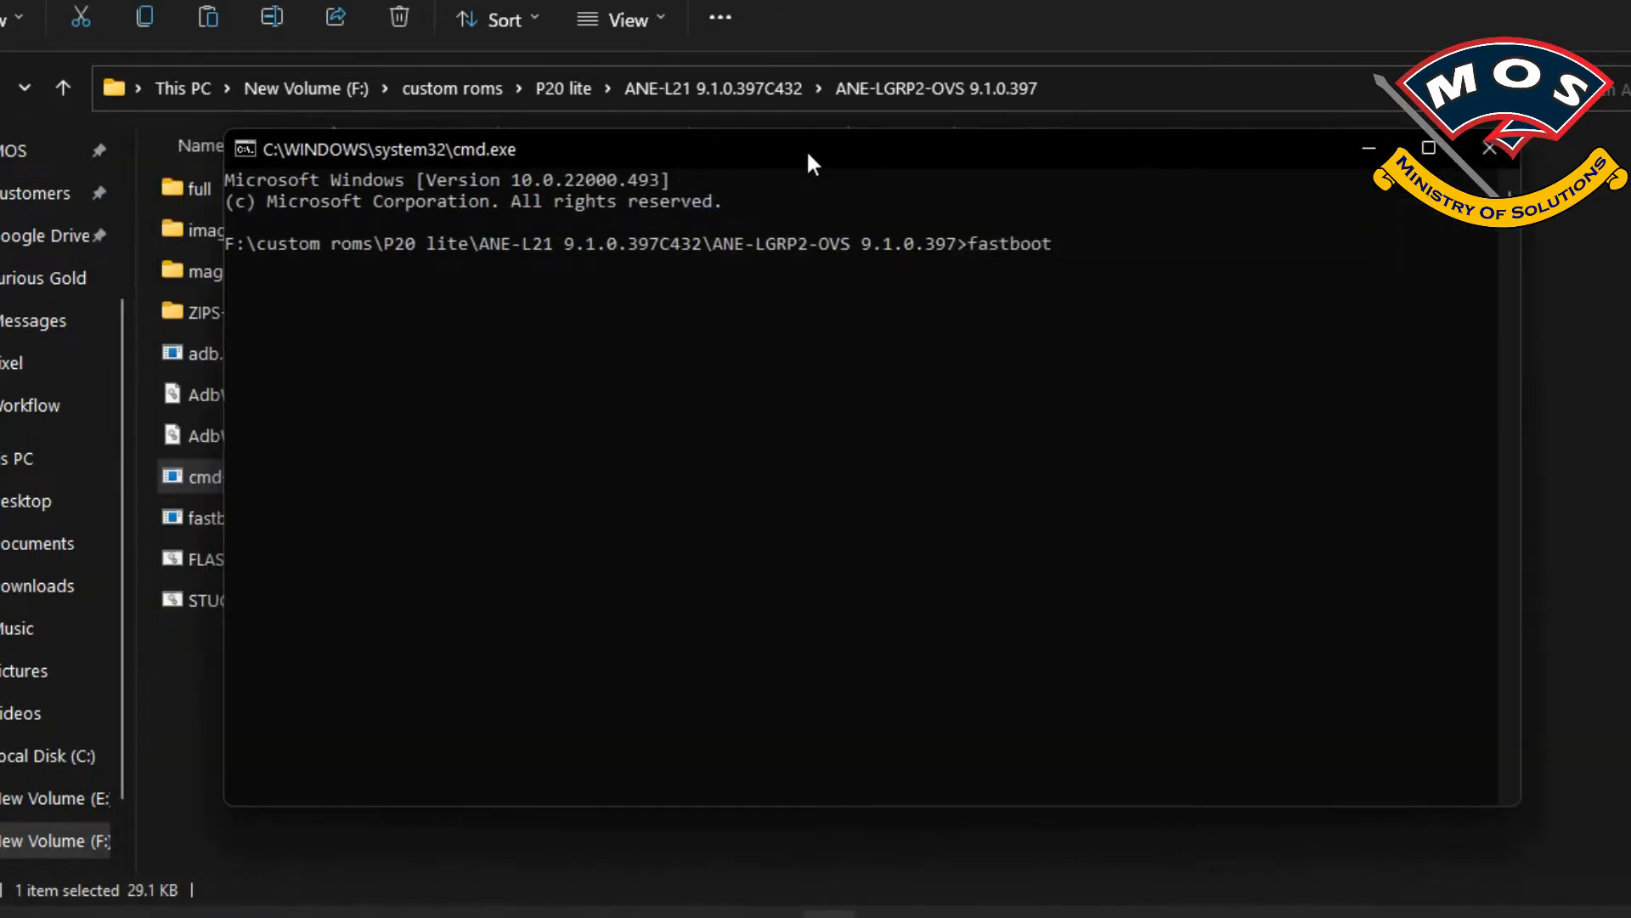
text(oem)
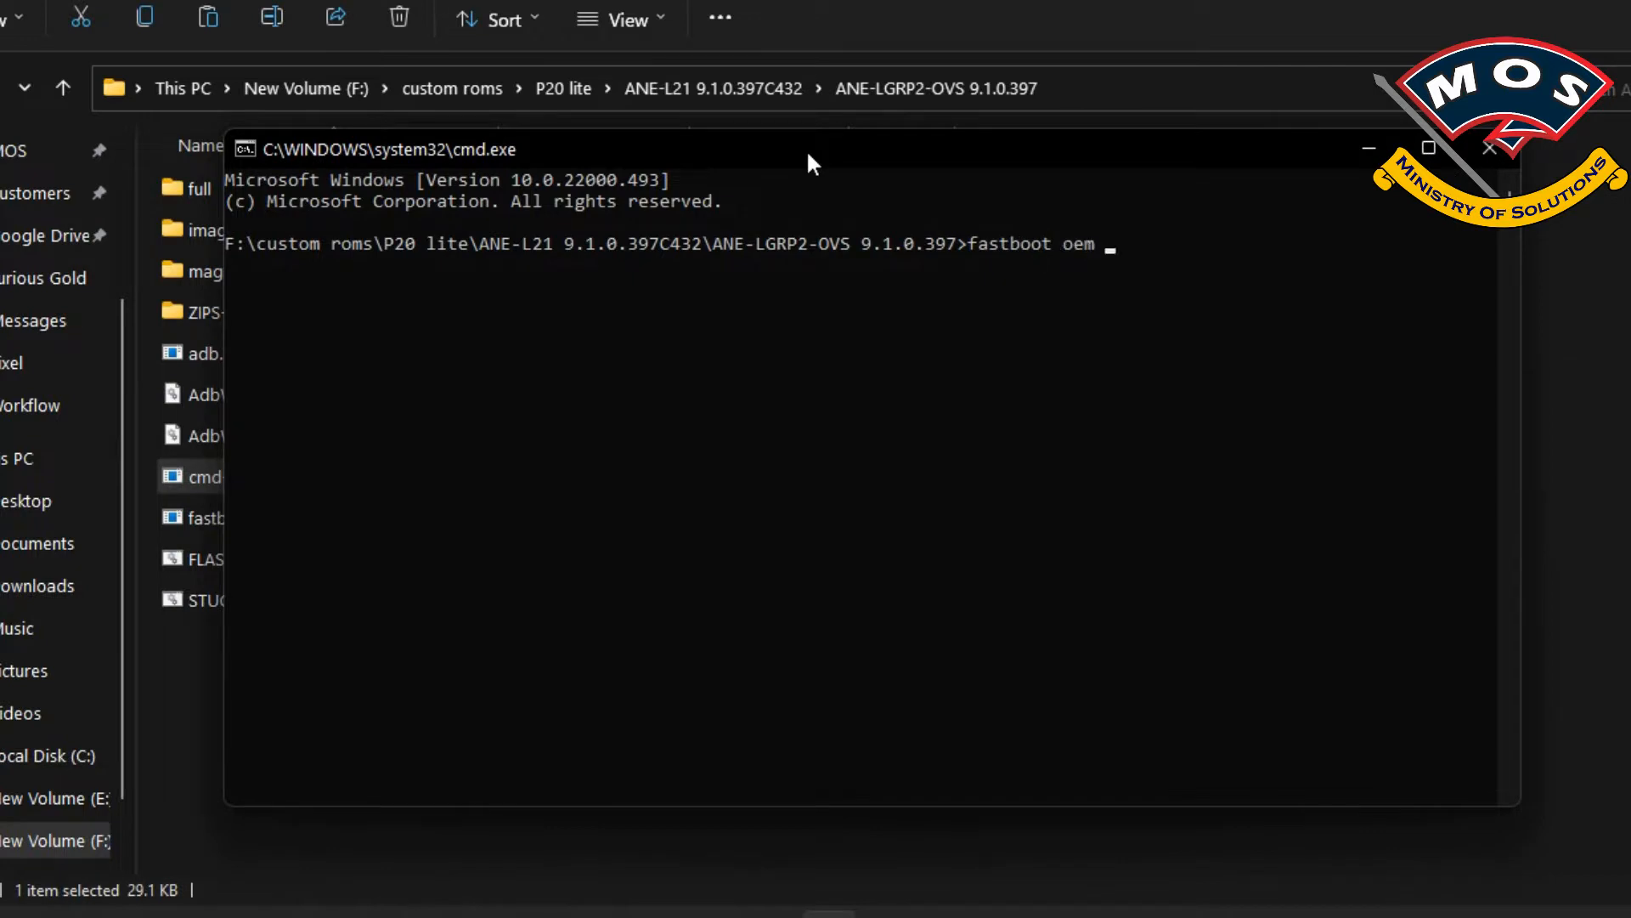
text(get-bui)
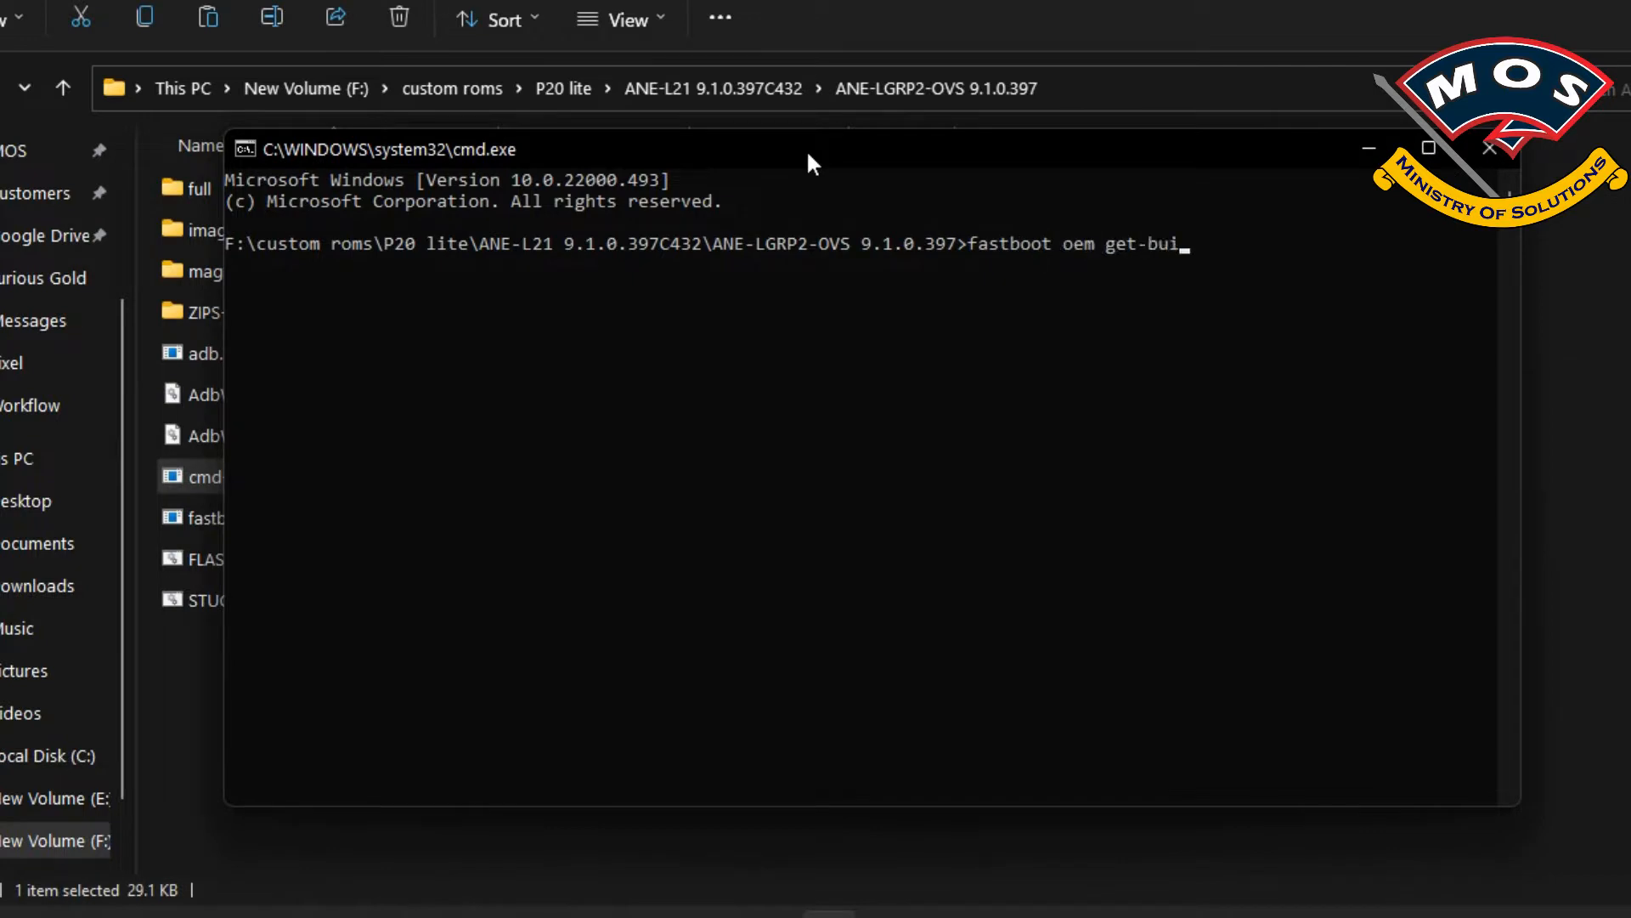
text(ld-number)
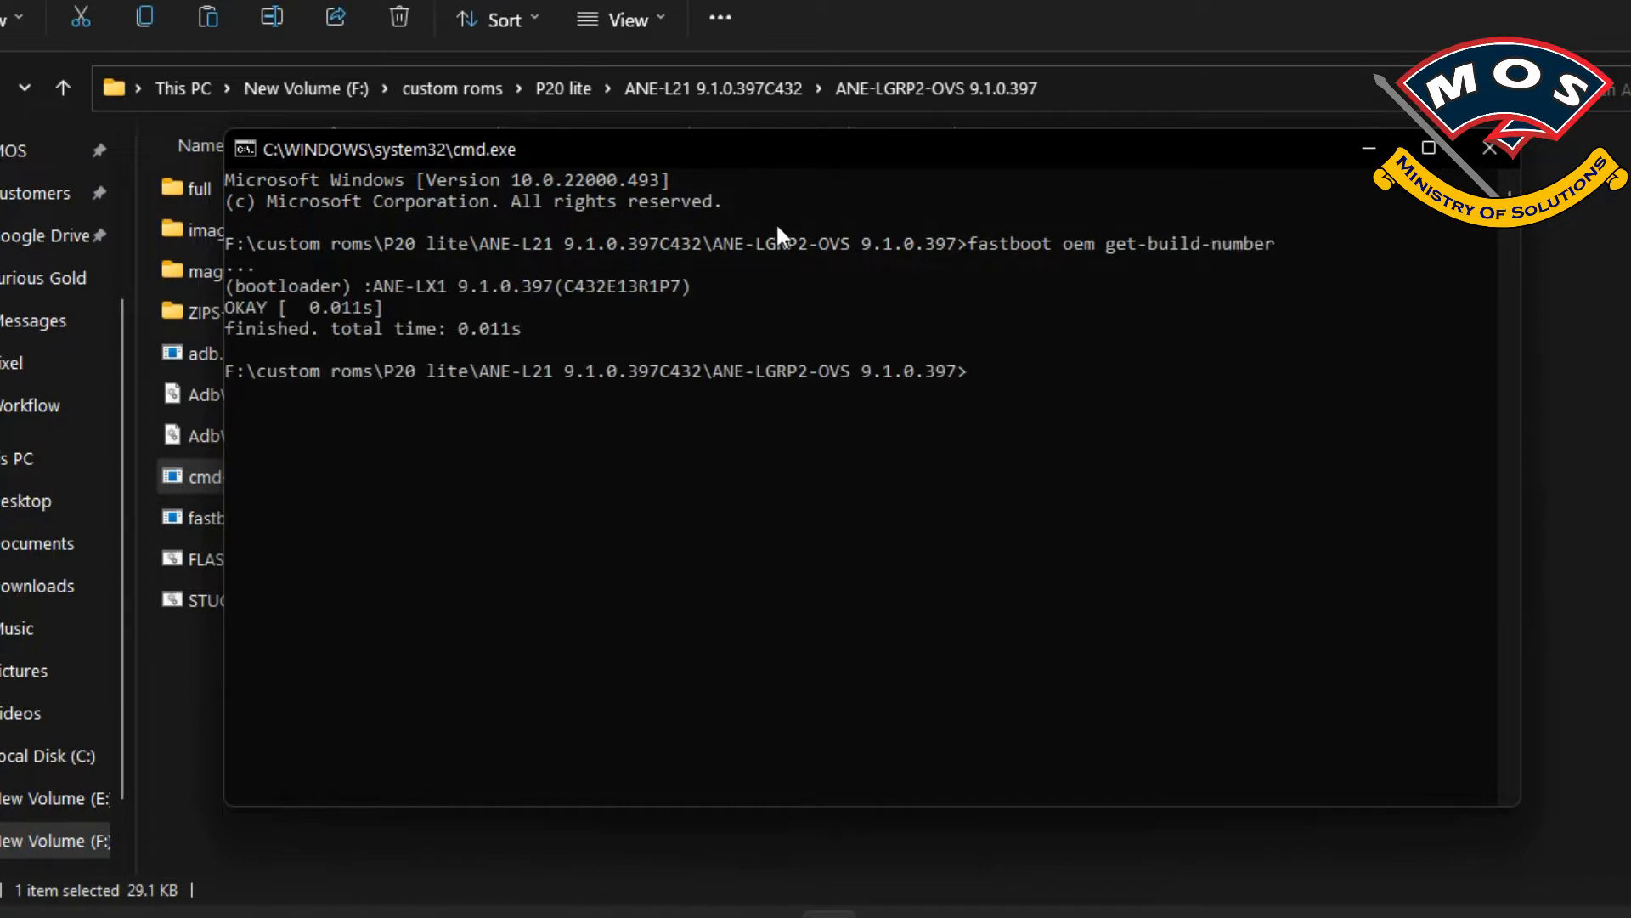
drag(364, 285, 559, 286)
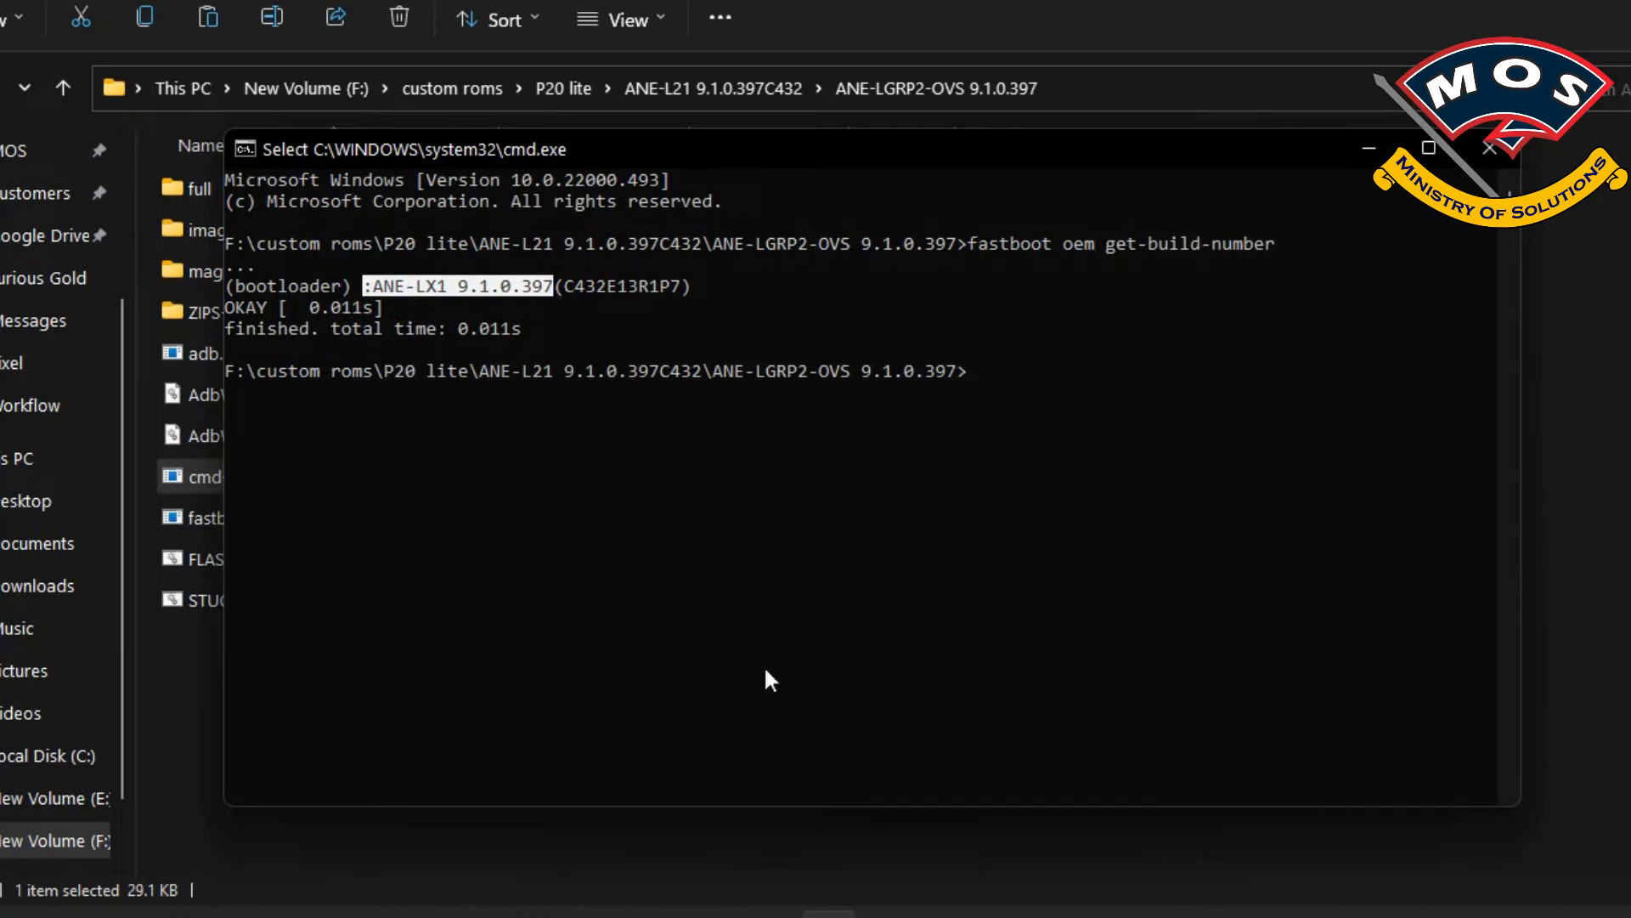
mouse_move(477, 915)
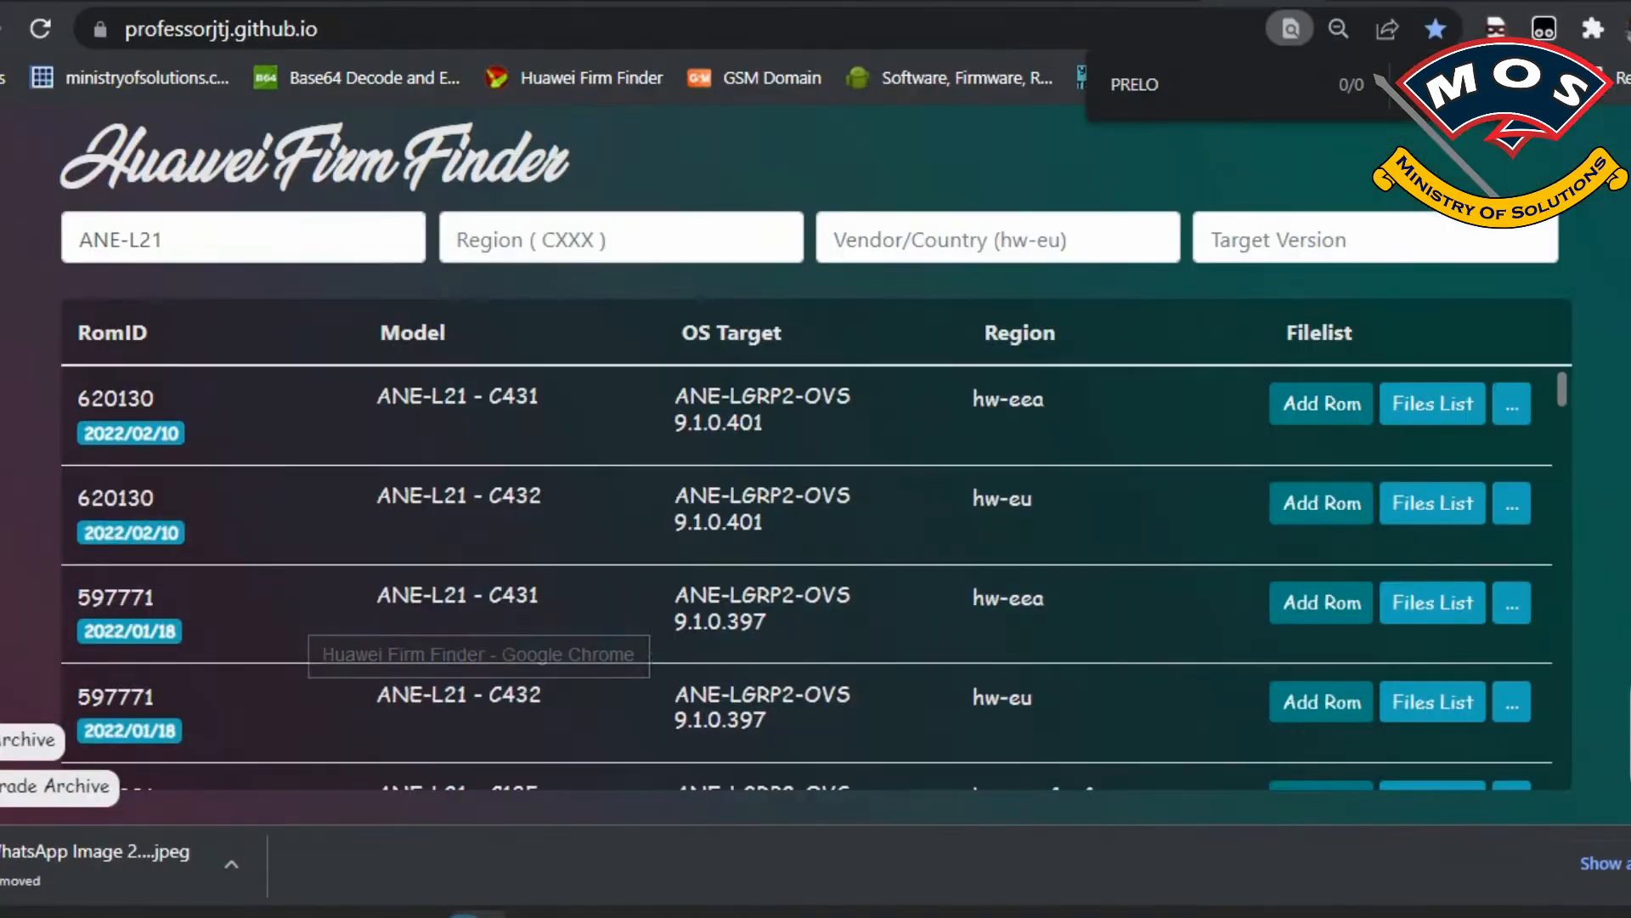
click(219, 29)
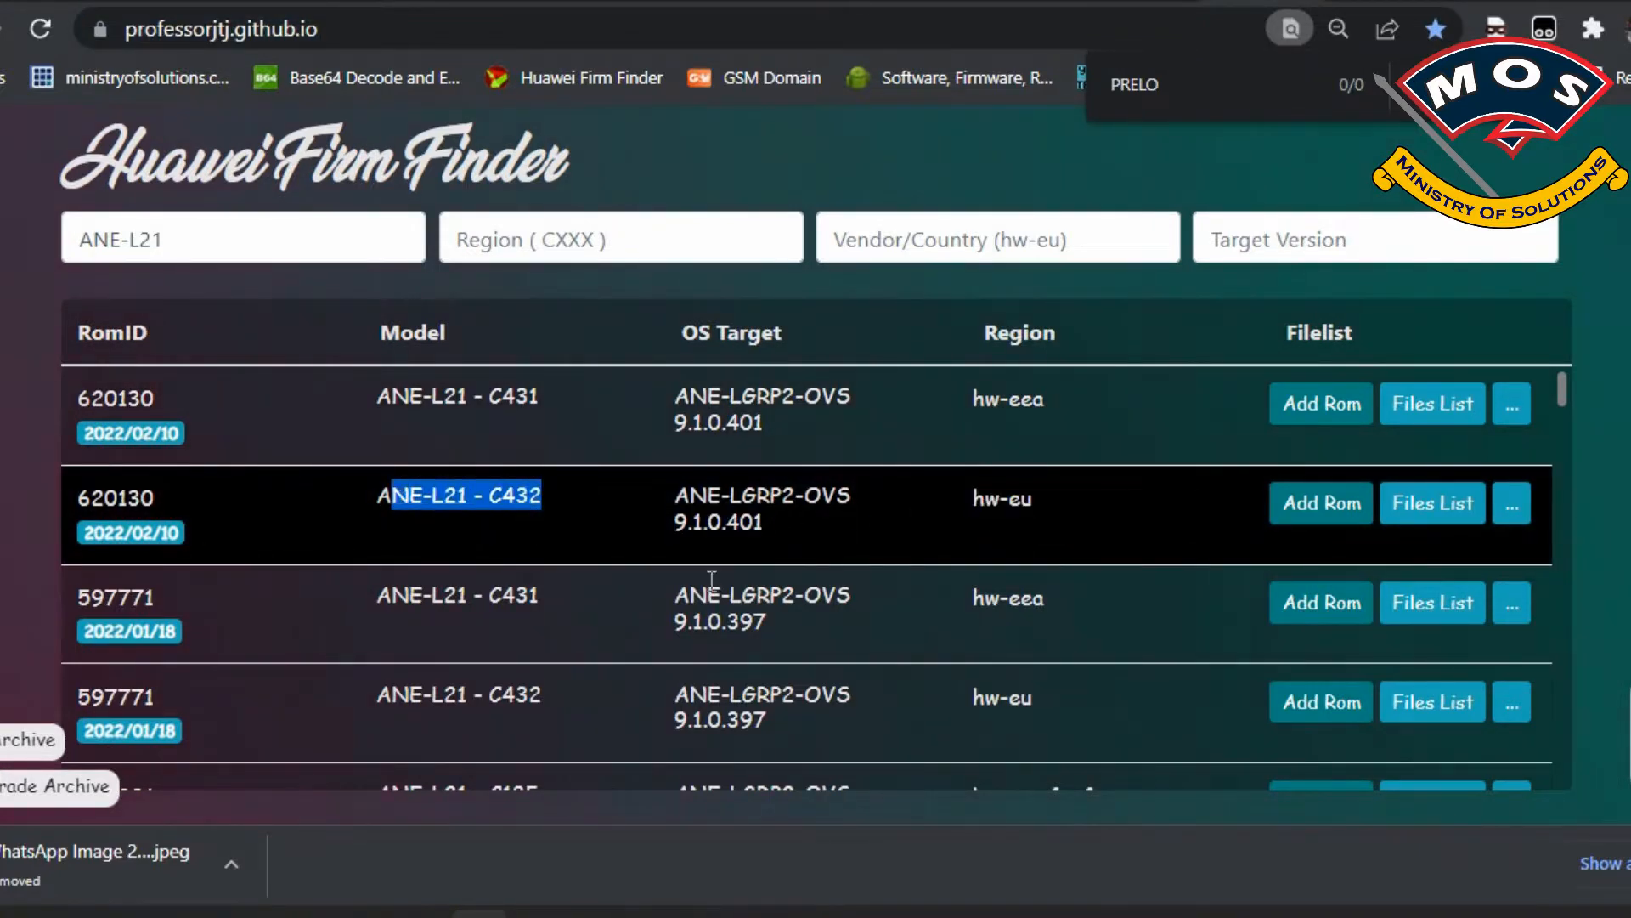
scroll(down, 3)
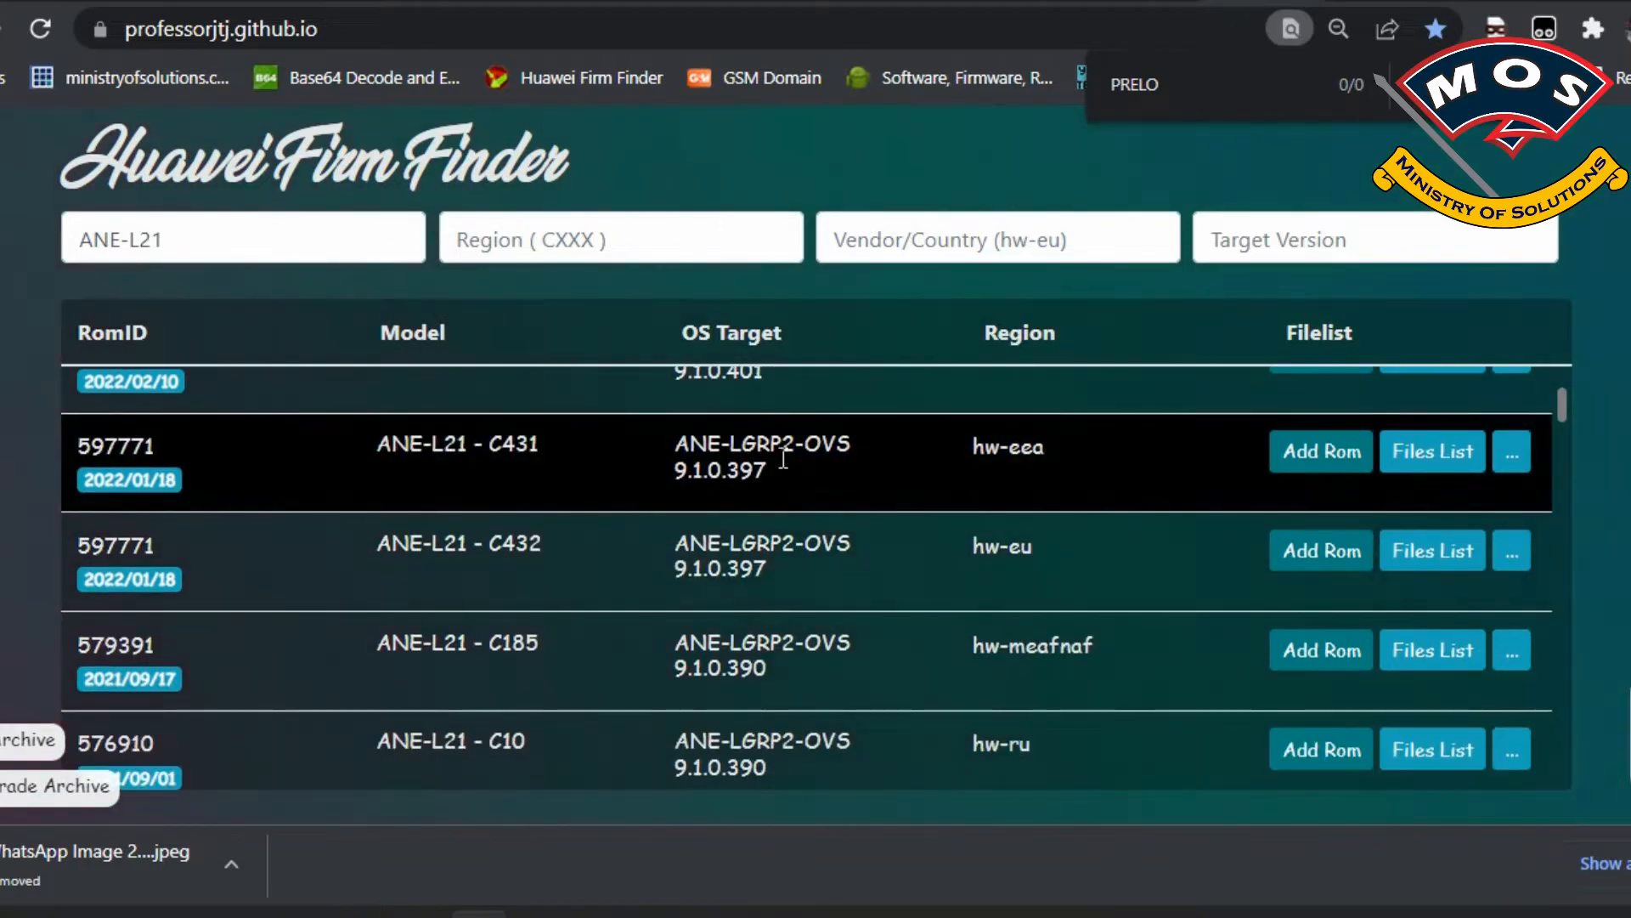
double_click(724, 444)
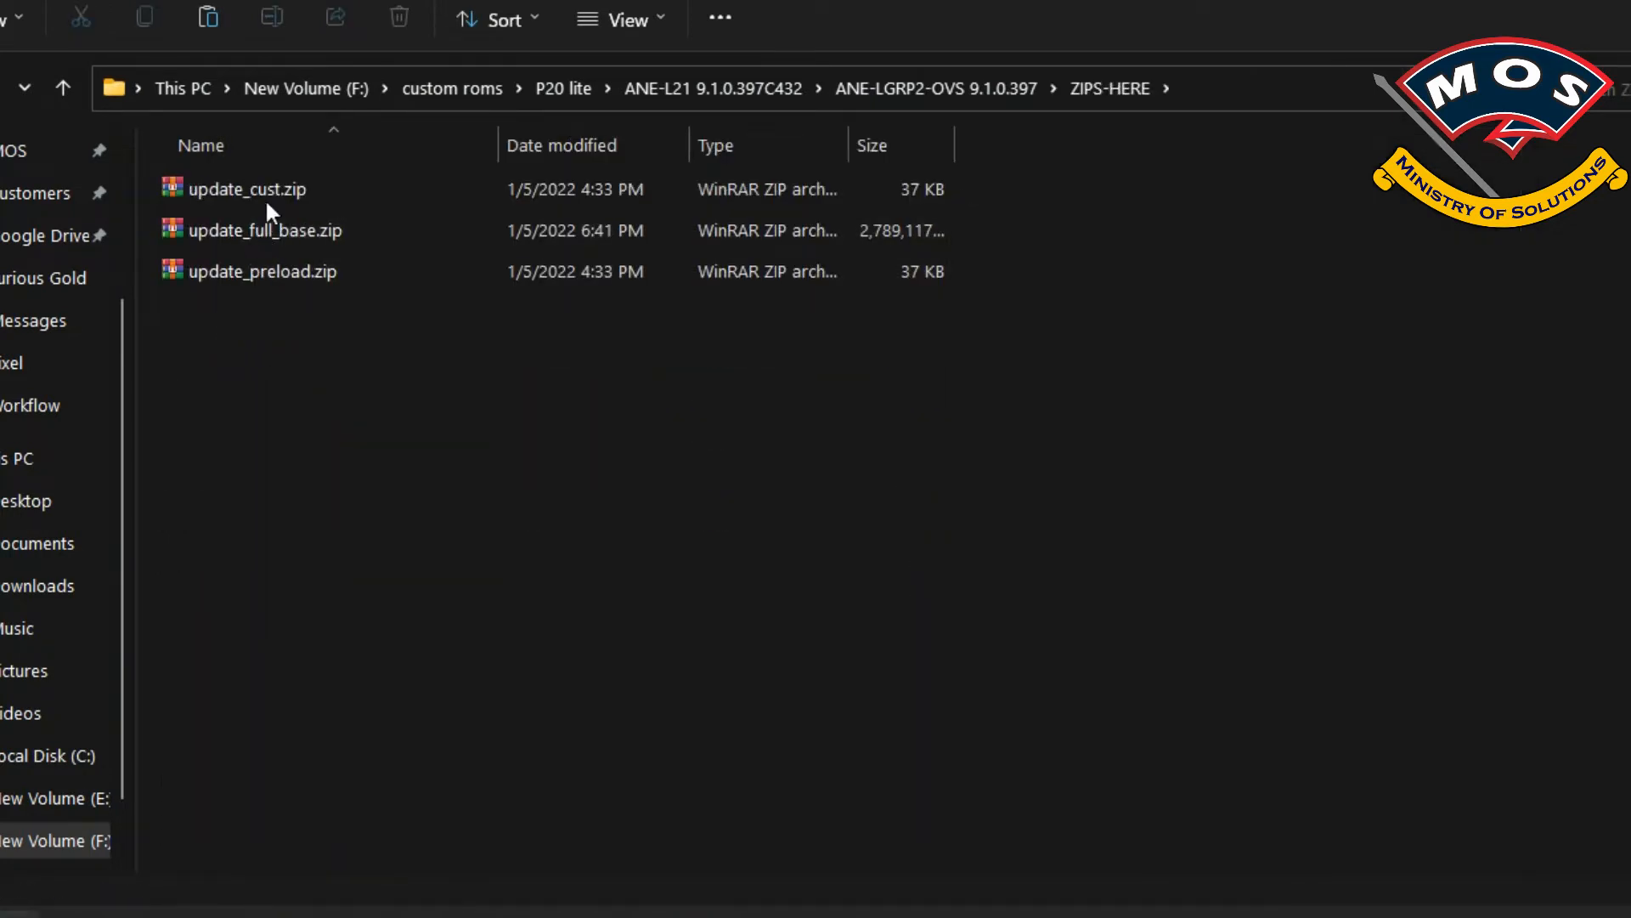
Select and rename the update_full_base, cust and preload zips inside ZIPS-HERE
click(265, 230)
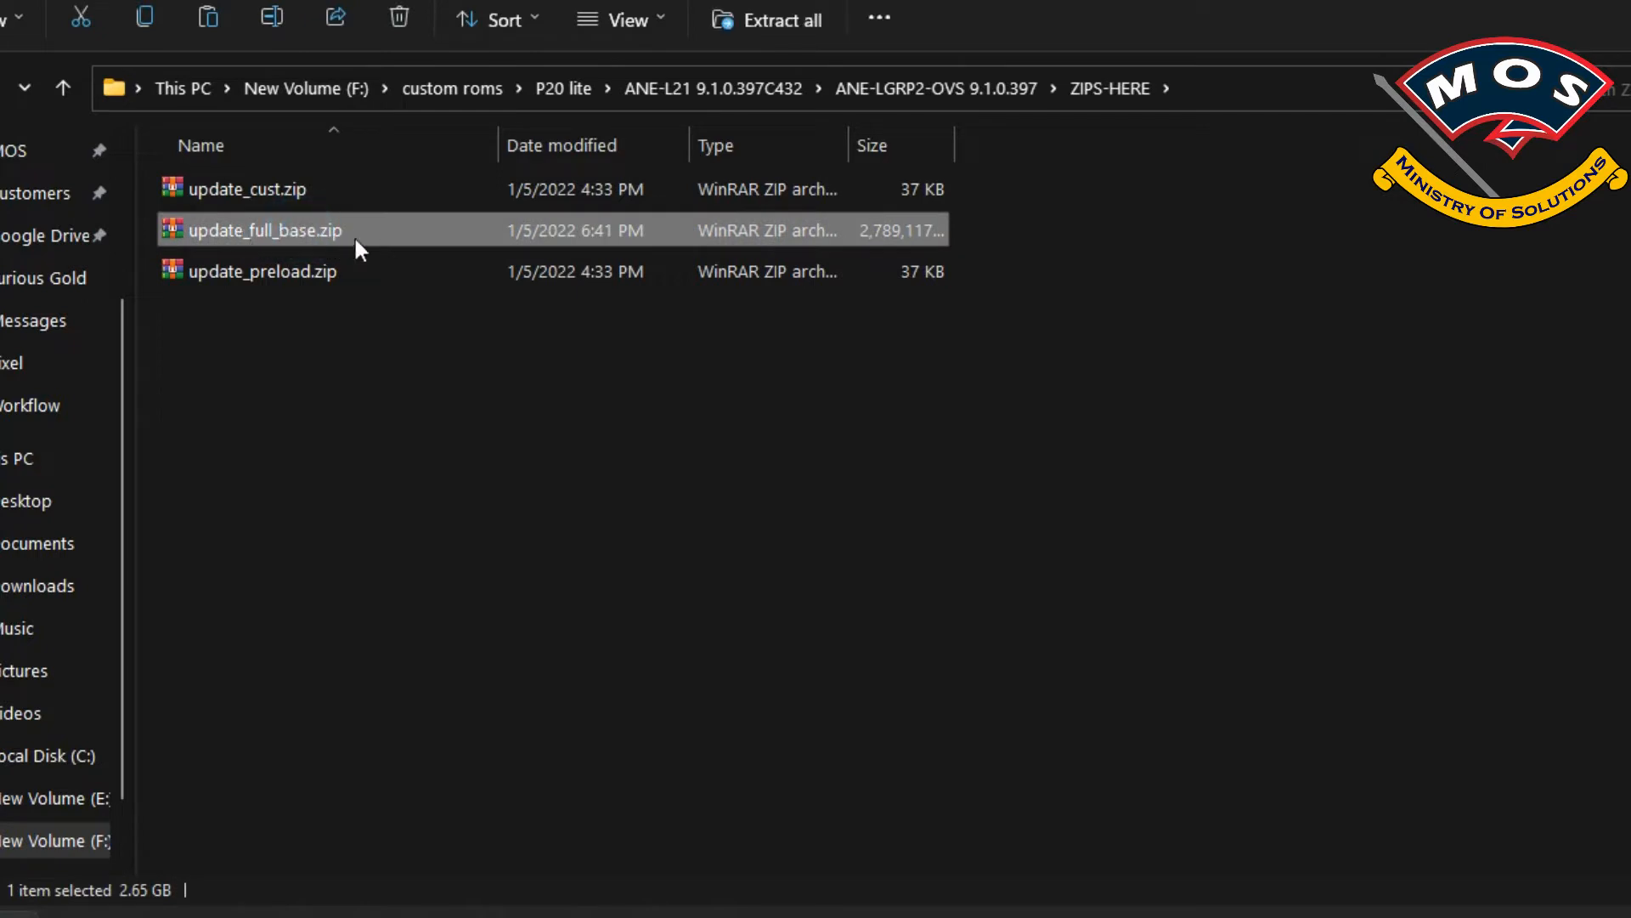
click(246, 189)
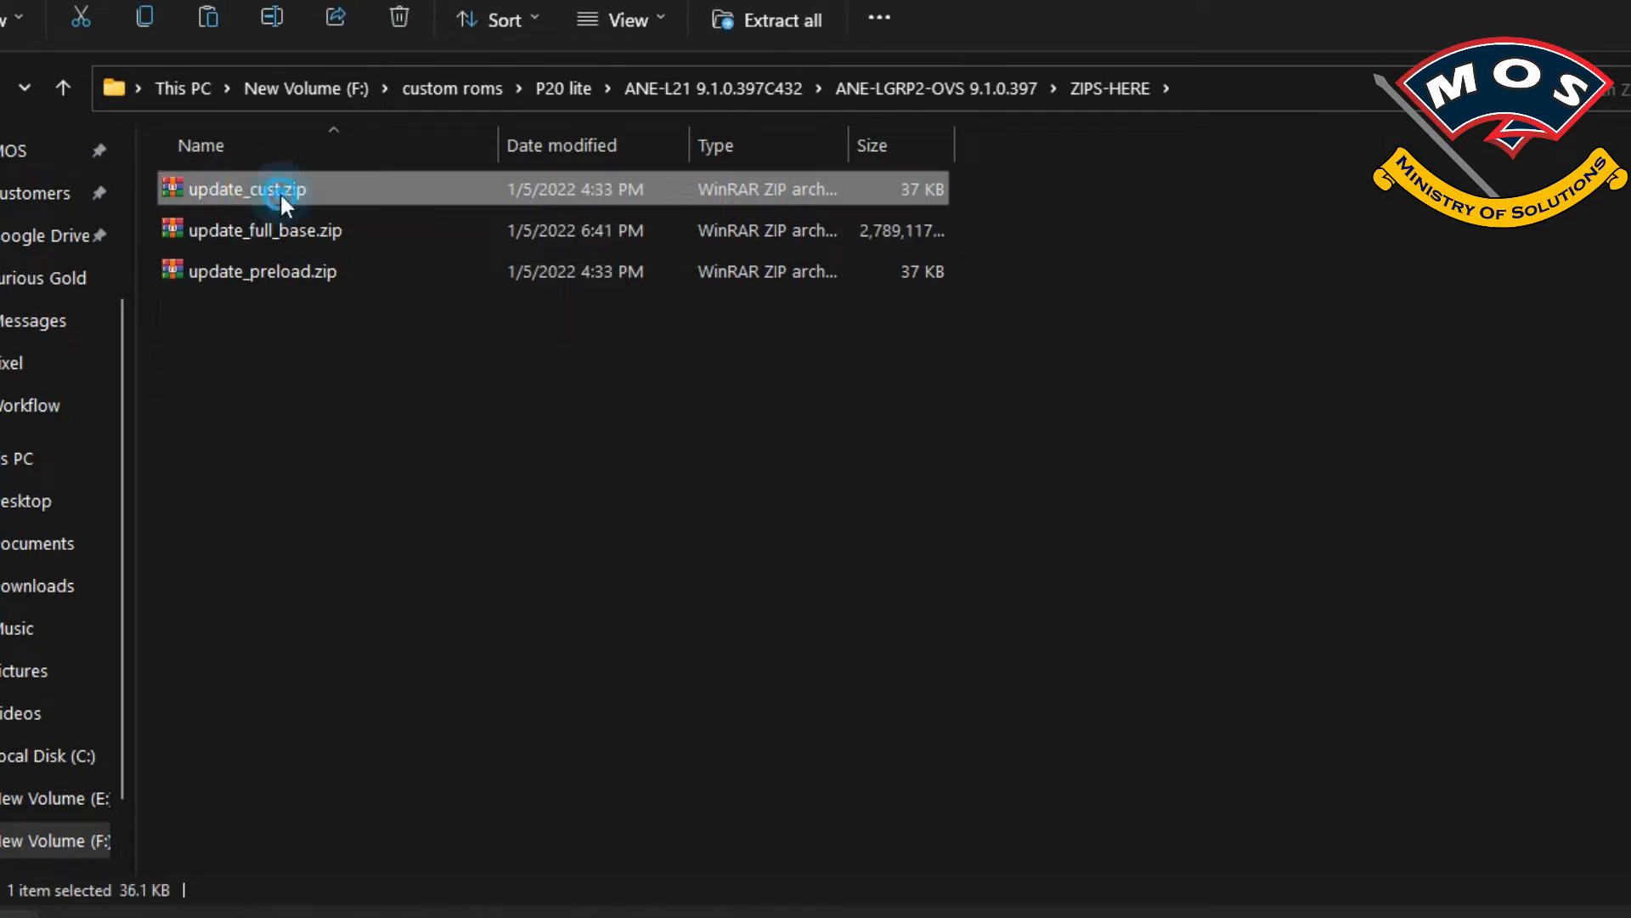
click(246, 189)
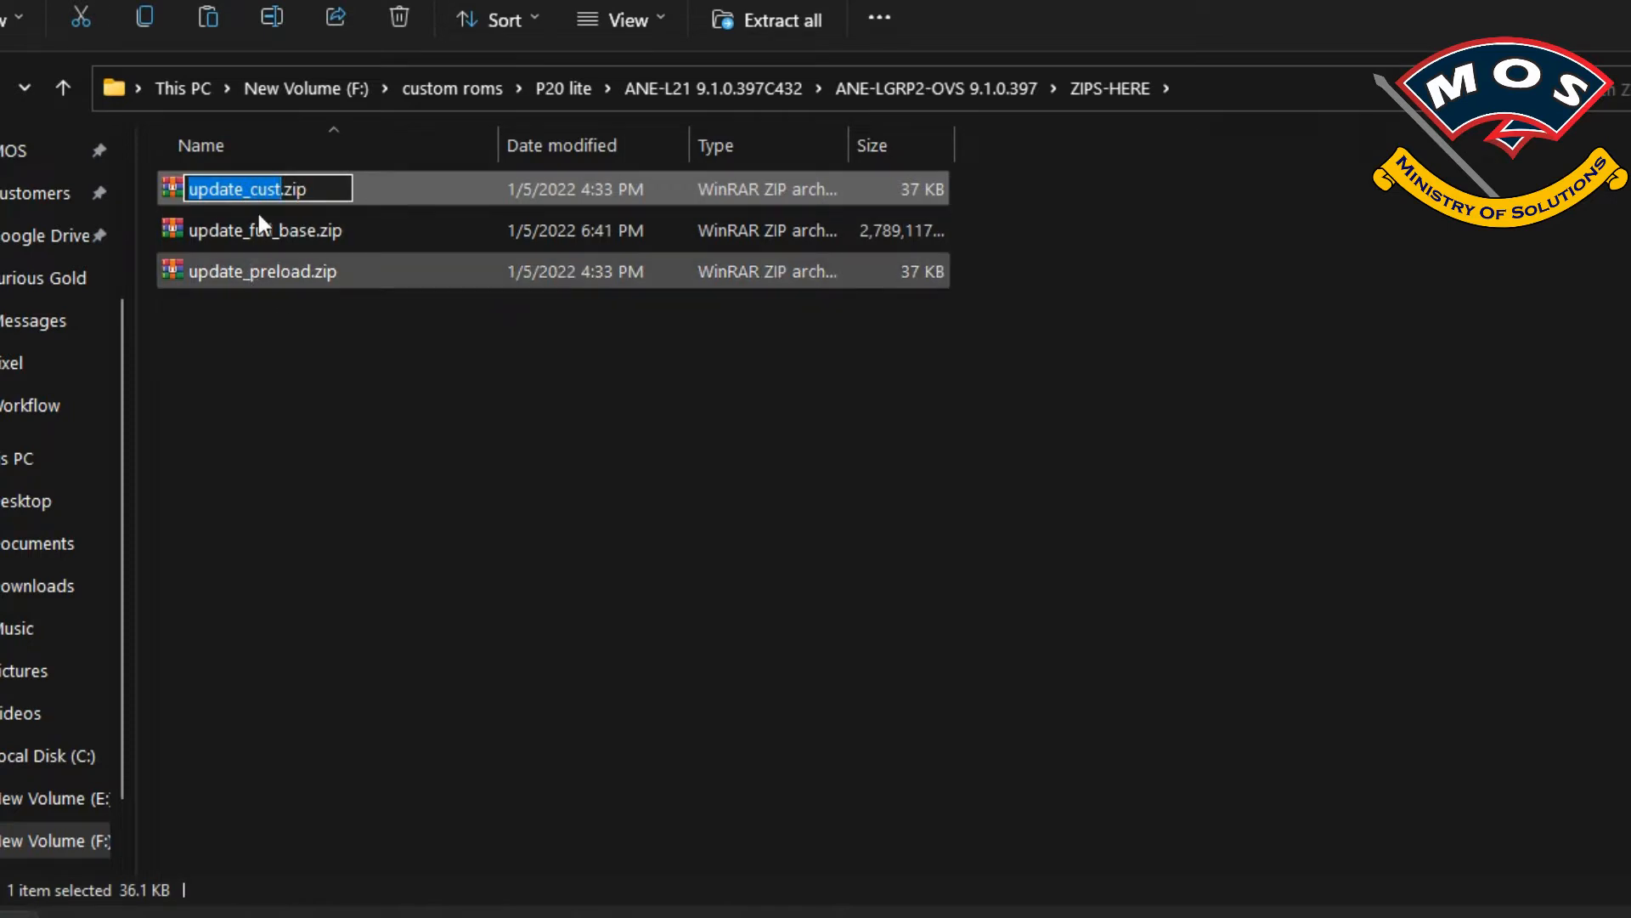
mouse_move(318, 272)
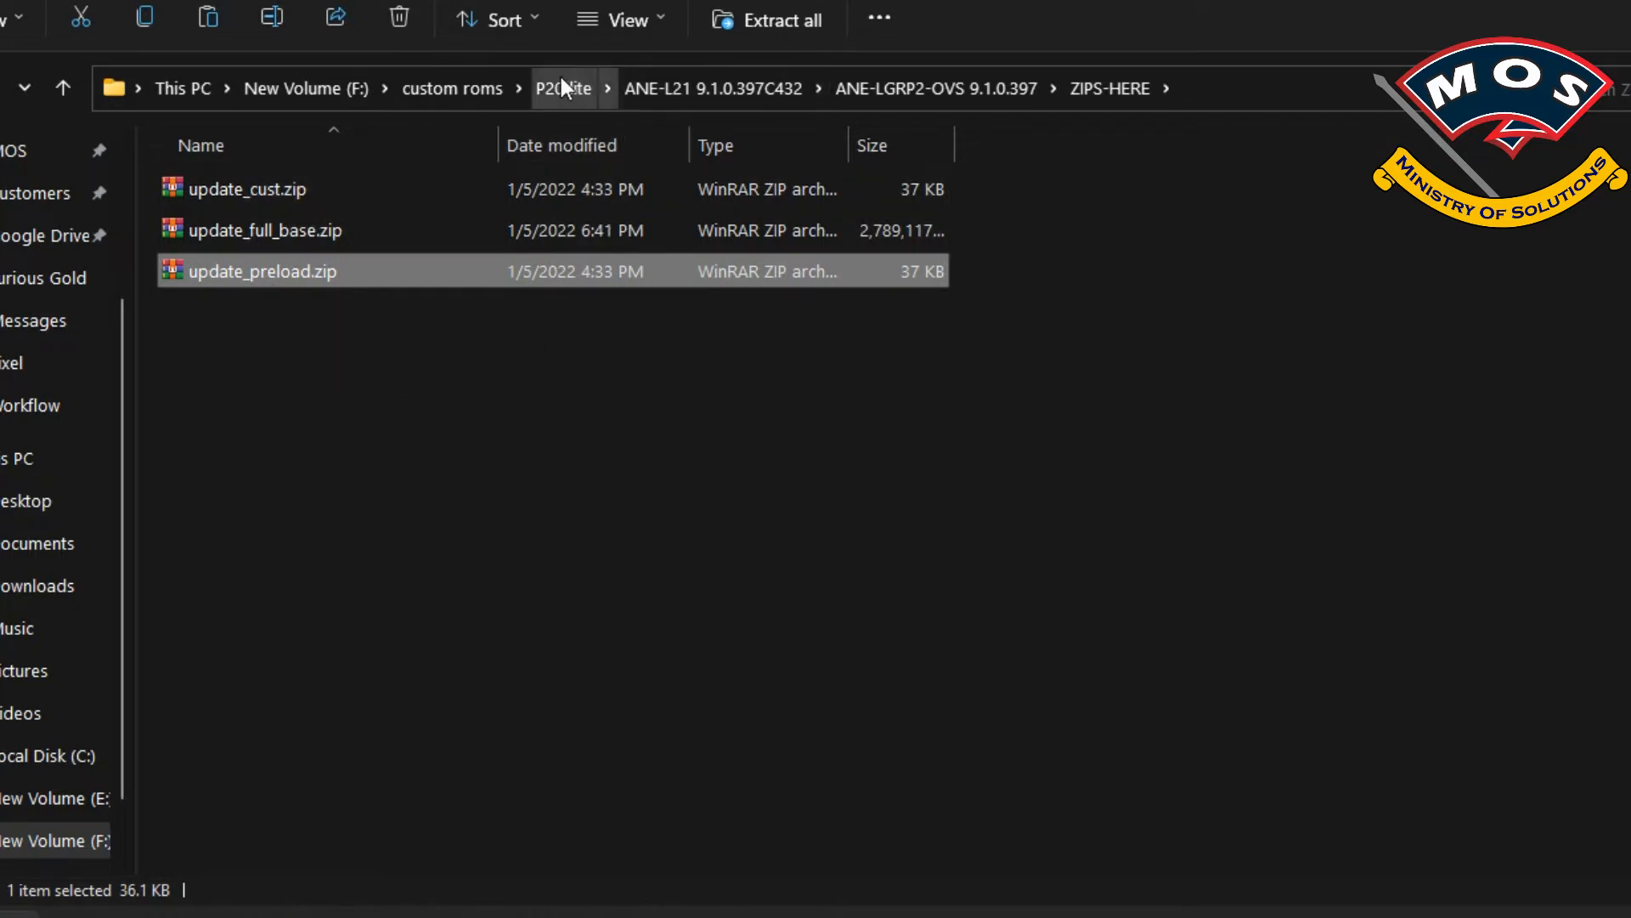
Navigate from P20 lite through ANE-L21 9.1.0.397C432 into the ANE-LGRP2-OVS 9.1.0.397 flasher folder
click(562, 88)
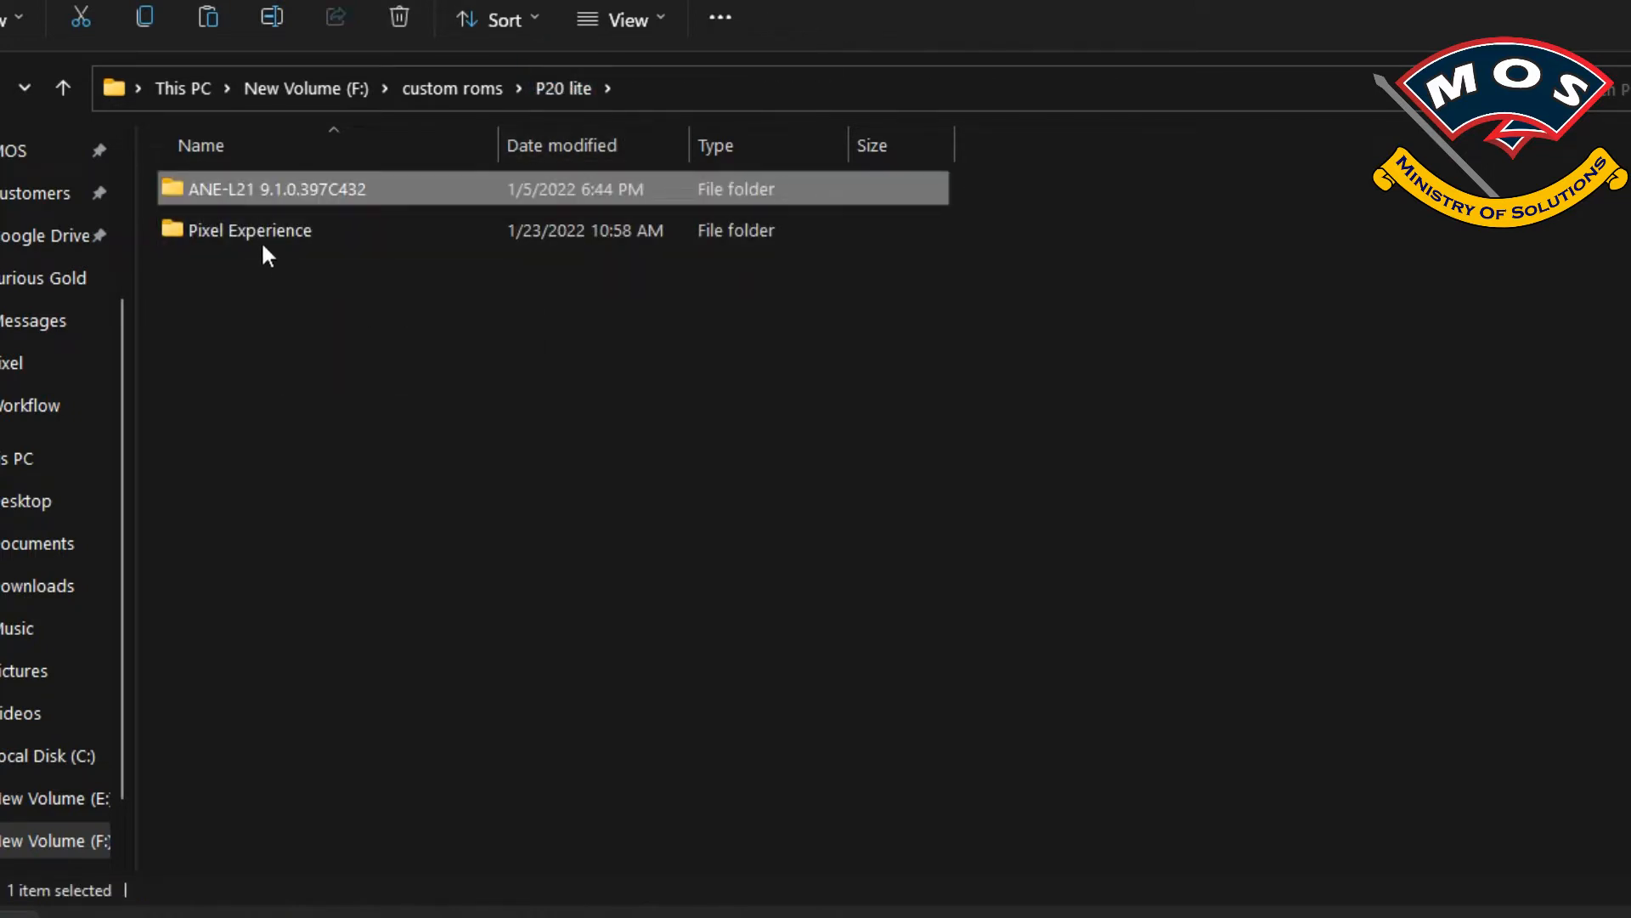
double_click(277, 189)
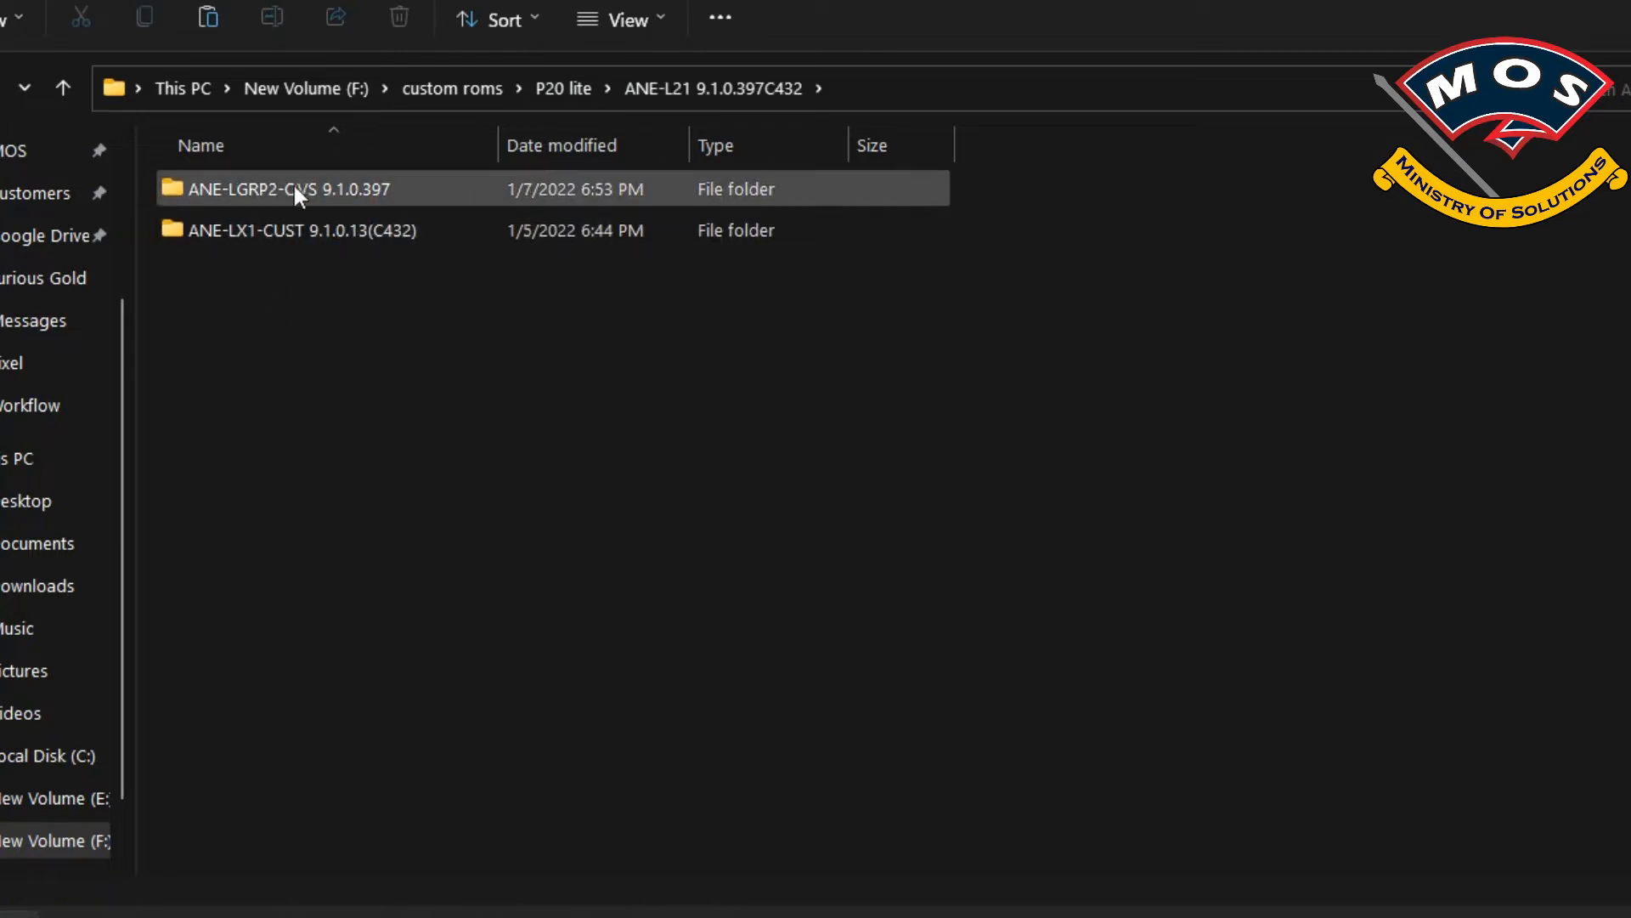
double_click(284, 188)
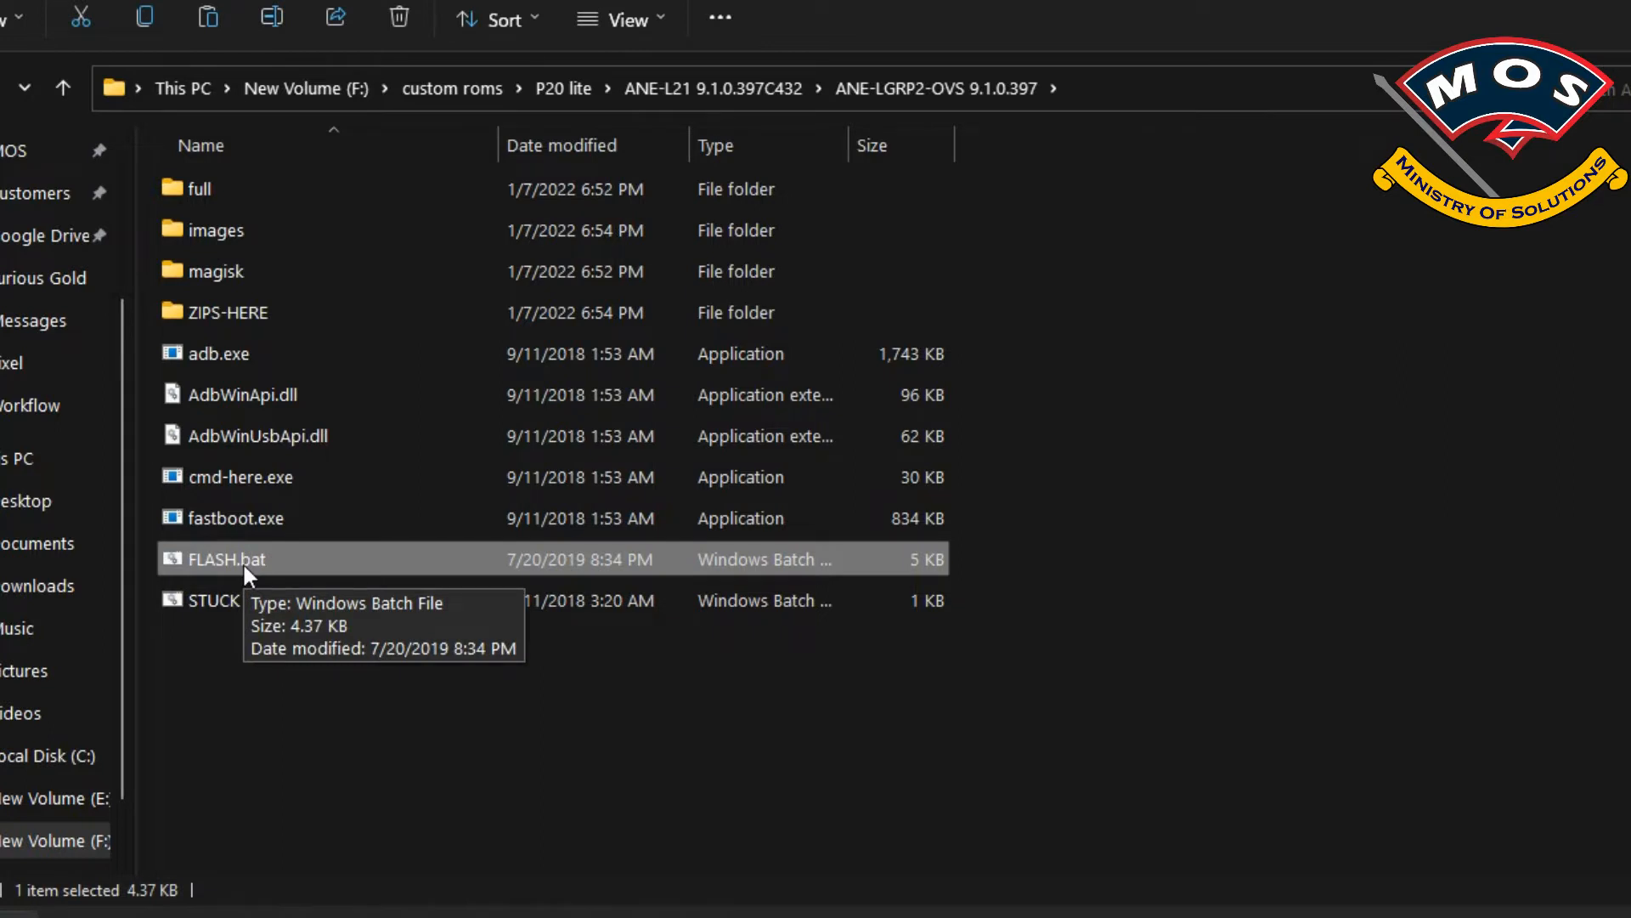
Launch FLASH.bat and acknowledge its welcome, warning, ZIPS-HERE and device-connection notices
double_click(224, 559)
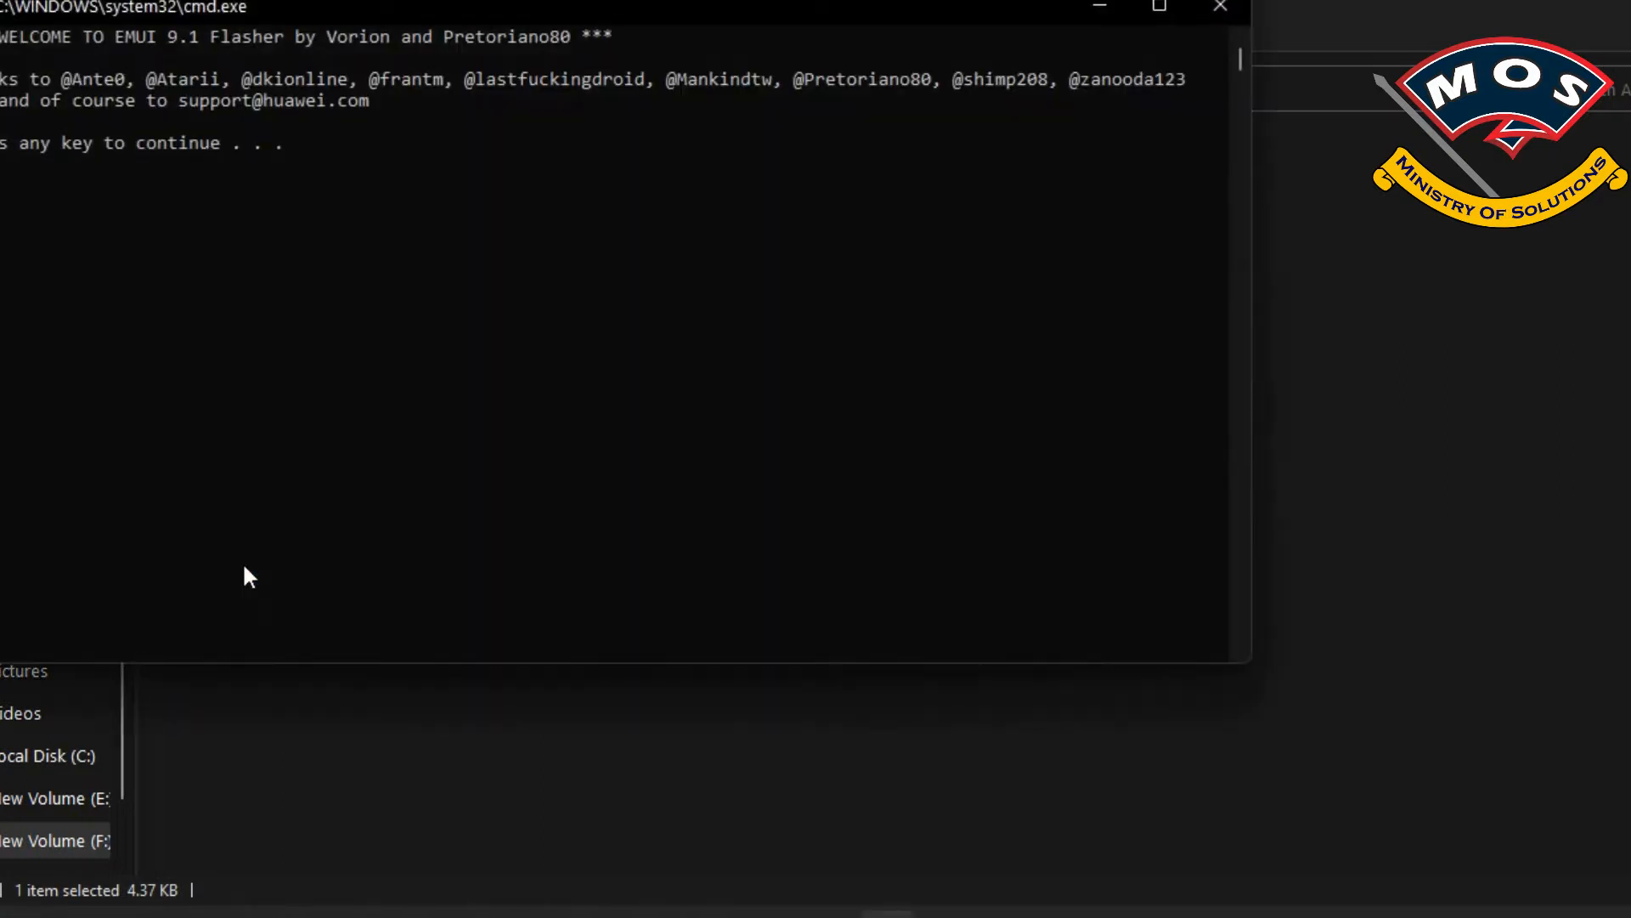
key(enter)
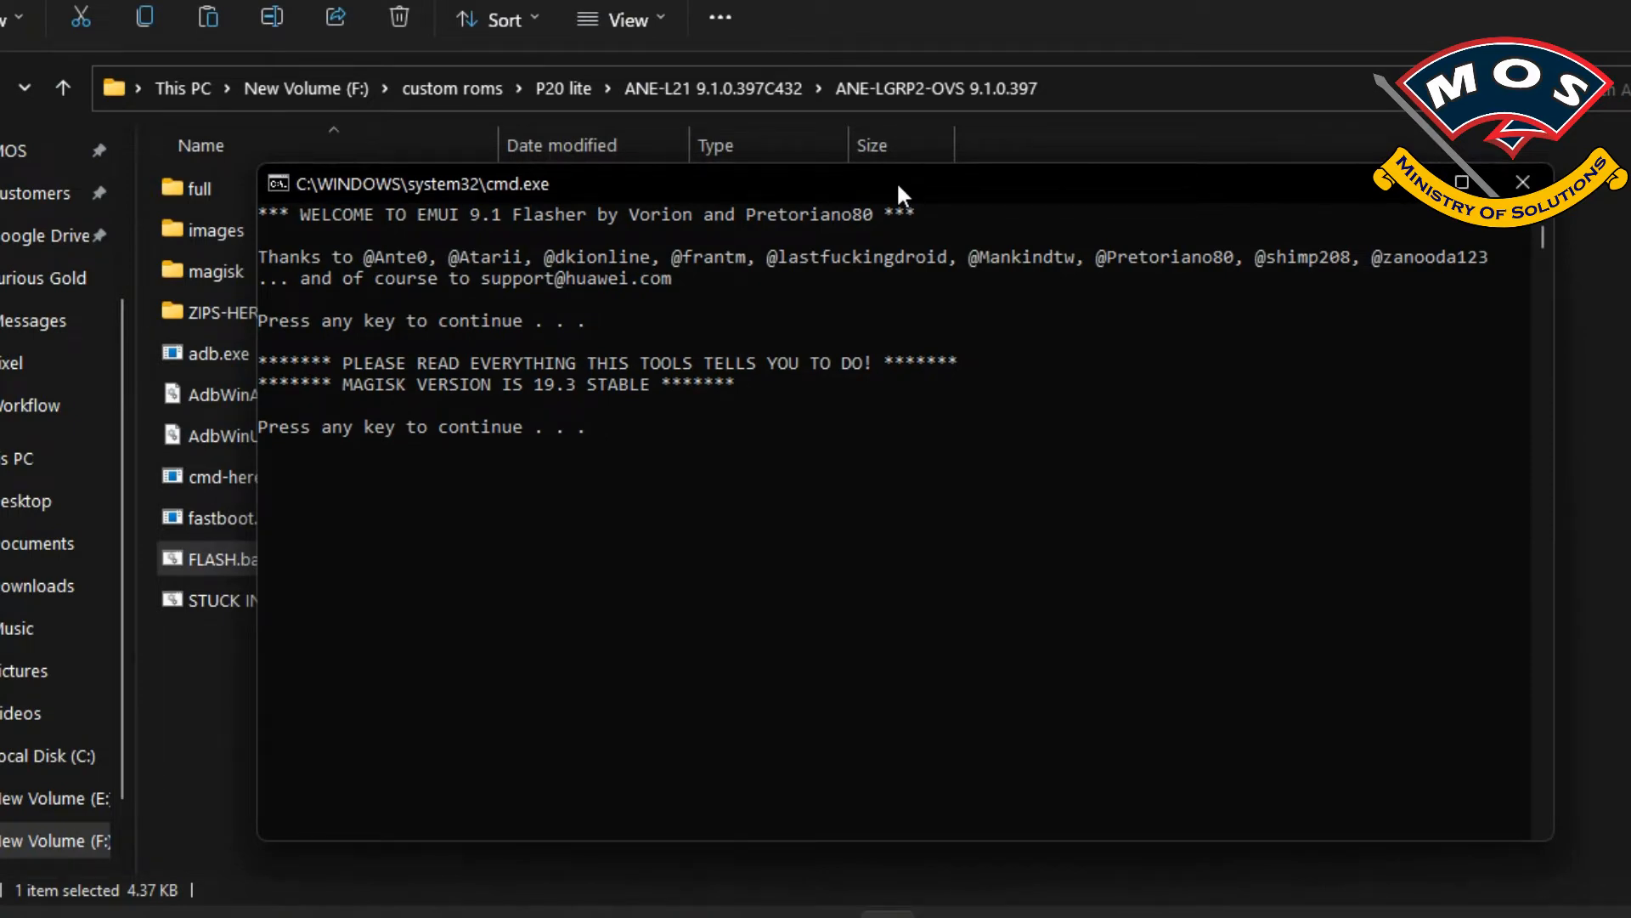
key(enter)
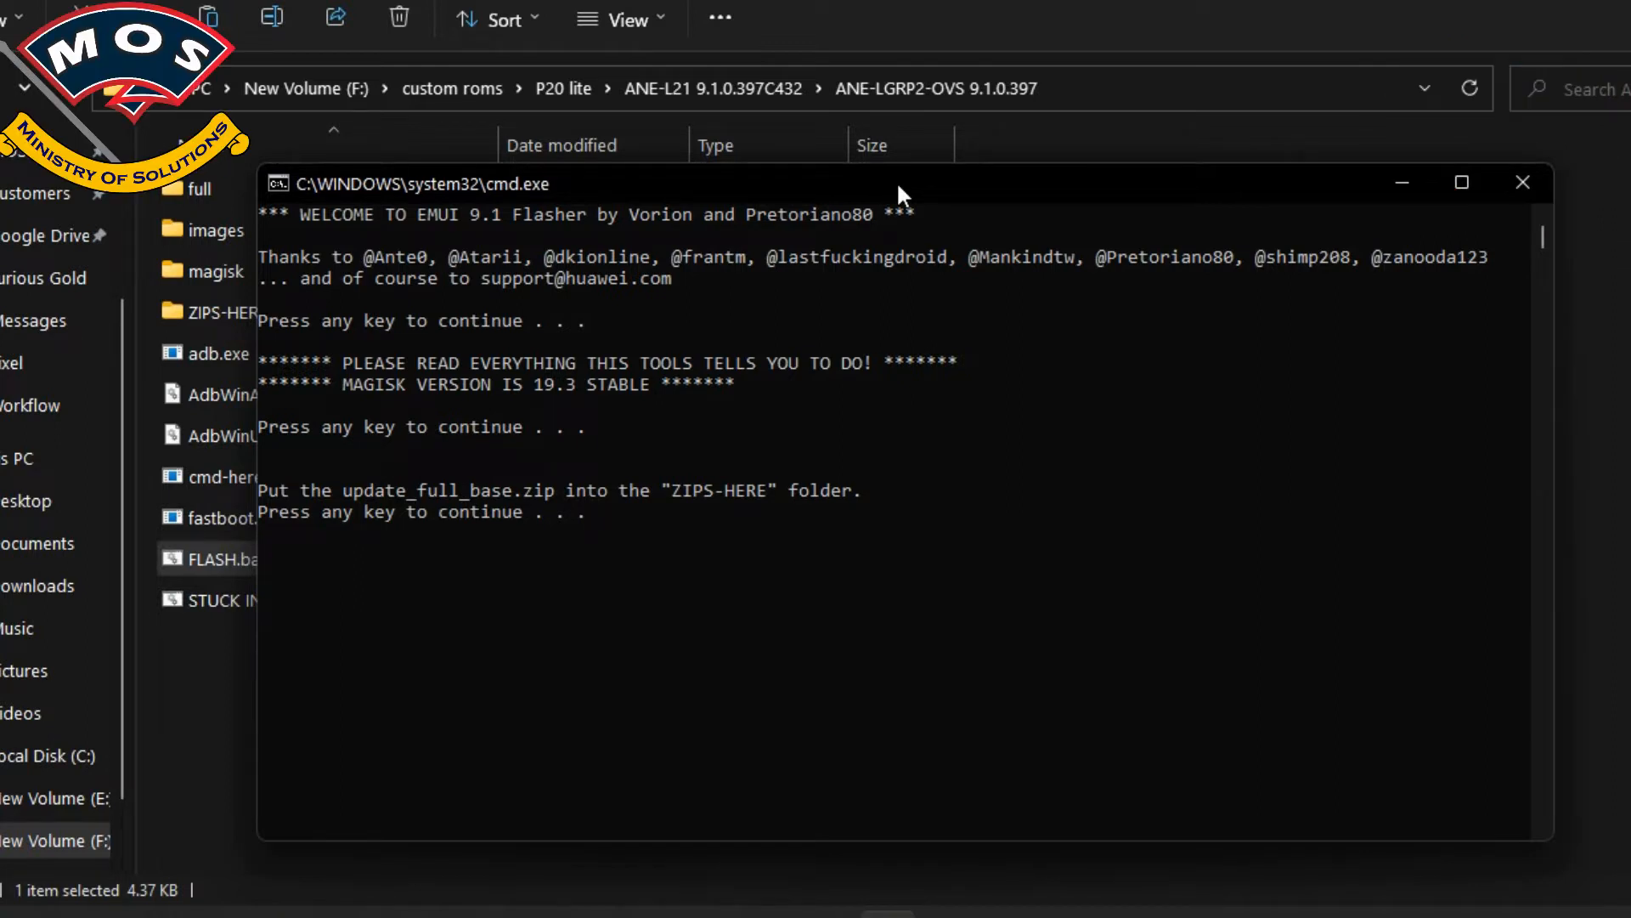
key(enter)
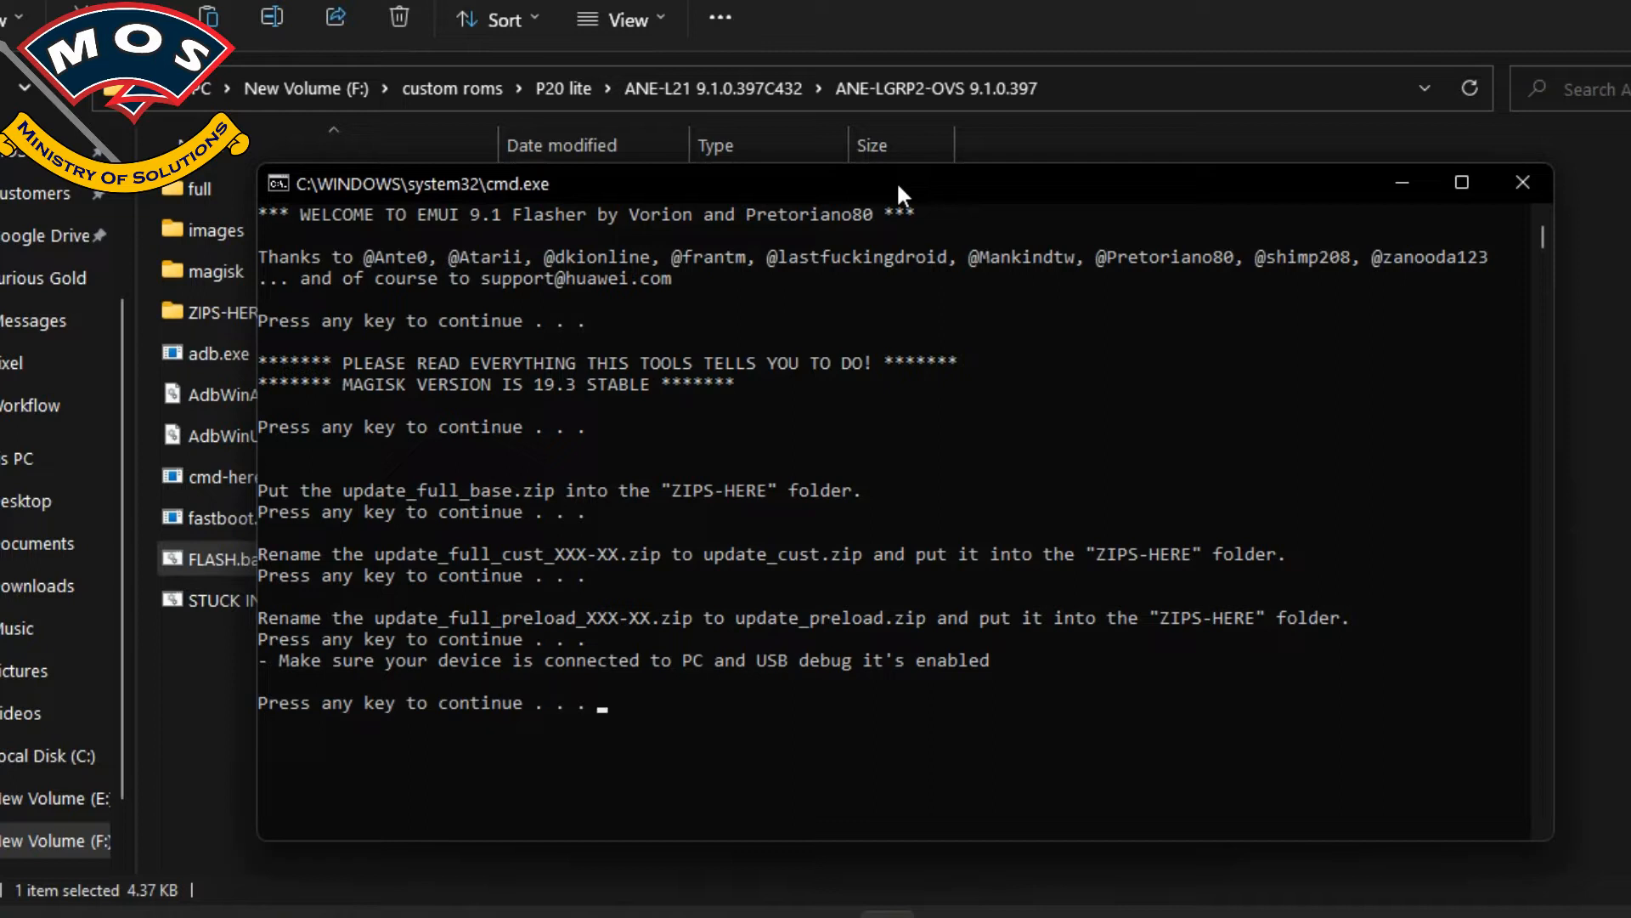
key(enter)
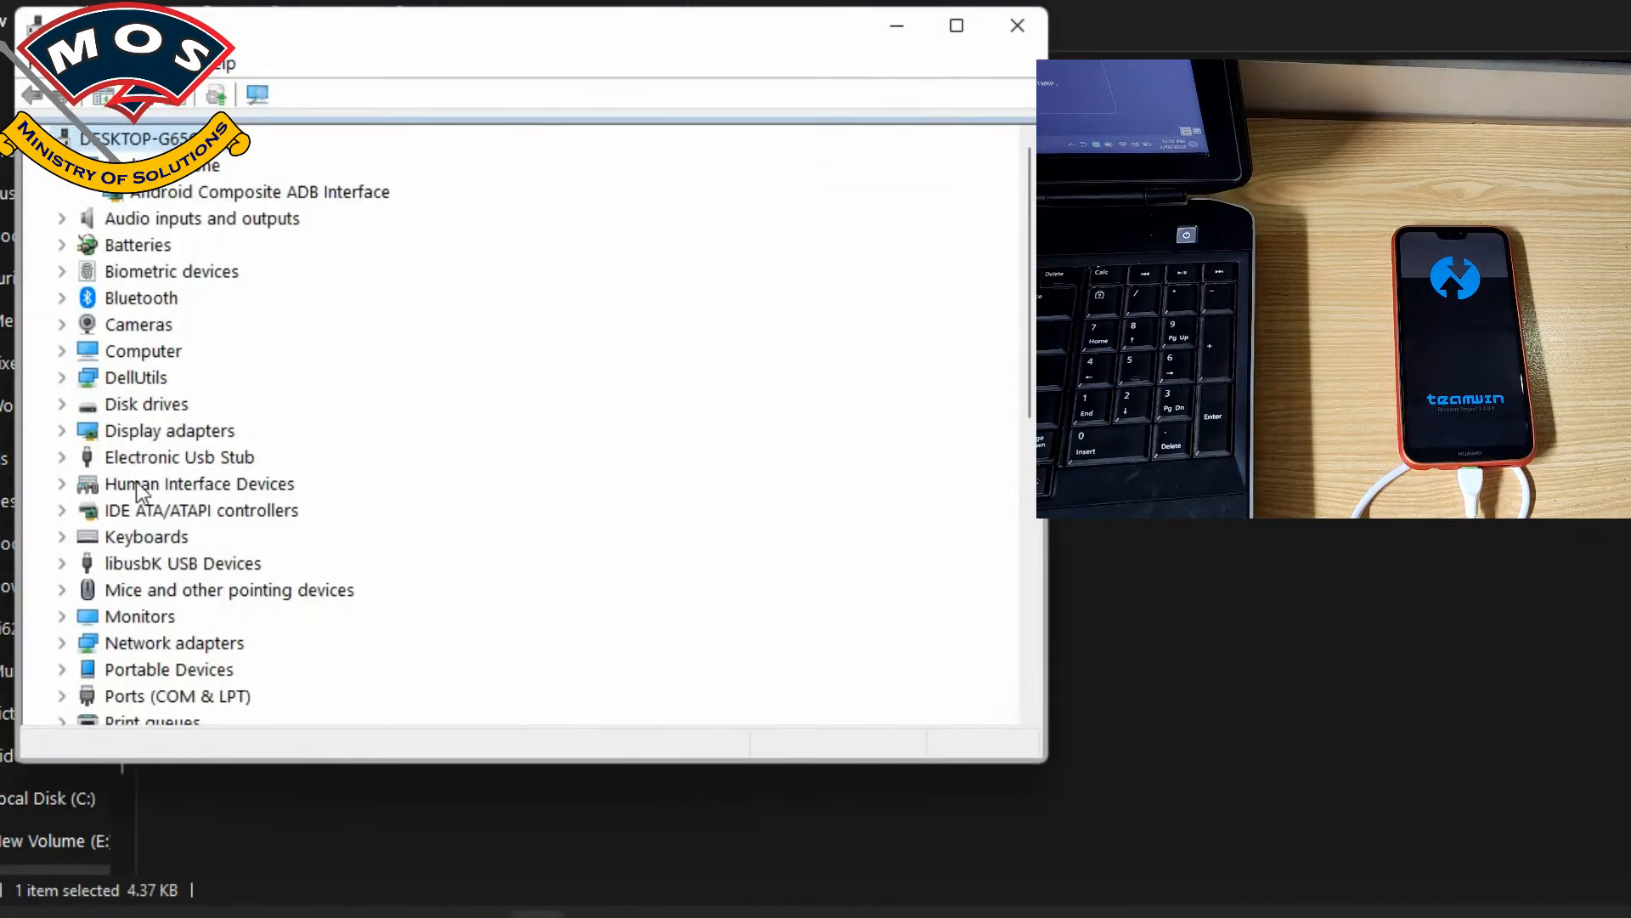
Verify the Android Composite ADB Interface listing and return to the flasher folder
click(248, 192)
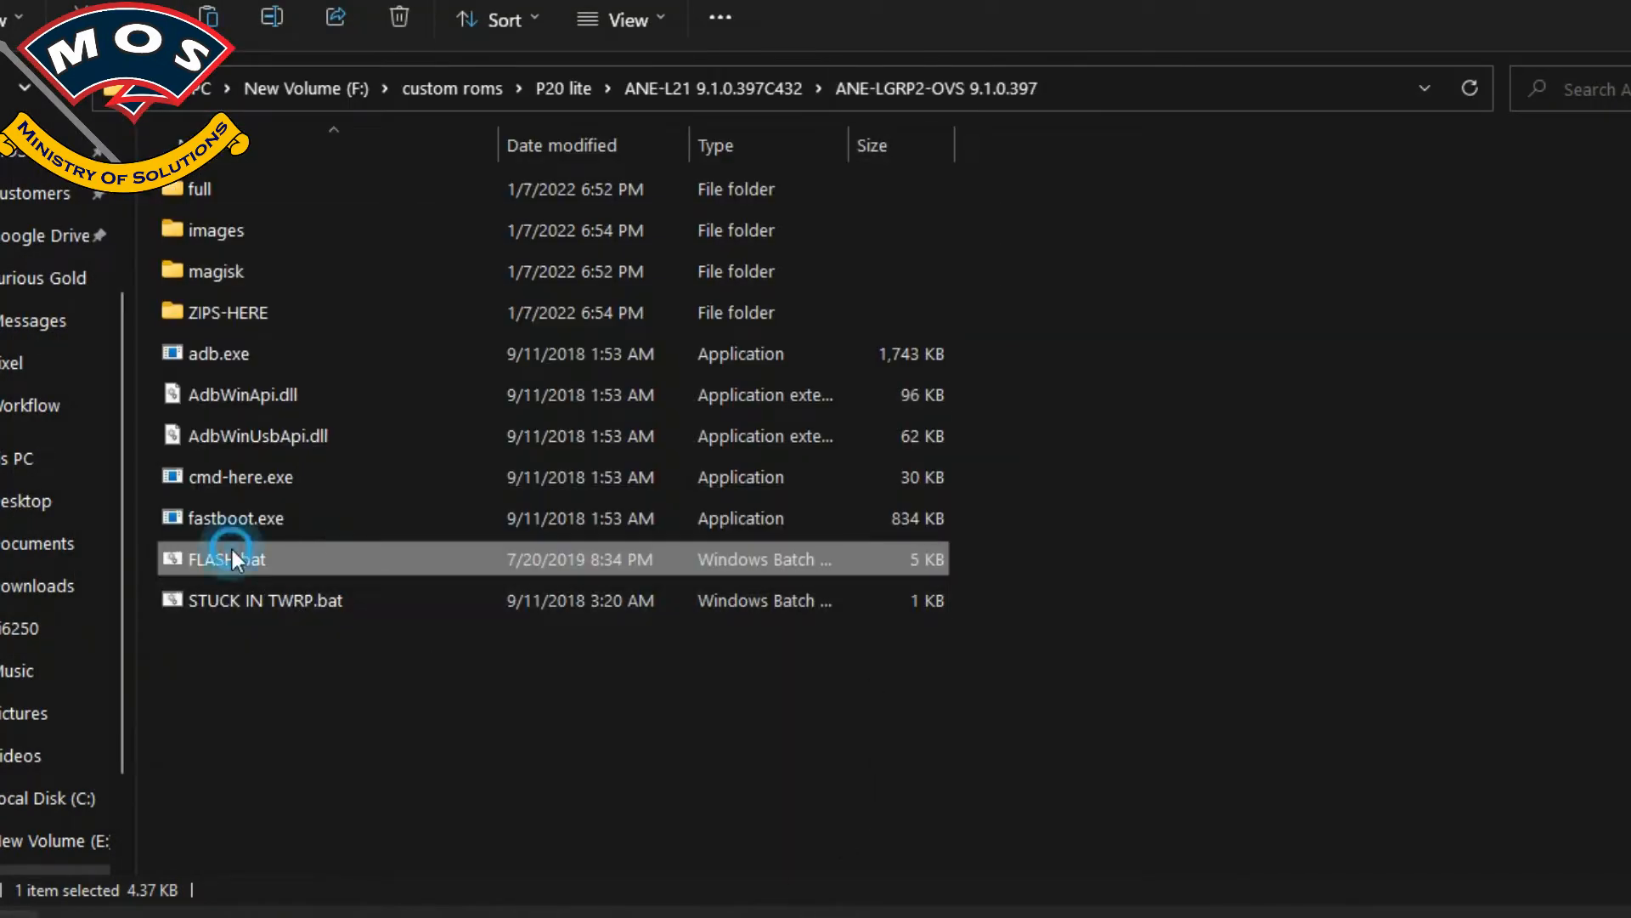
Relaunch FLASH.bat and confirm its prompts so the phone reboots to fastboot
double_click(219, 559)
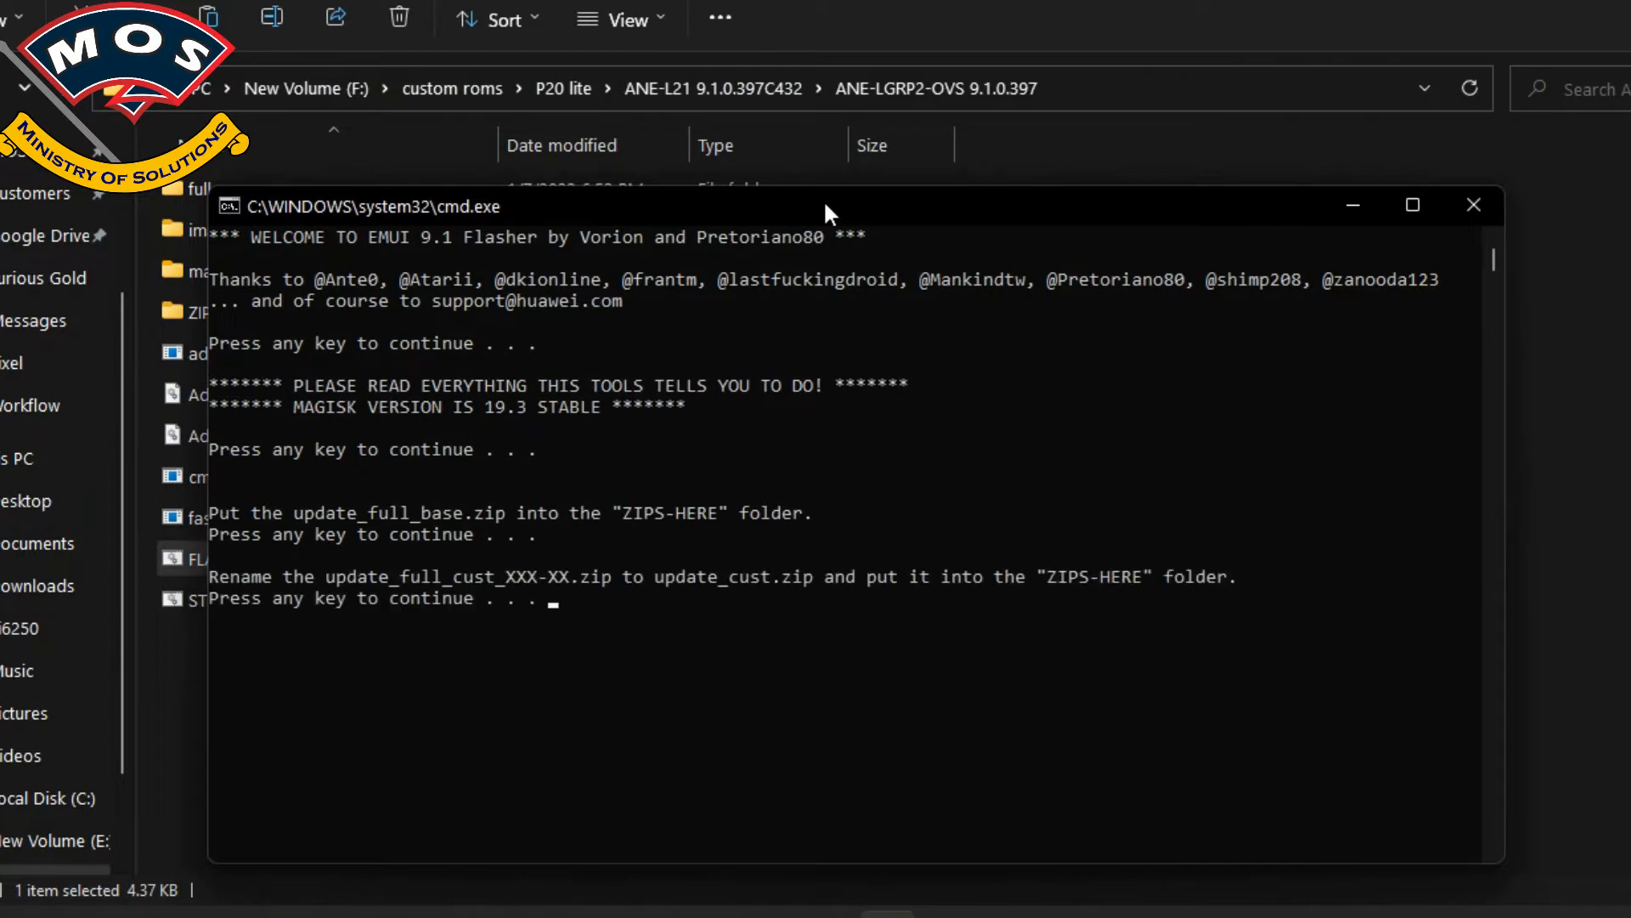
key(enter)
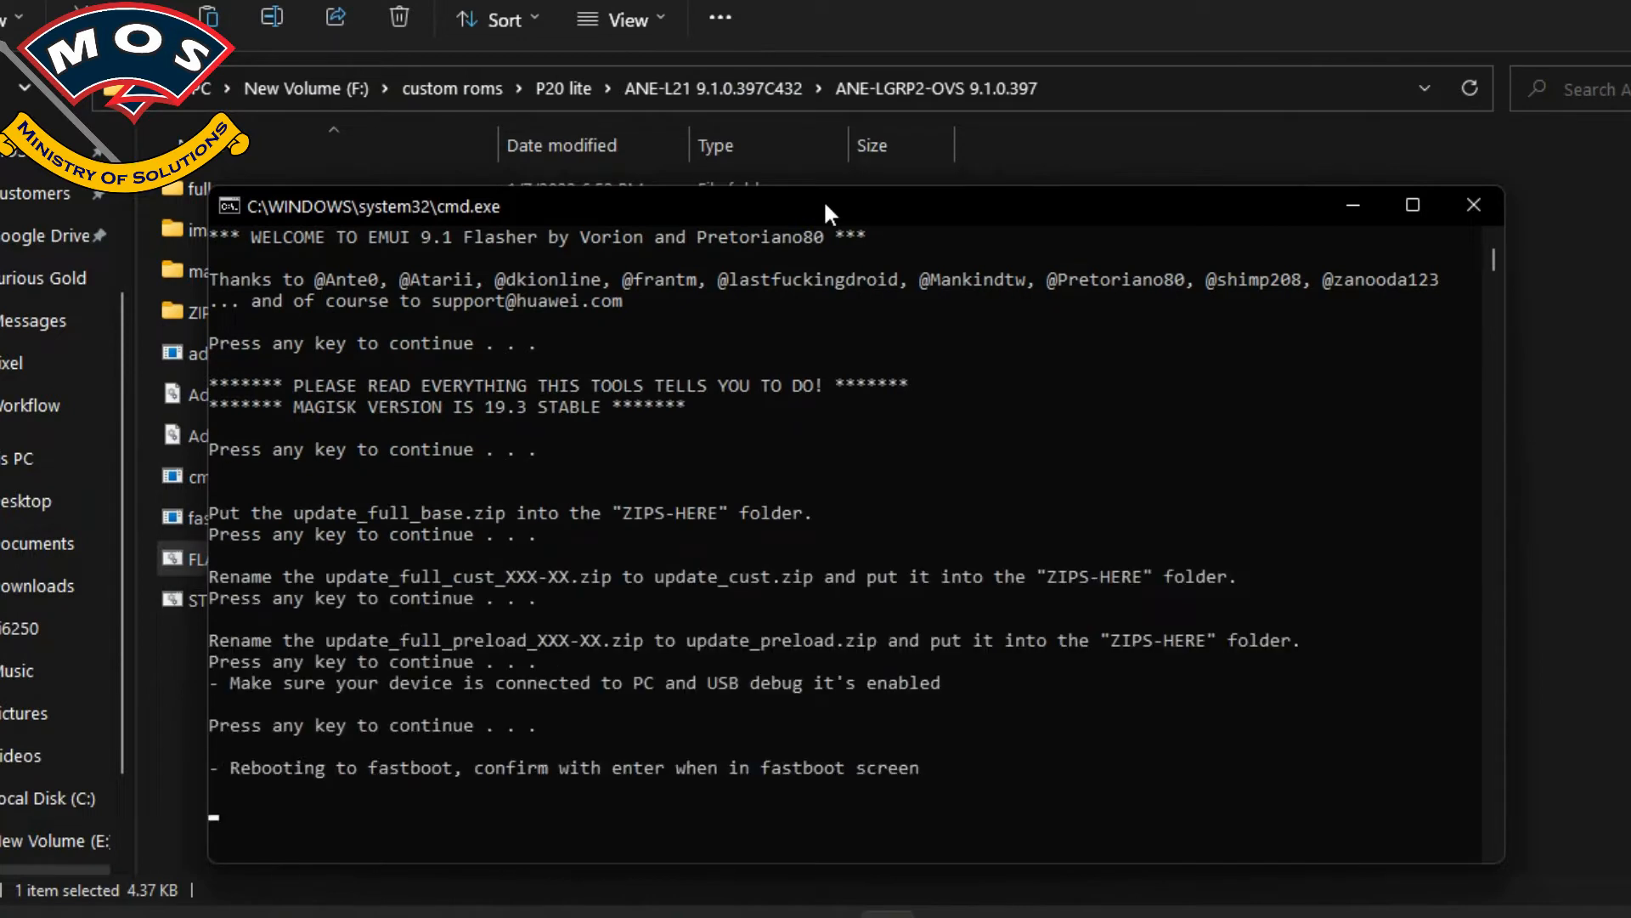
key(enter)
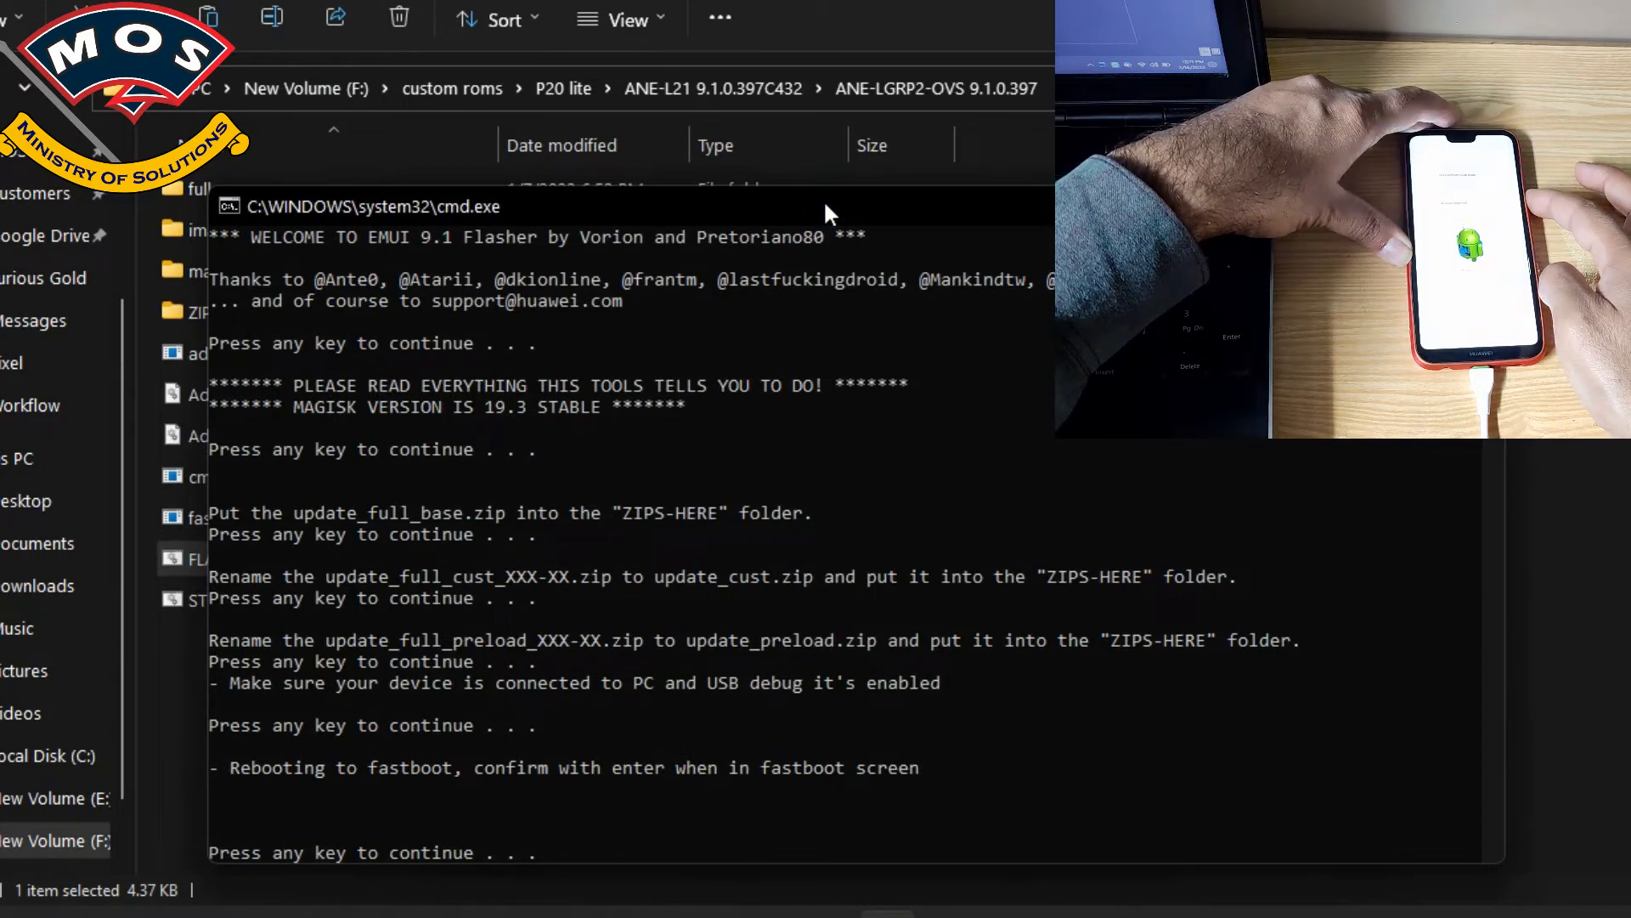
Confirm the fastboot screen to flash TWRP recovery, then continue to reboot into TWRP
key(enter)
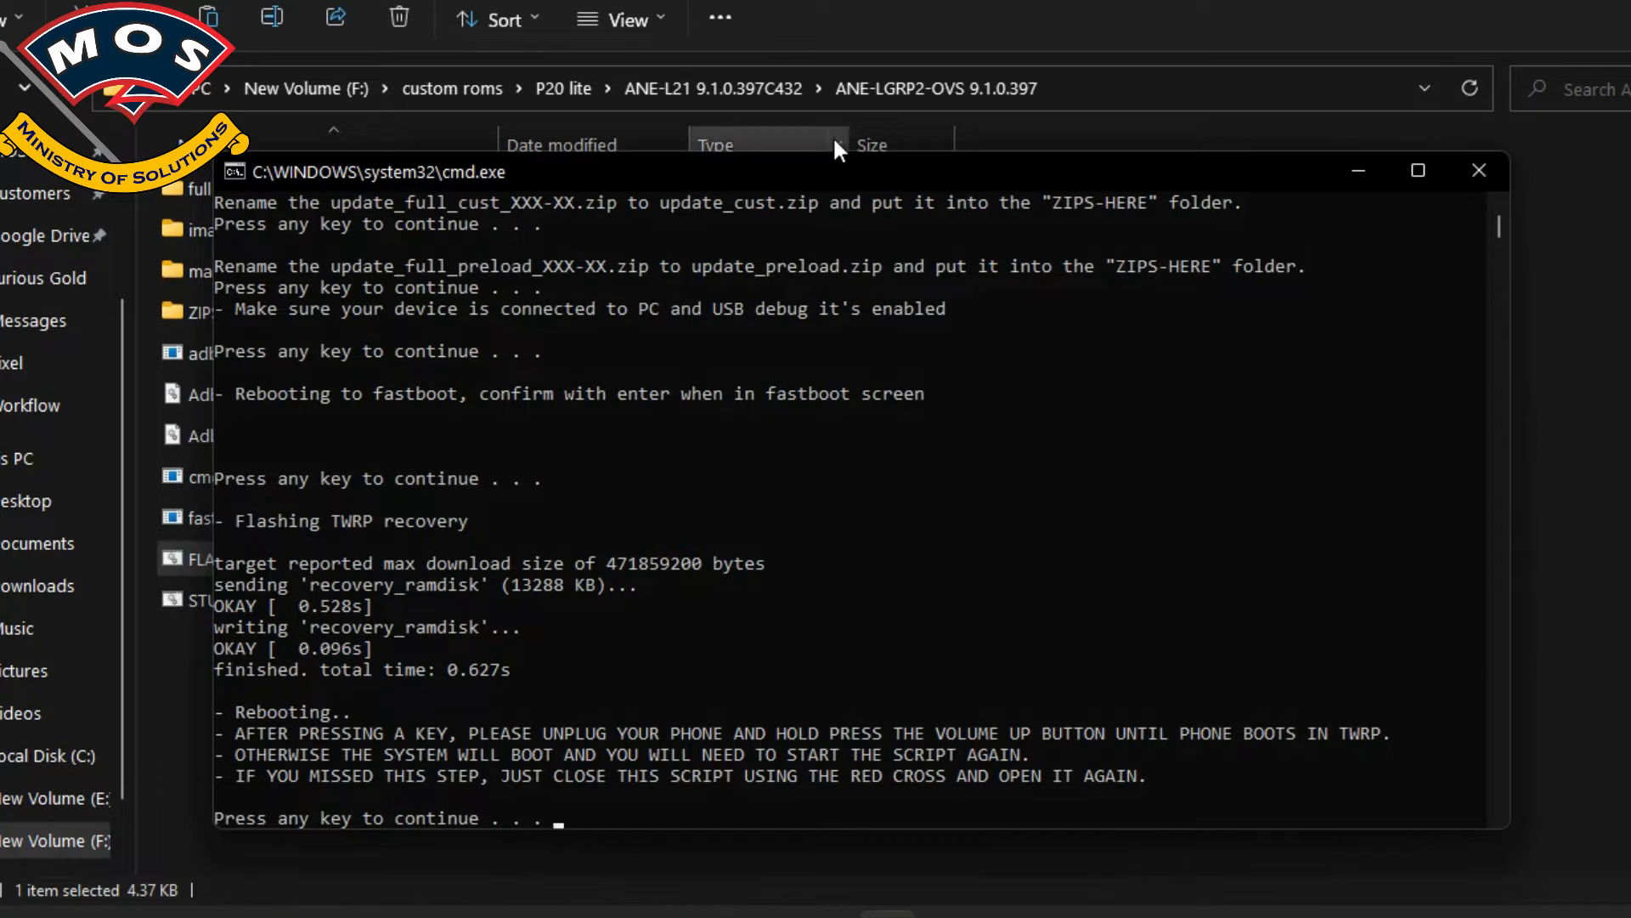
mouse_move(849, 615)
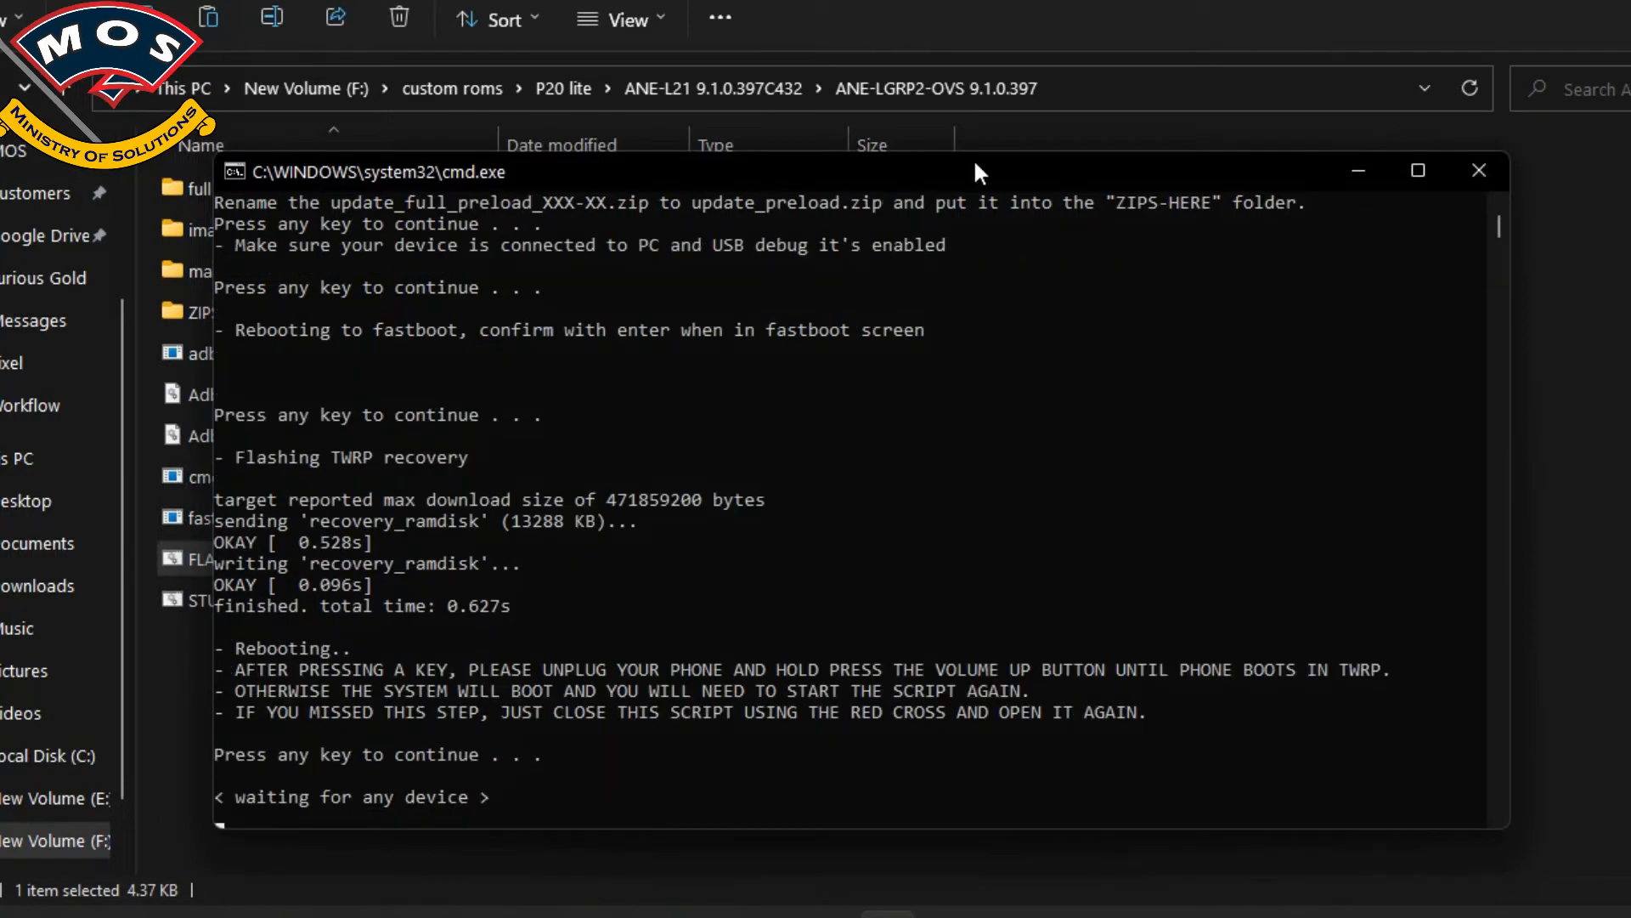
key(enter)
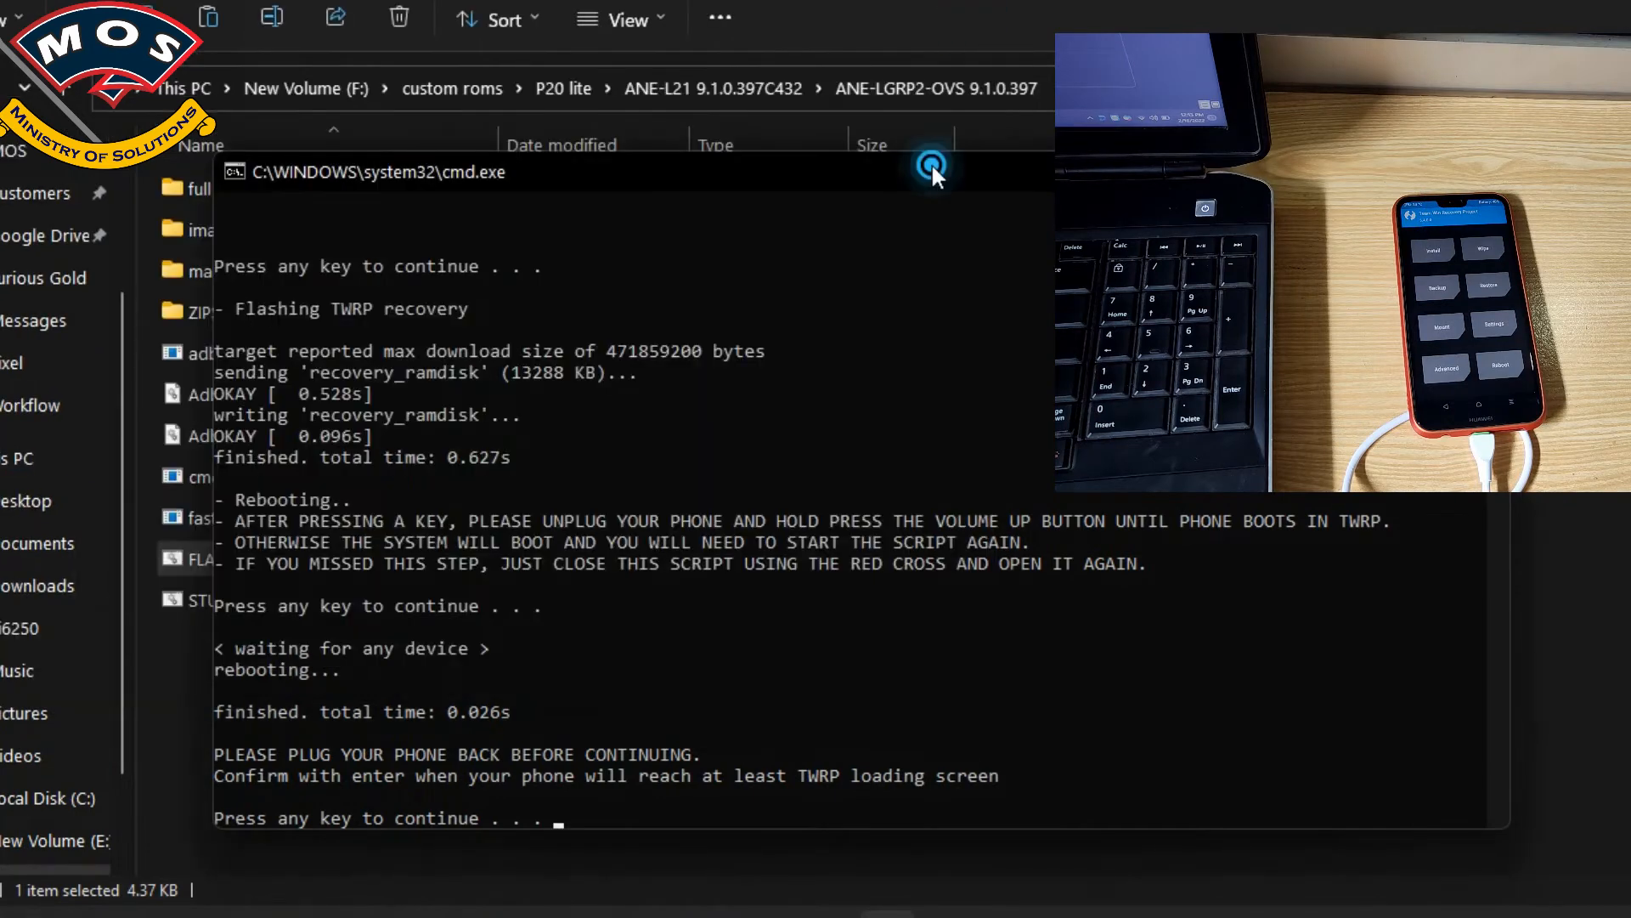
Confirm TWRP to push the update zips, flash NoCheck recovery and reboot into recovery
key(enter)
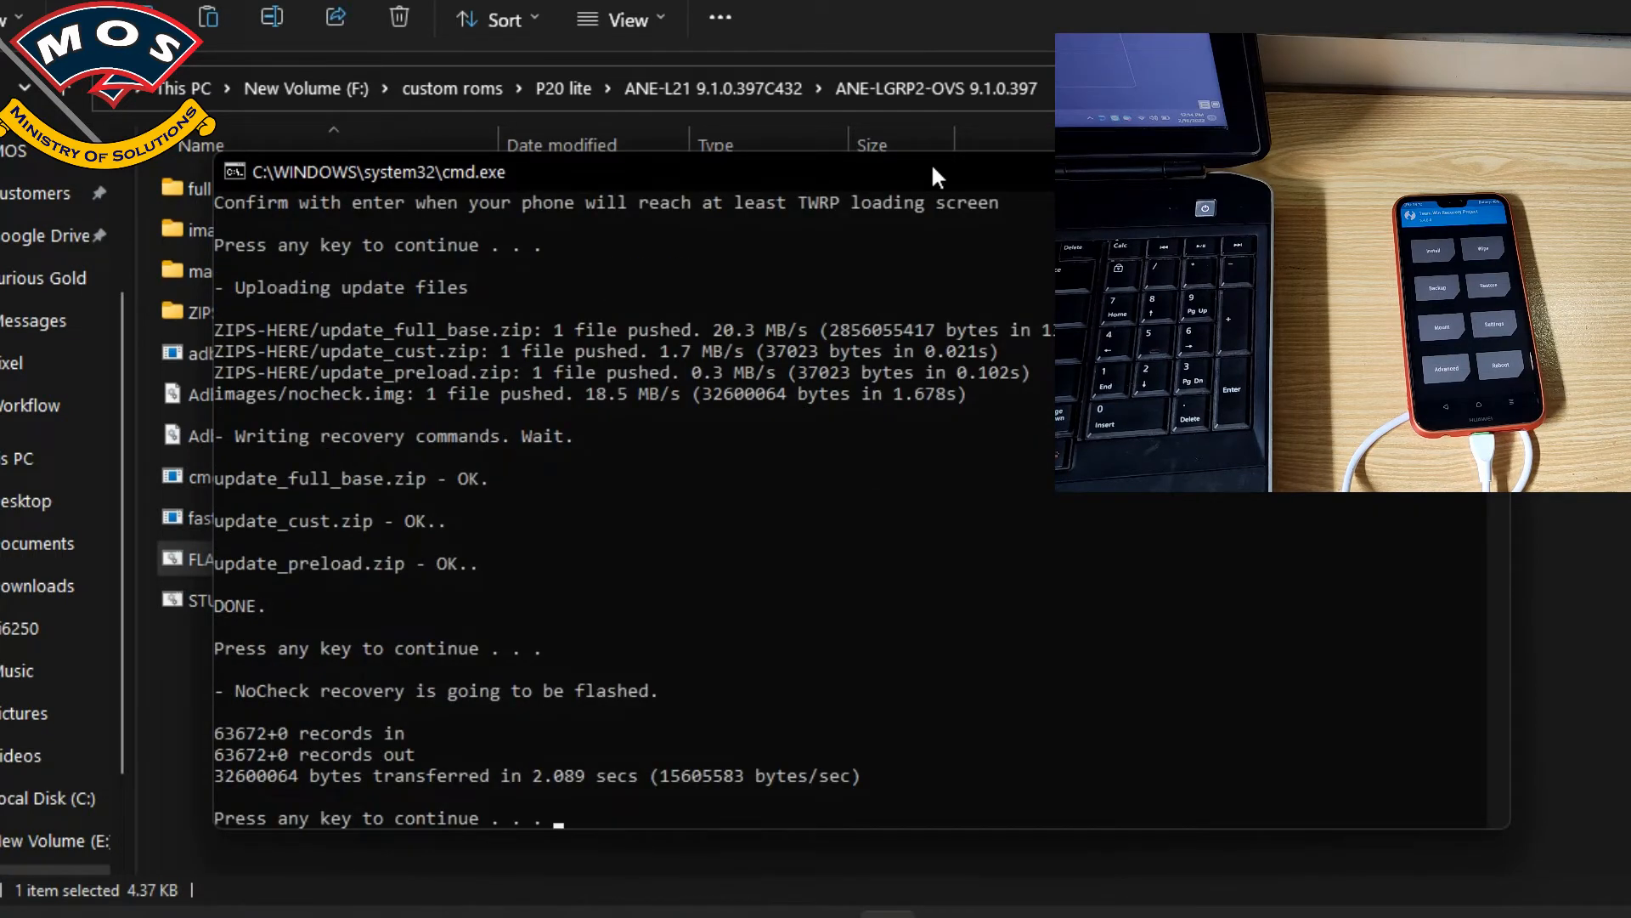
key(enter)
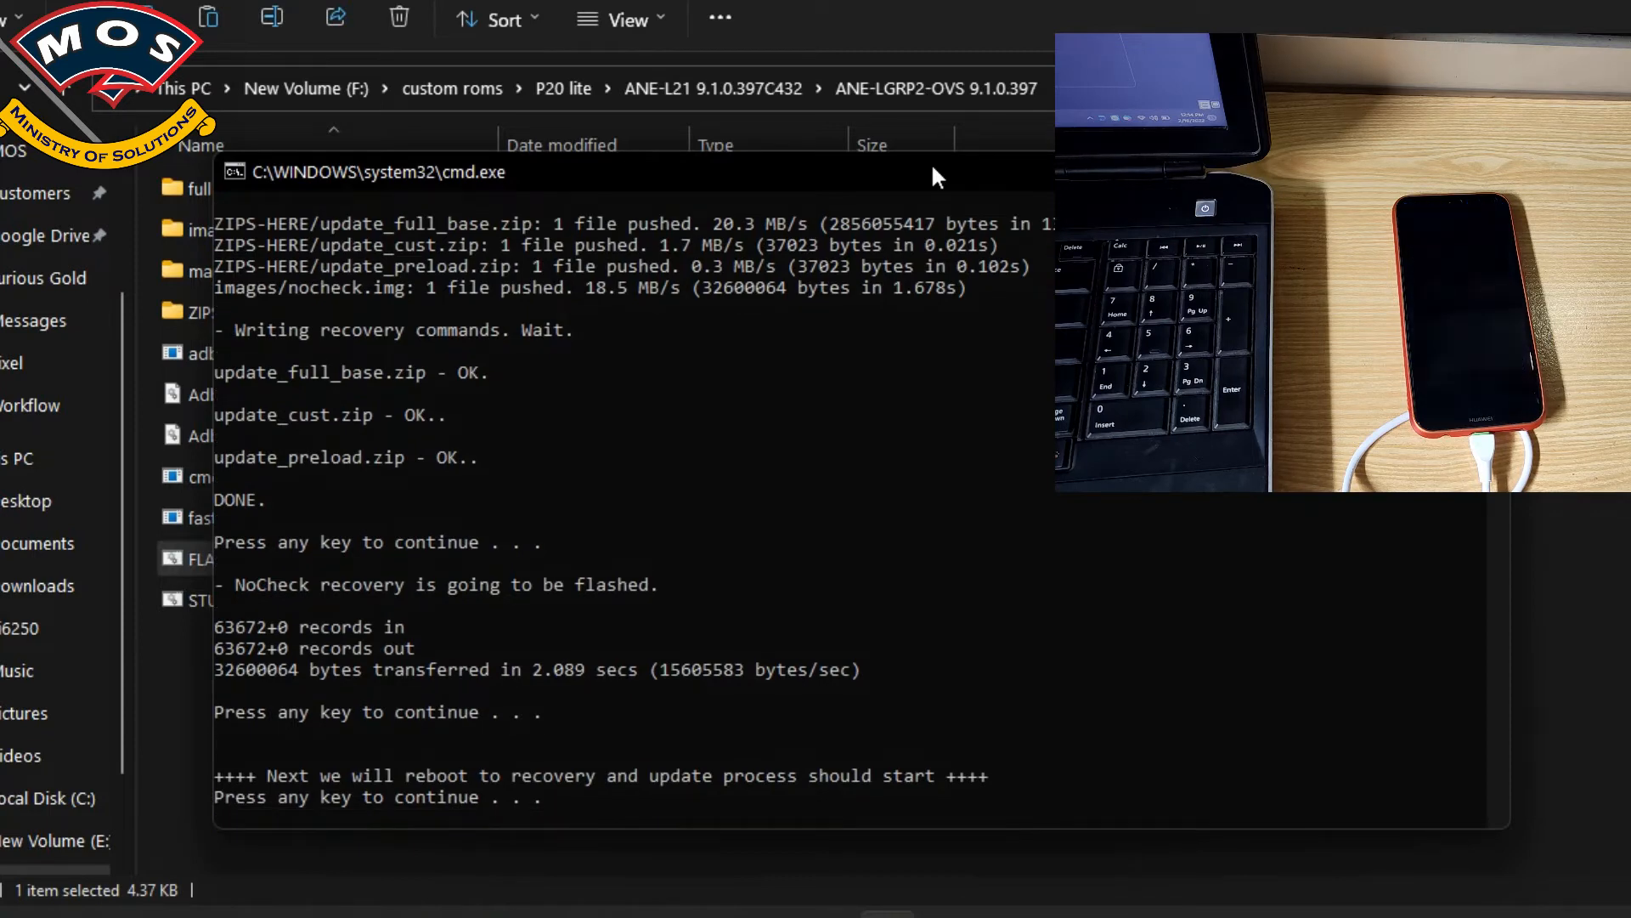
key(enter)
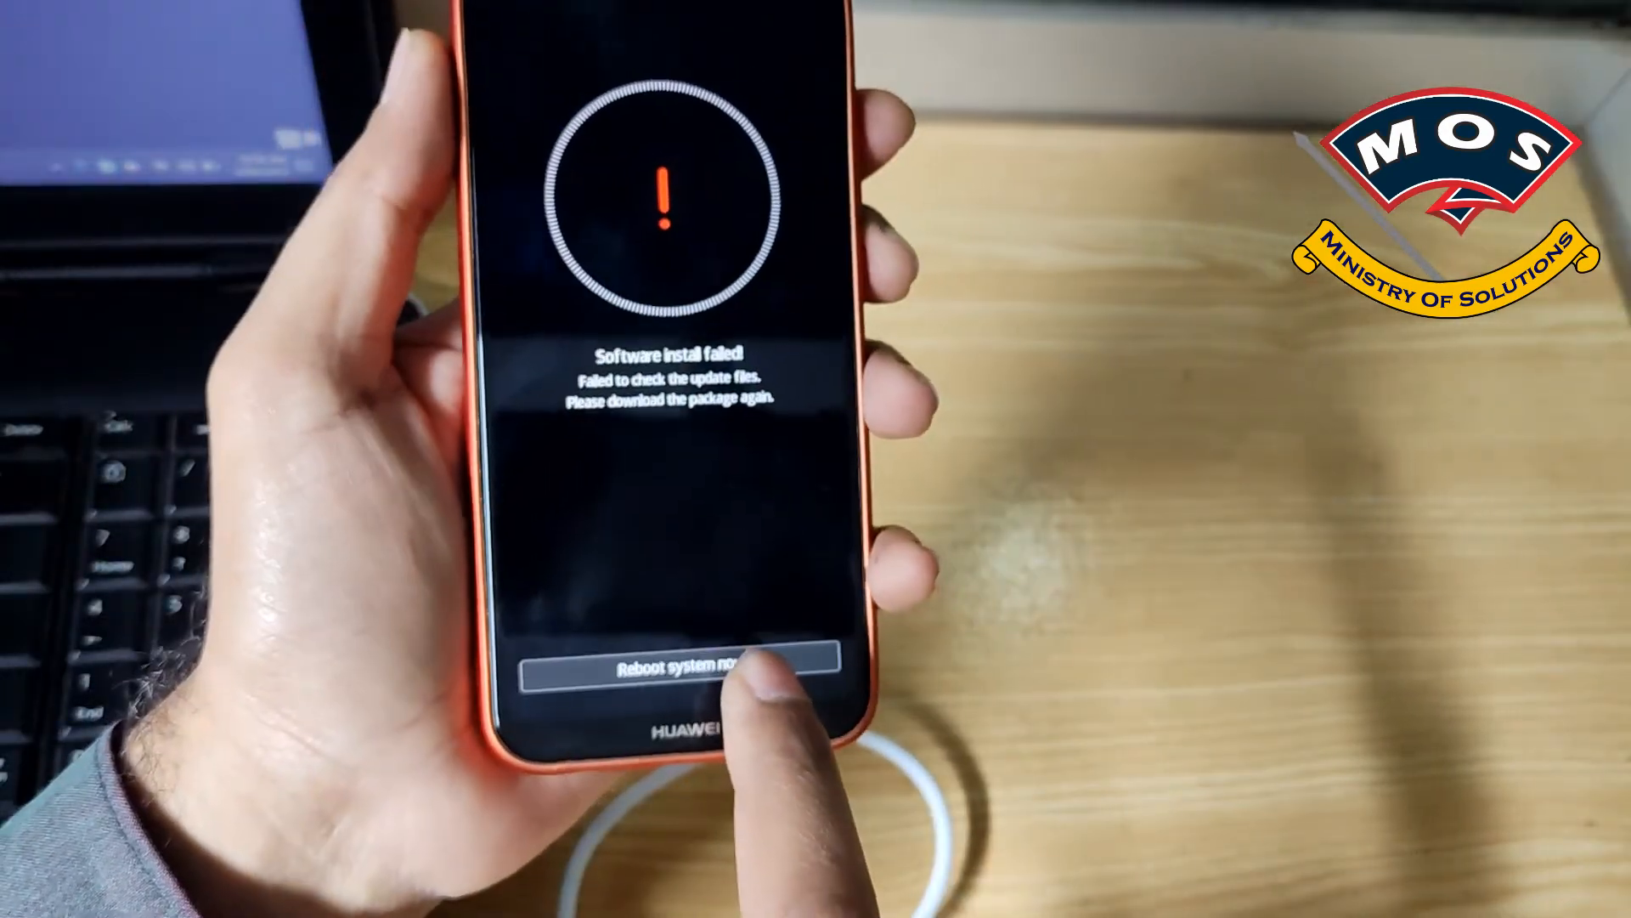
Choose 'Reboot system now' so the phone boots to the EMUI Welcome screen
click(681, 668)
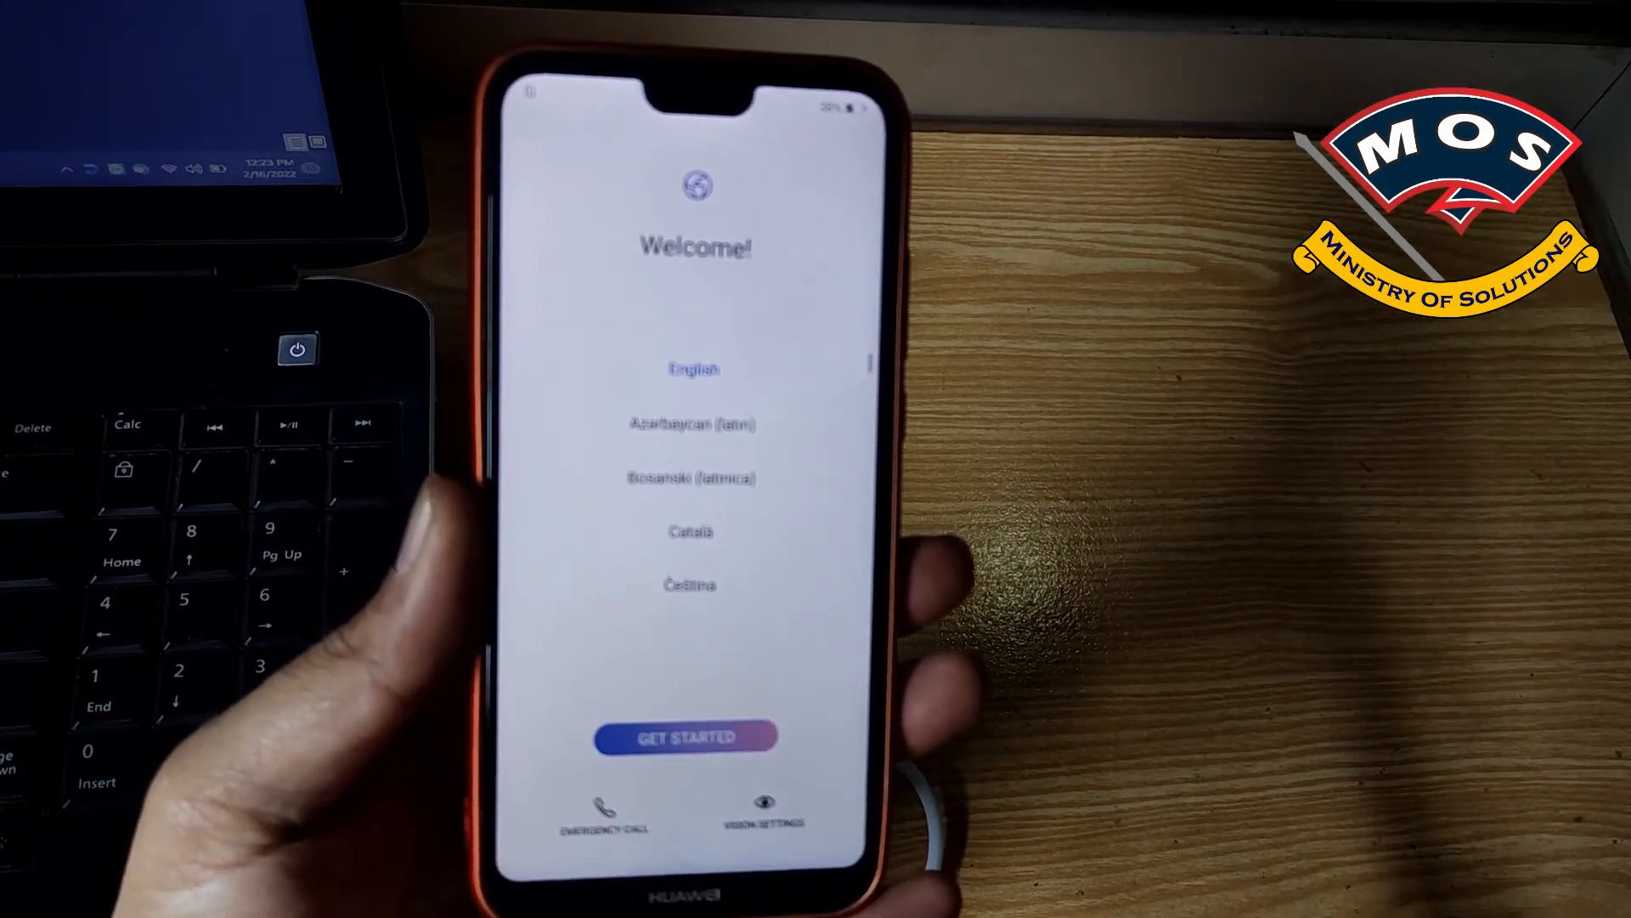
Complete EMUI setup: accept terms, skip SIM, data import, Wi-Fi, device protection and Location Services
click(685, 735)
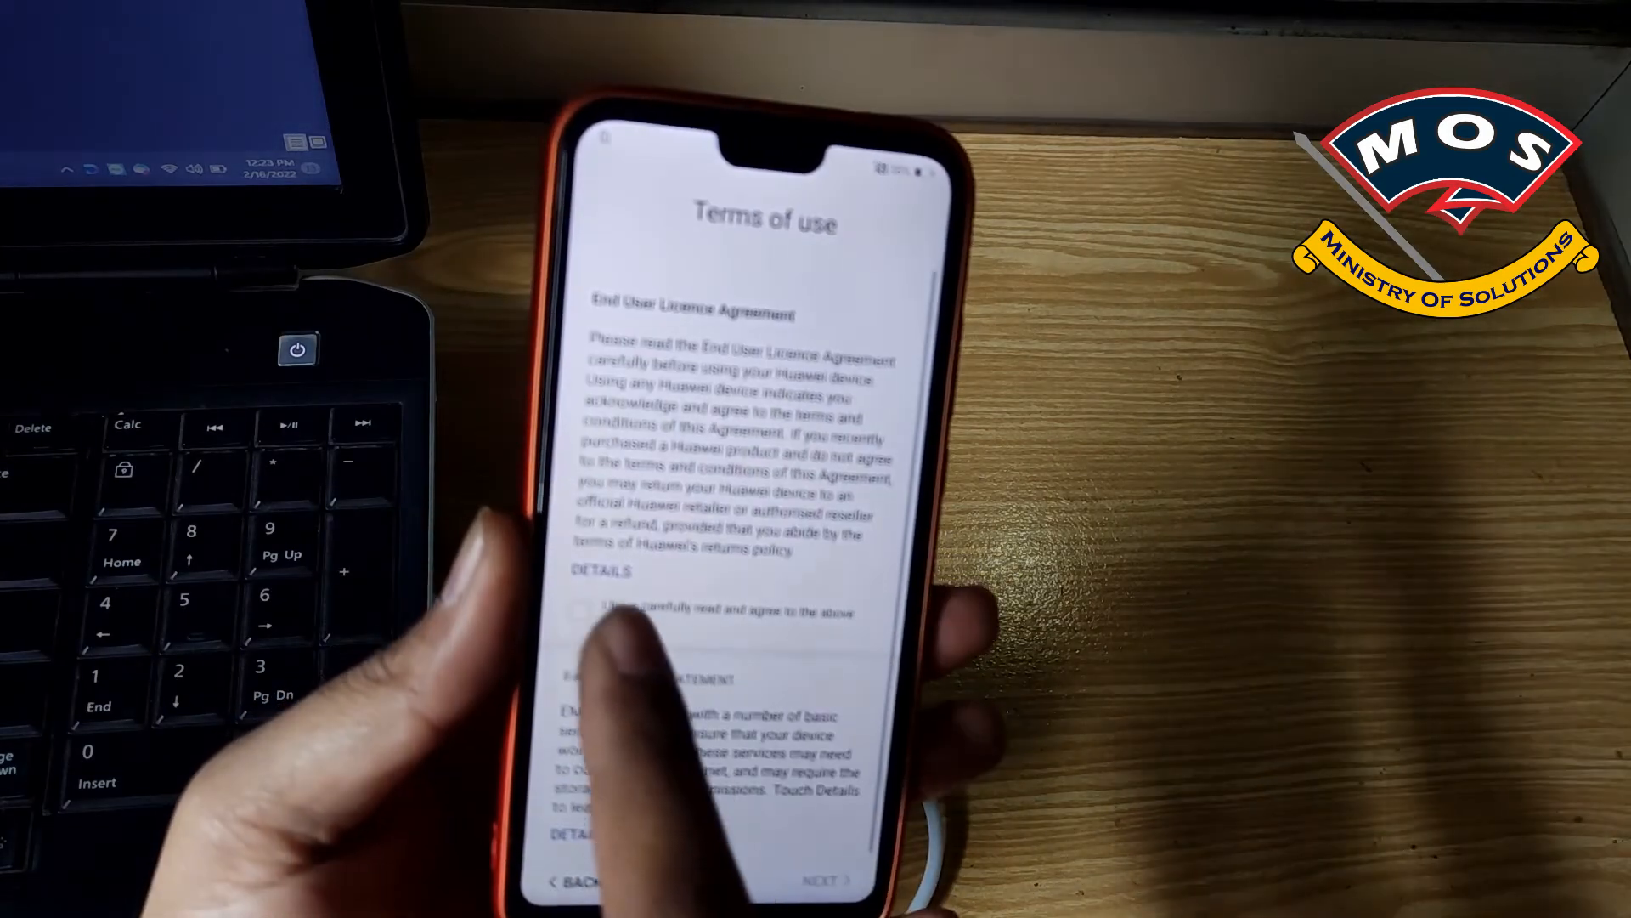
click(822, 880)
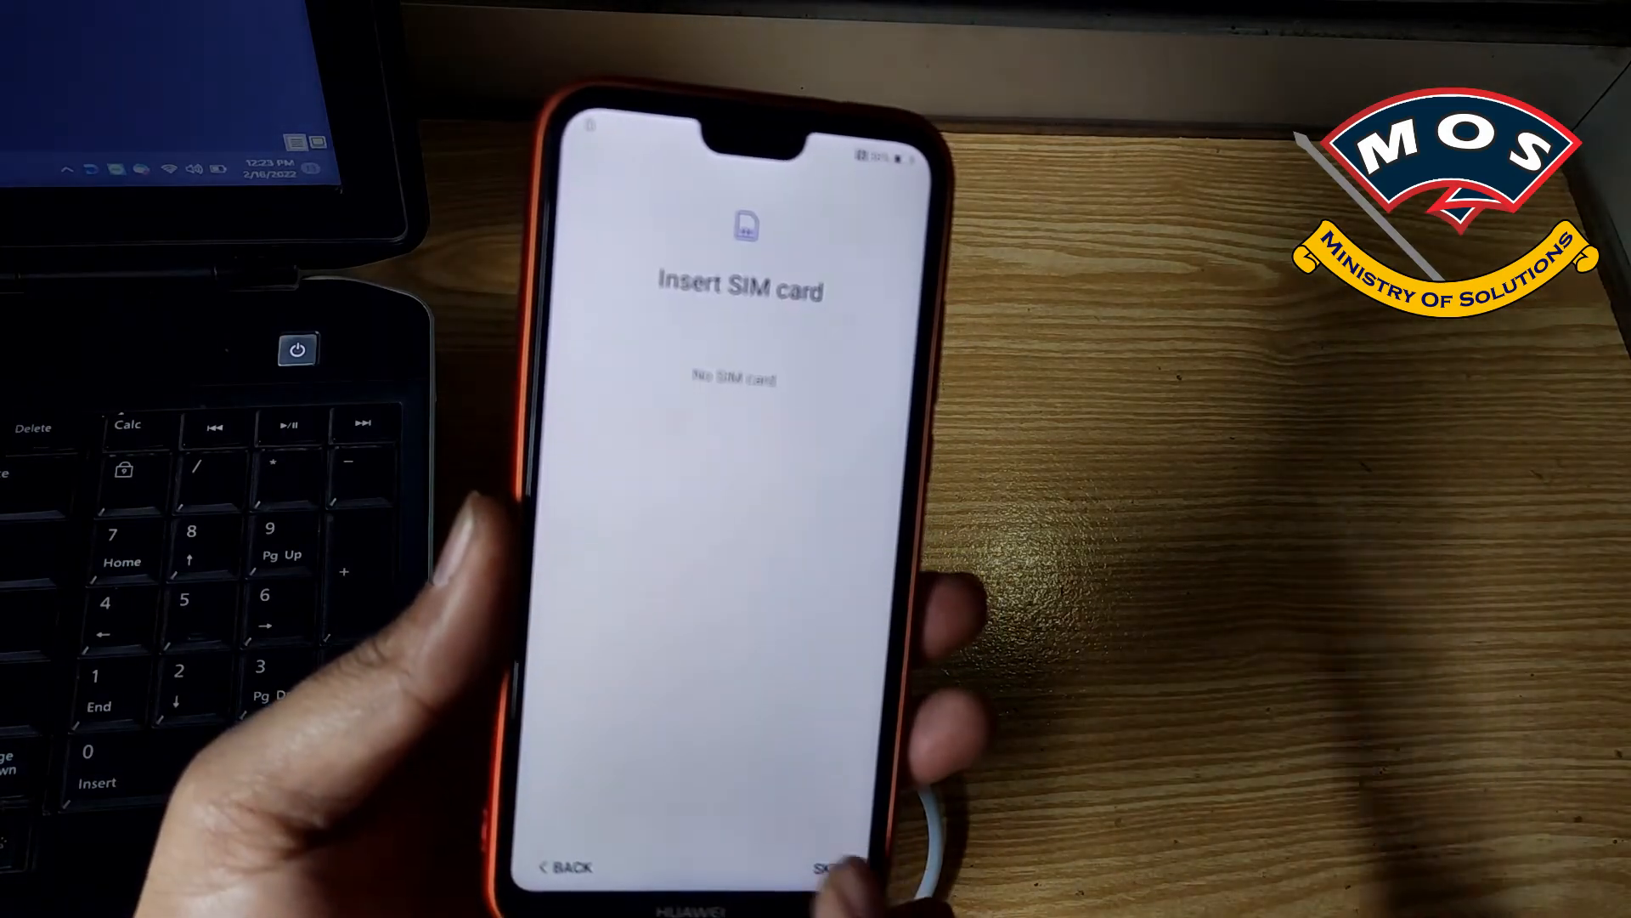
click(833, 869)
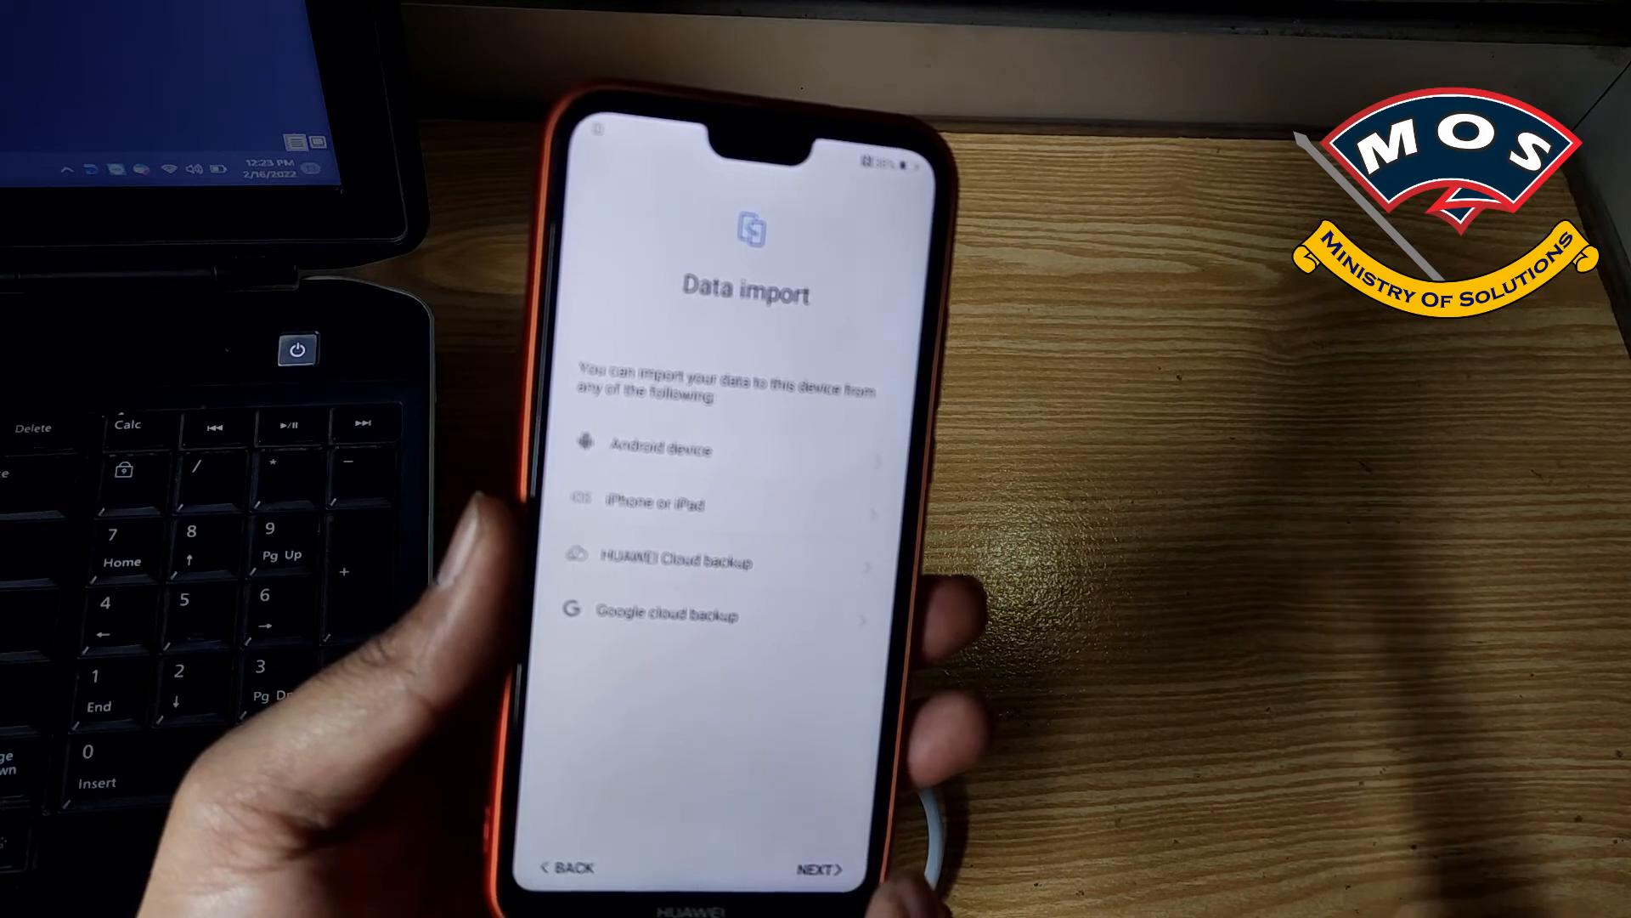
click(818, 869)
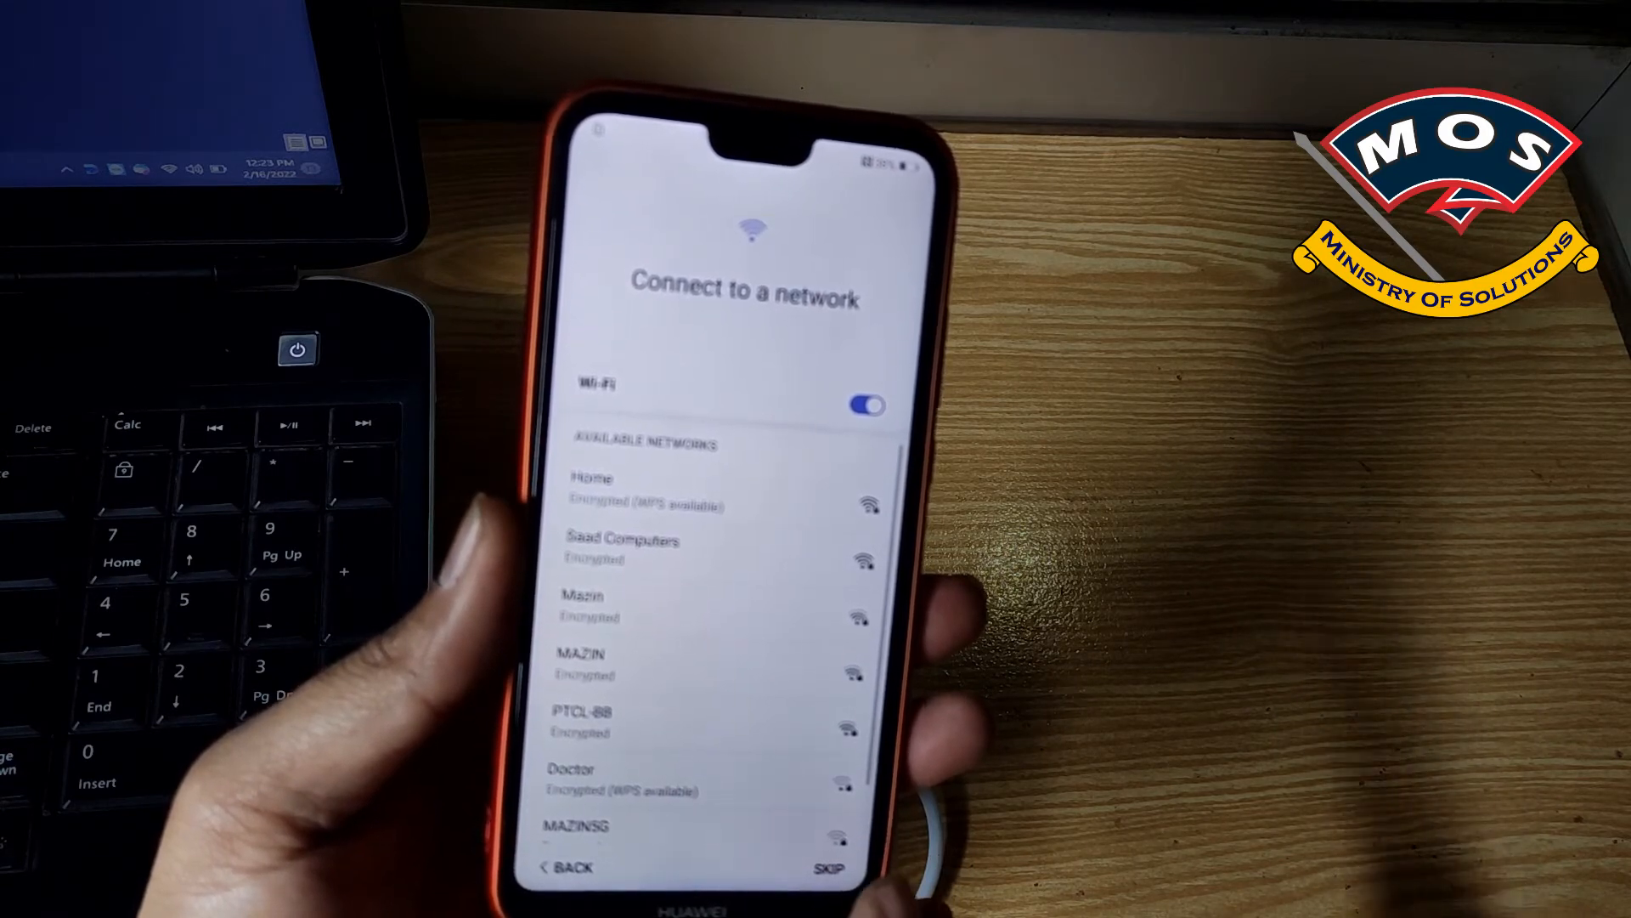
click(828, 866)
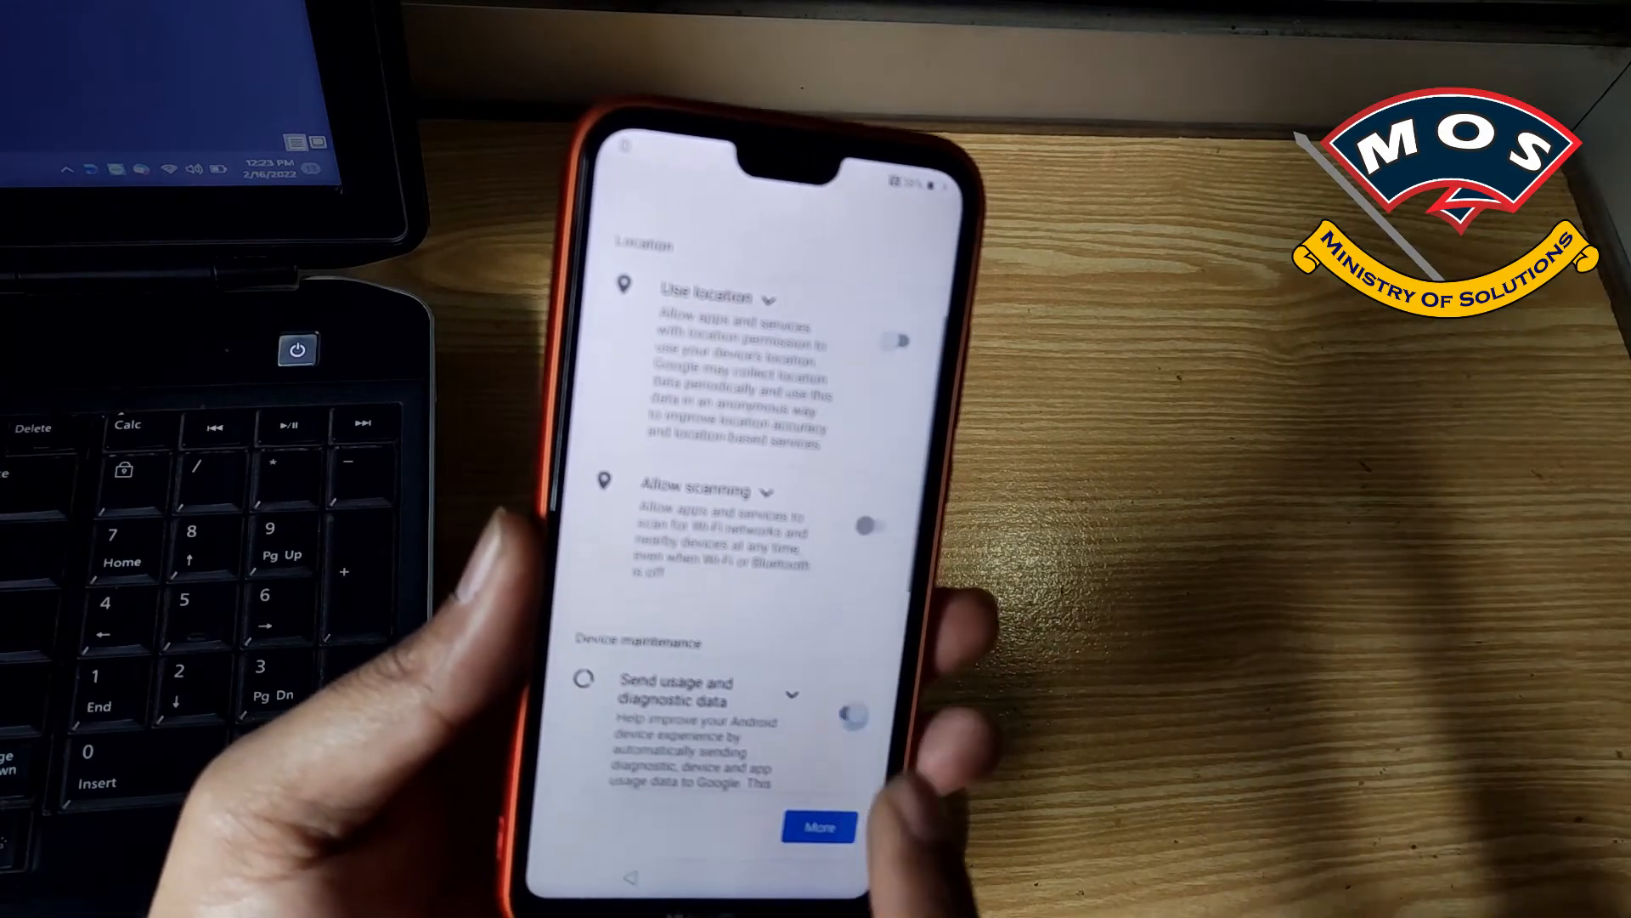
click(819, 827)
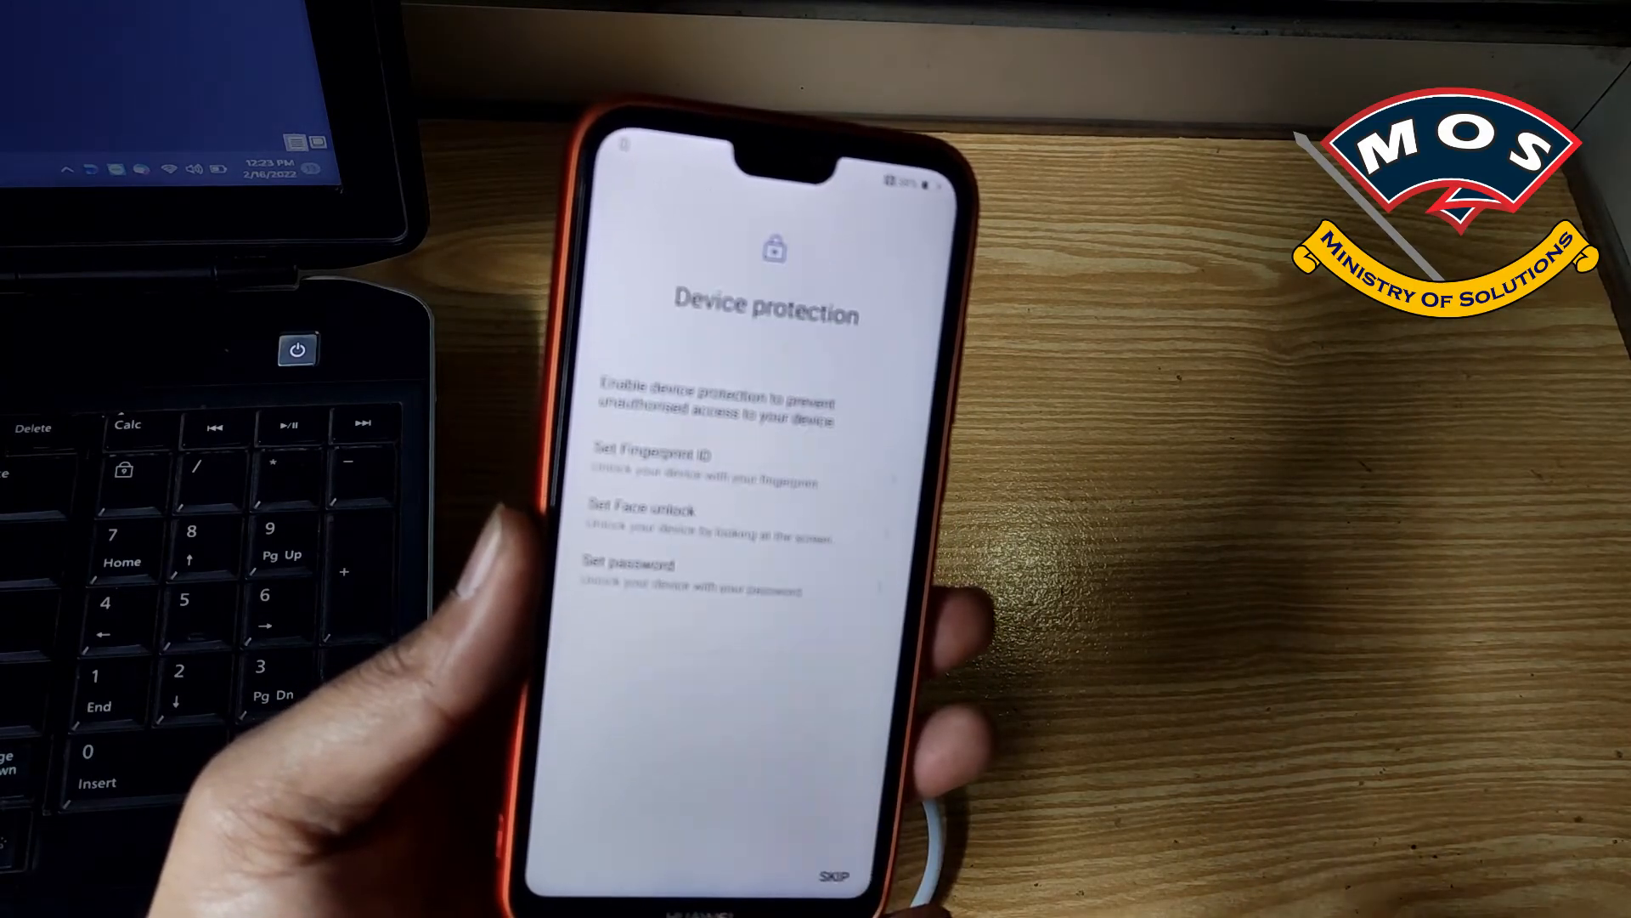
click(836, 848)
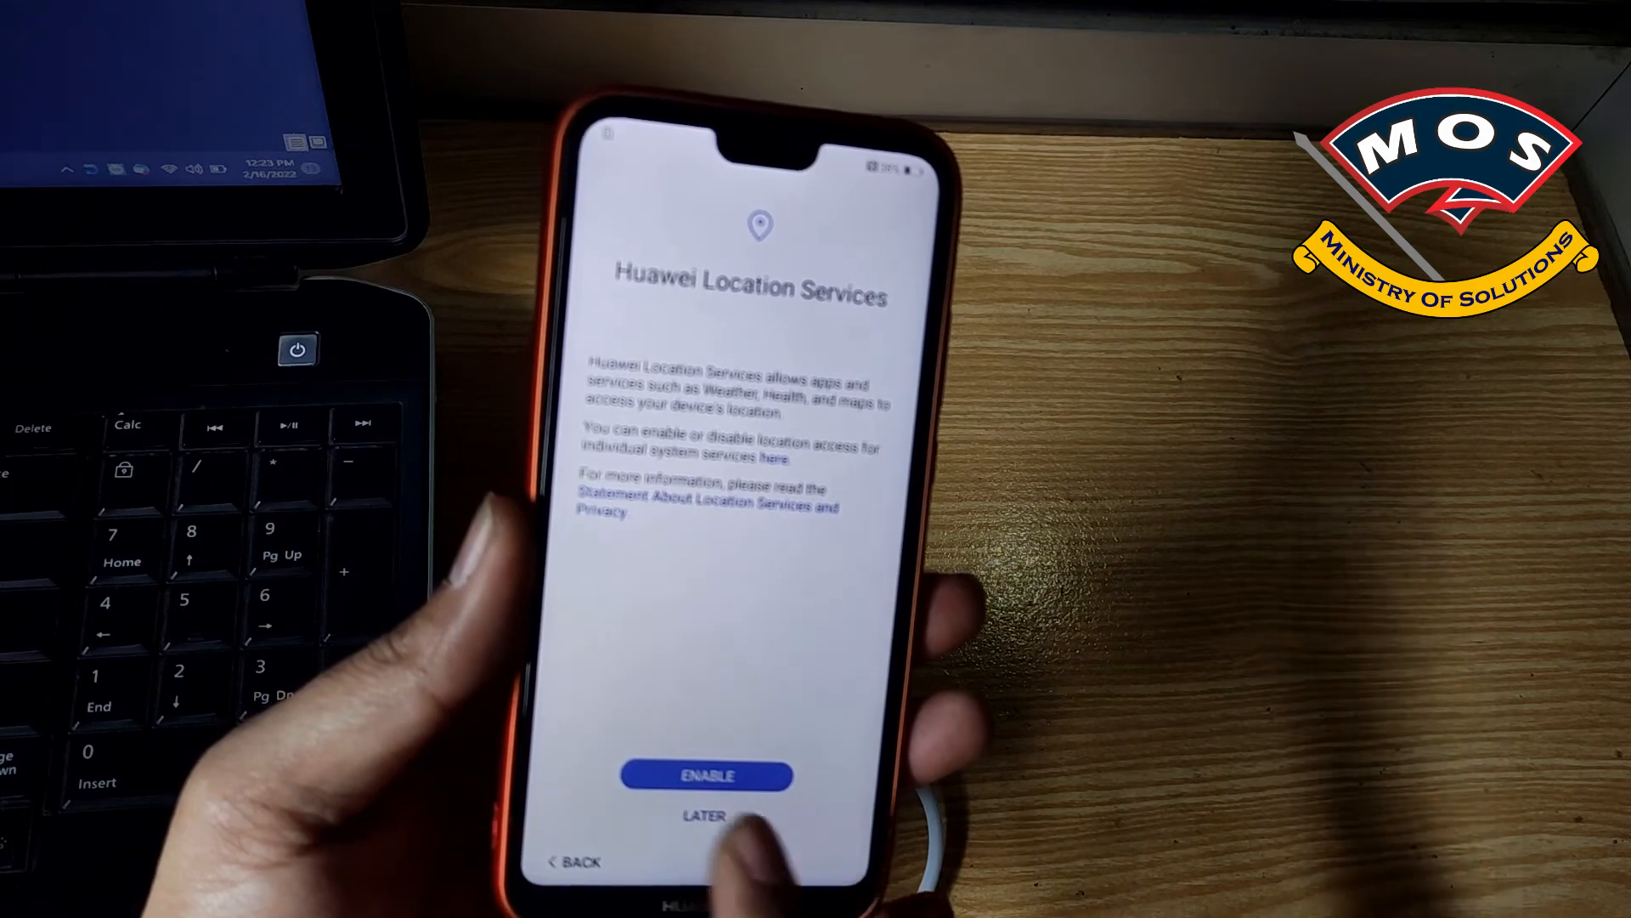
click(707, 775)
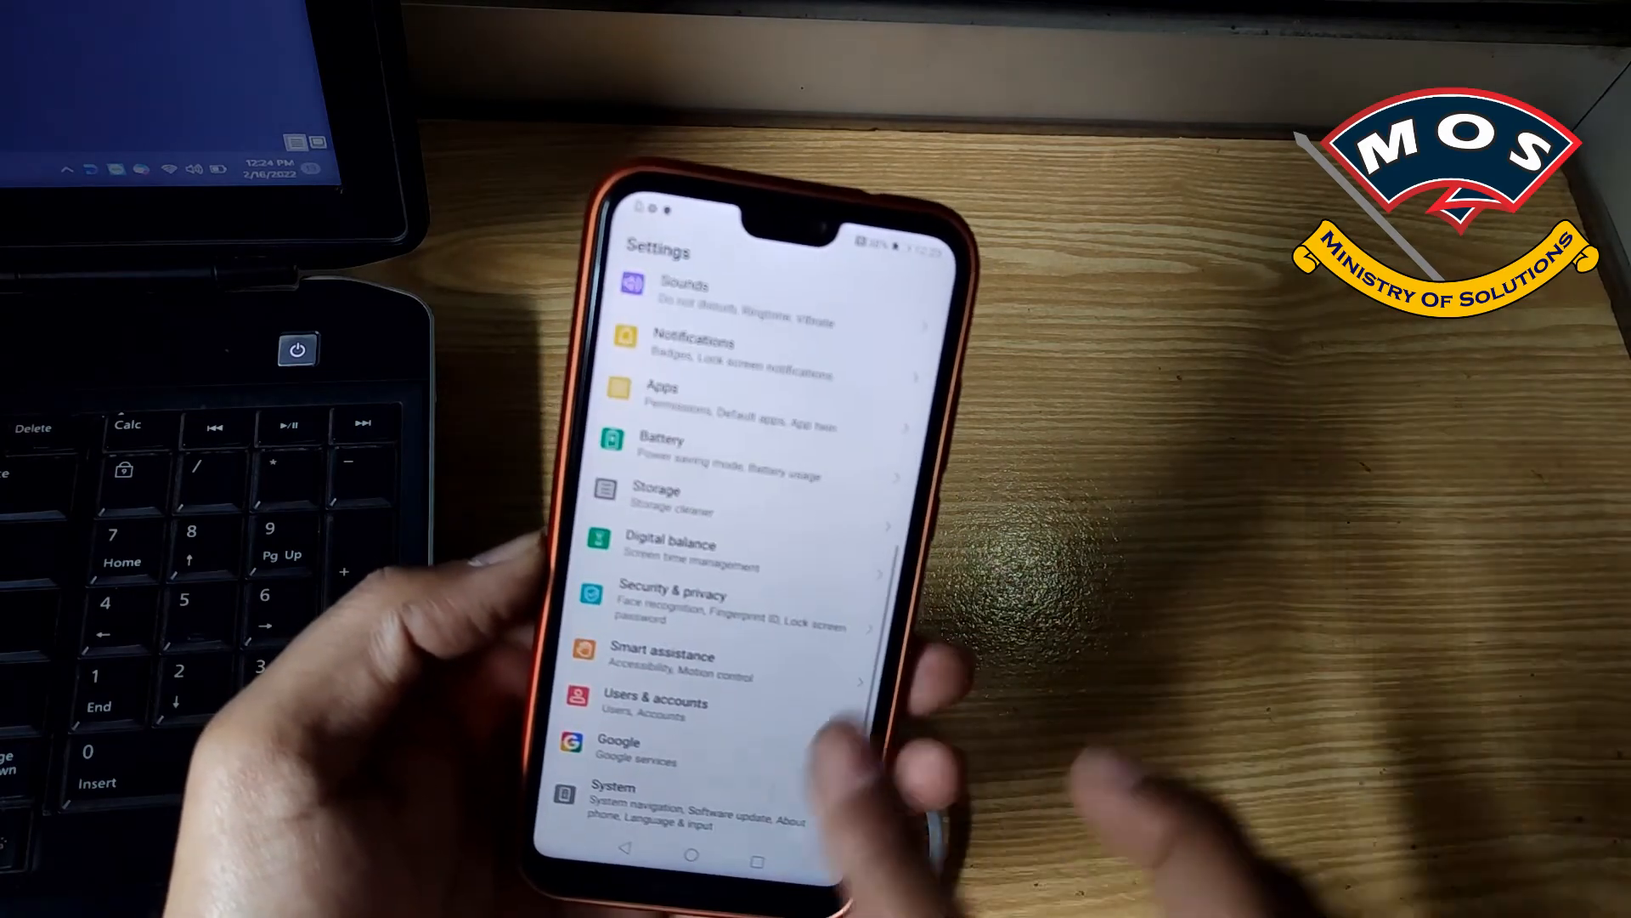
Go into System and reach the Software update page in Settings
click(613, 800)
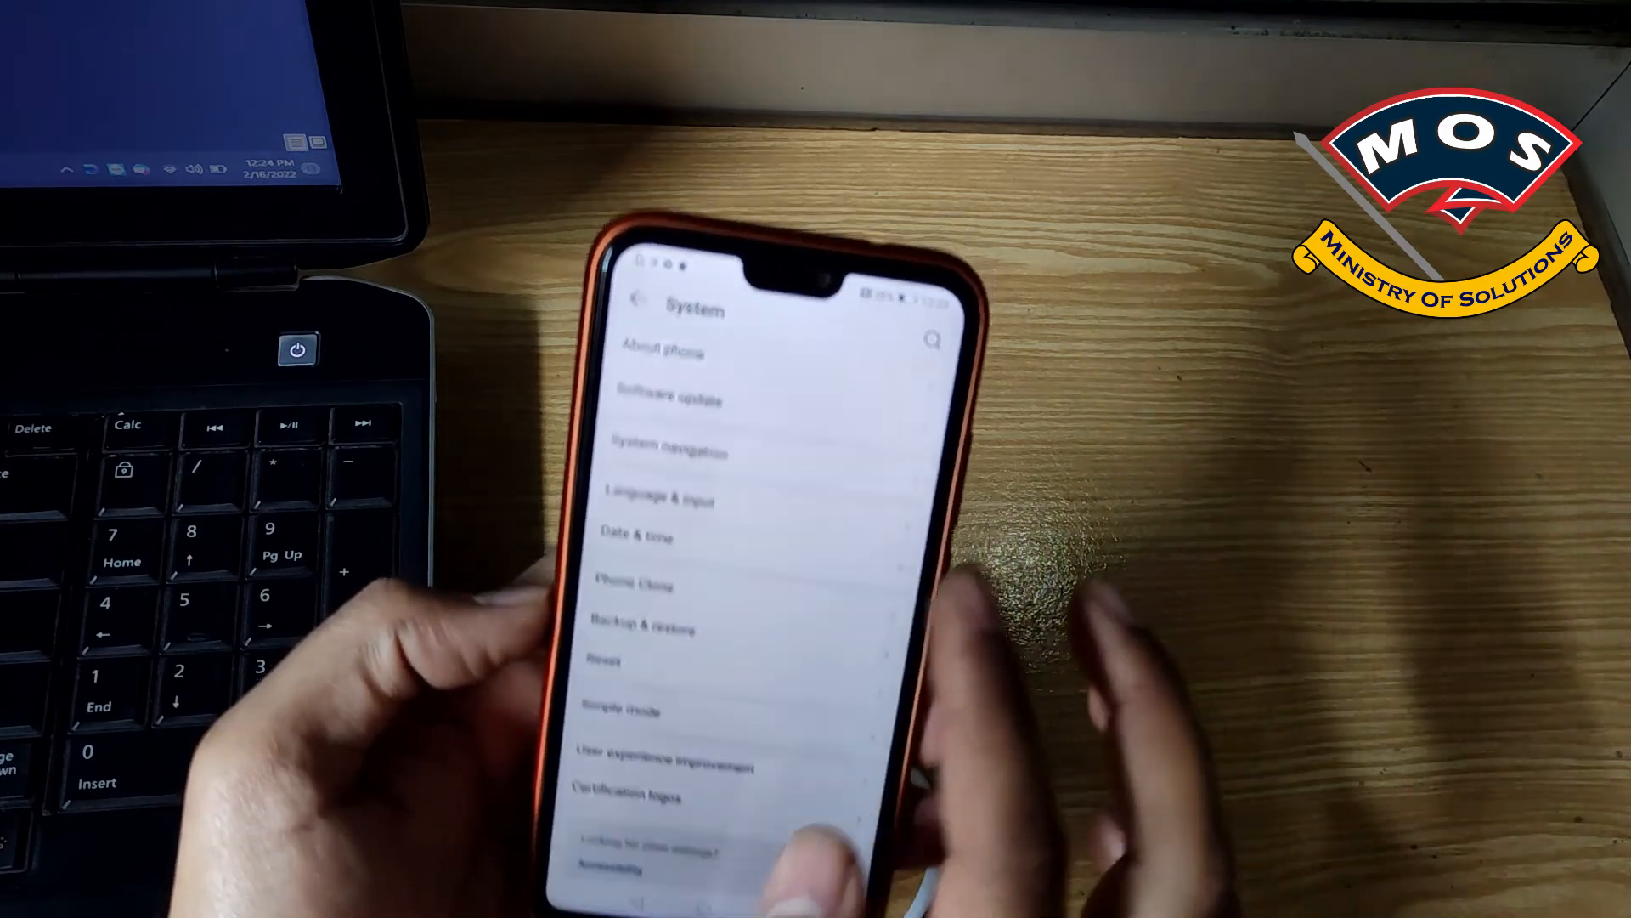
click(663, 352)
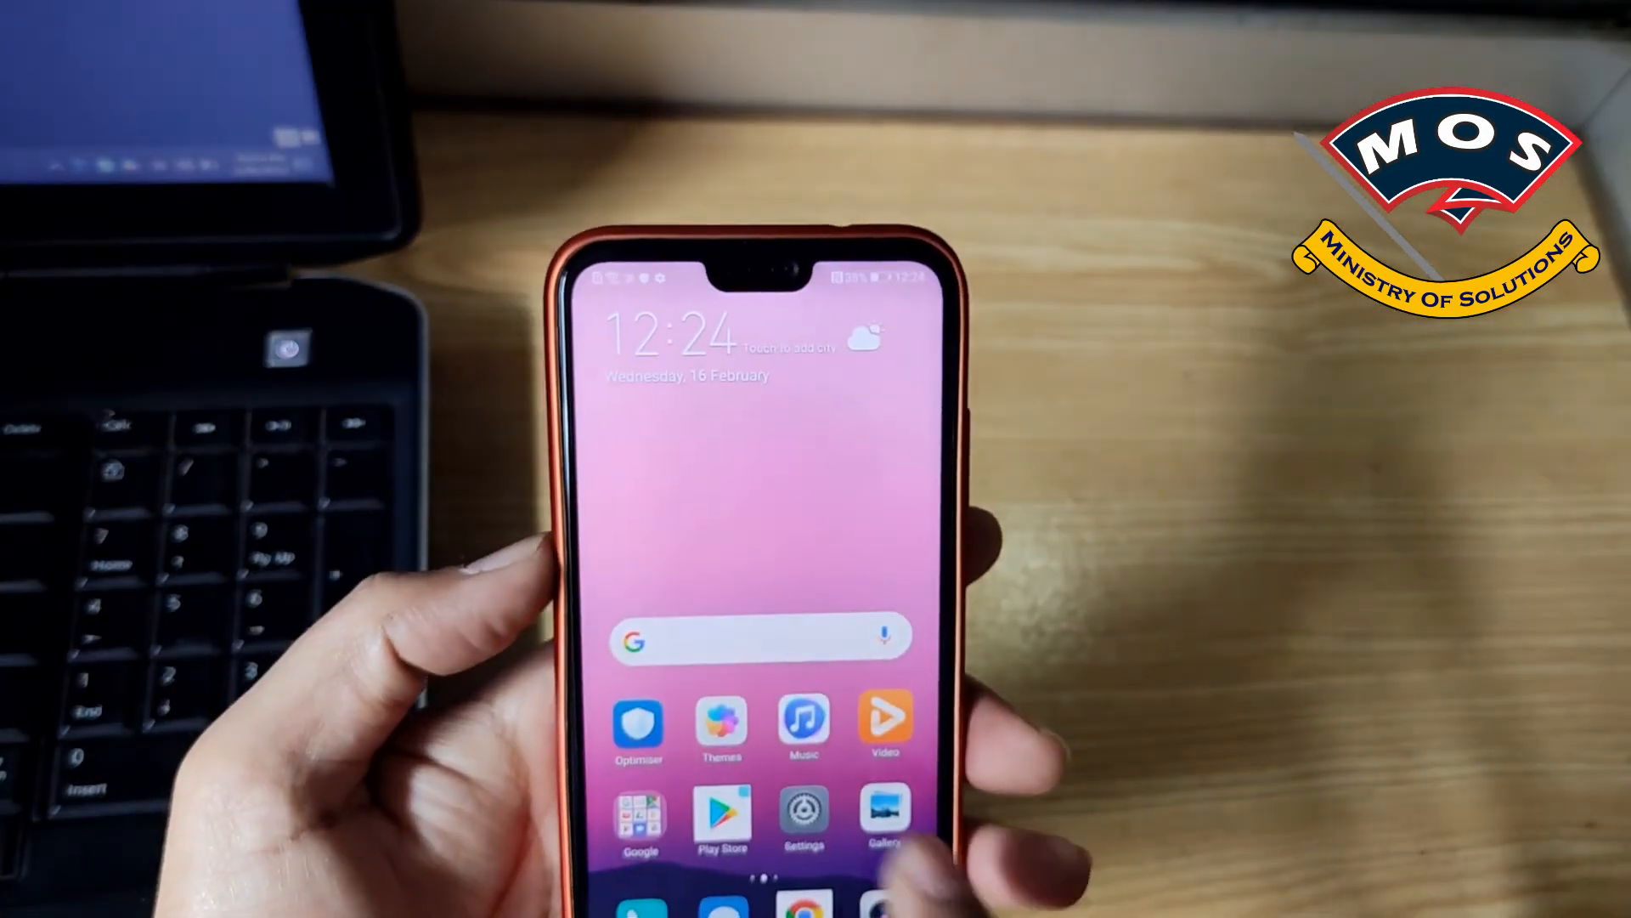
Enter Settings from the home screen to look for the 9.1.0.401 update
click(802, 817)
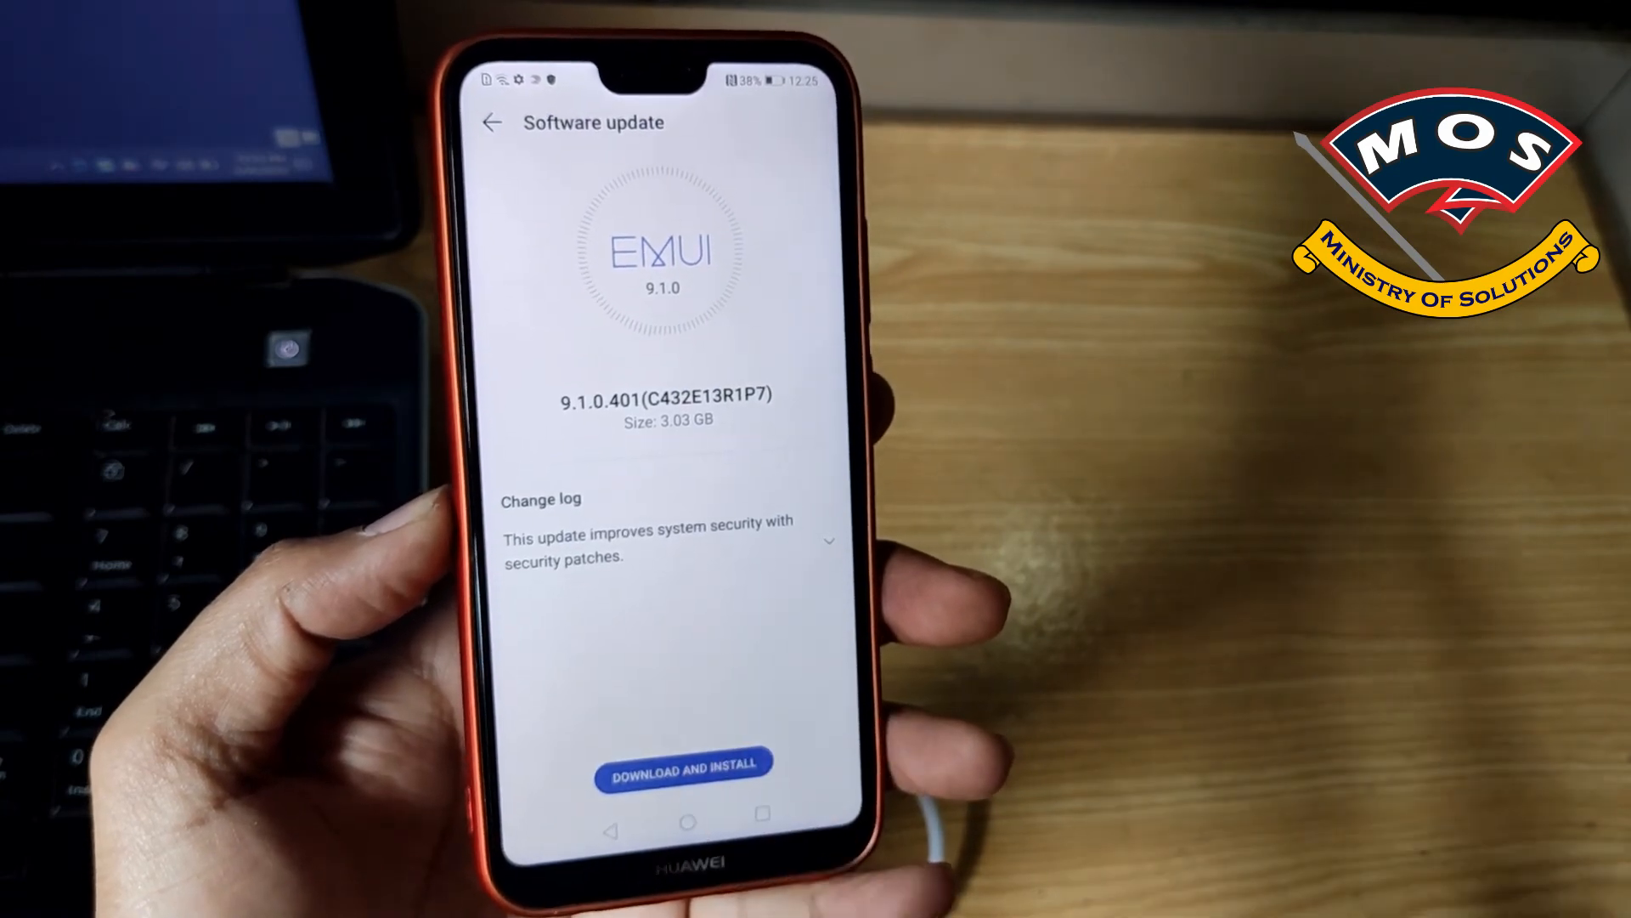
Start downloading and installing the 3.03 GB 9.1.0.401 (C432E13R1P7) update
click(683, 769)
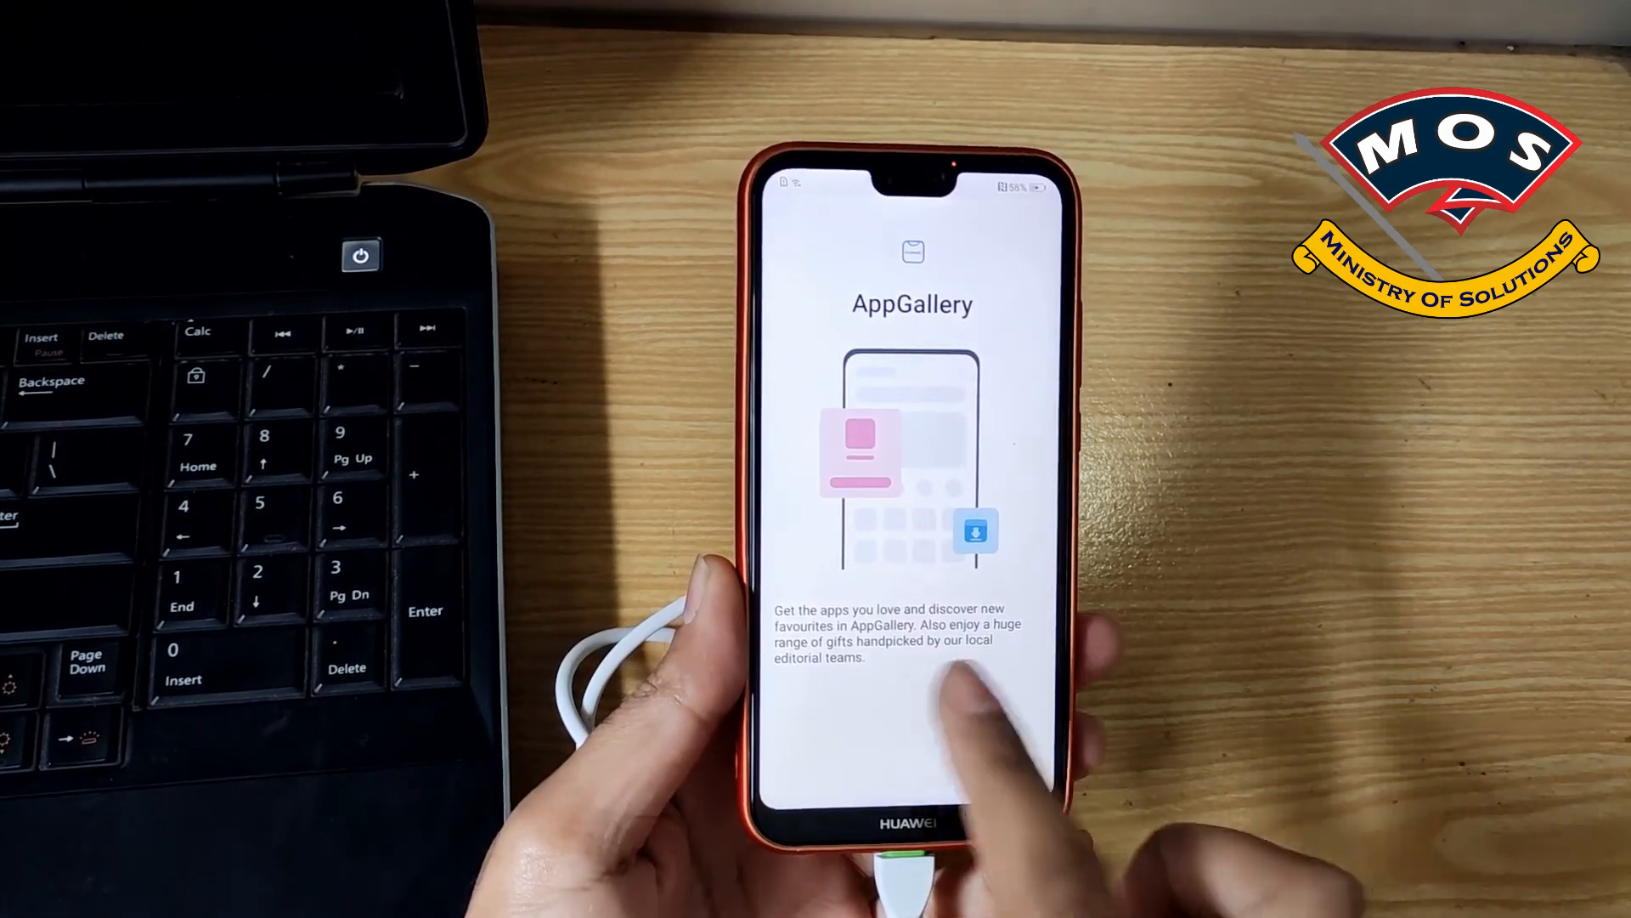
Swipe past the AppGallery intro and enter Settings on the updated phone
scroll(down, 3)
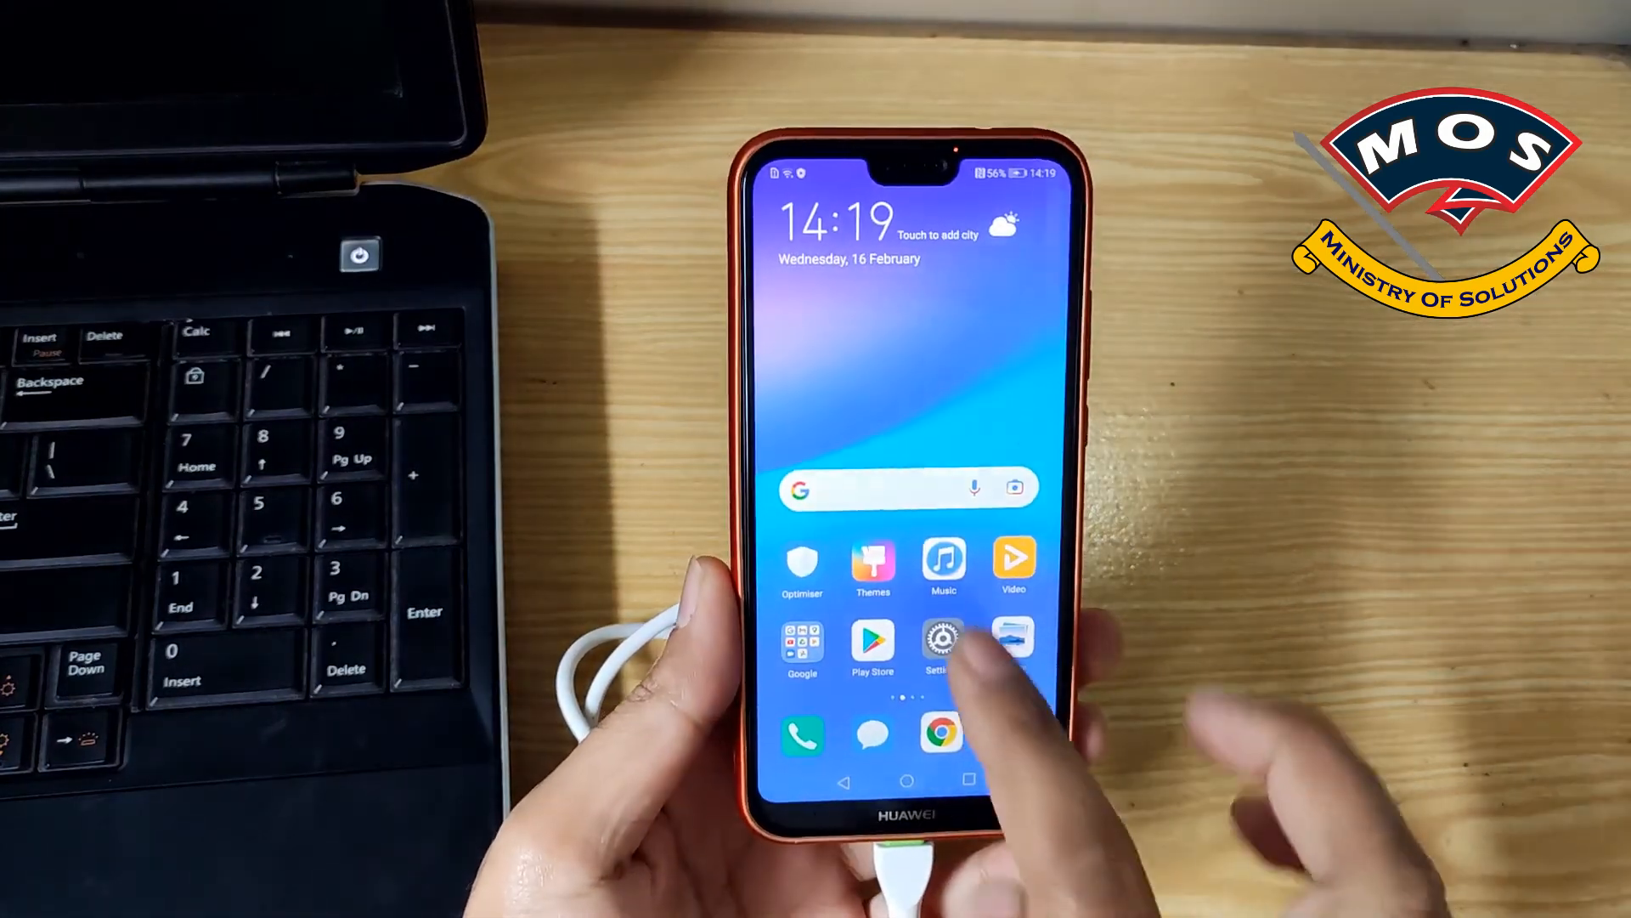
click(940, 642)
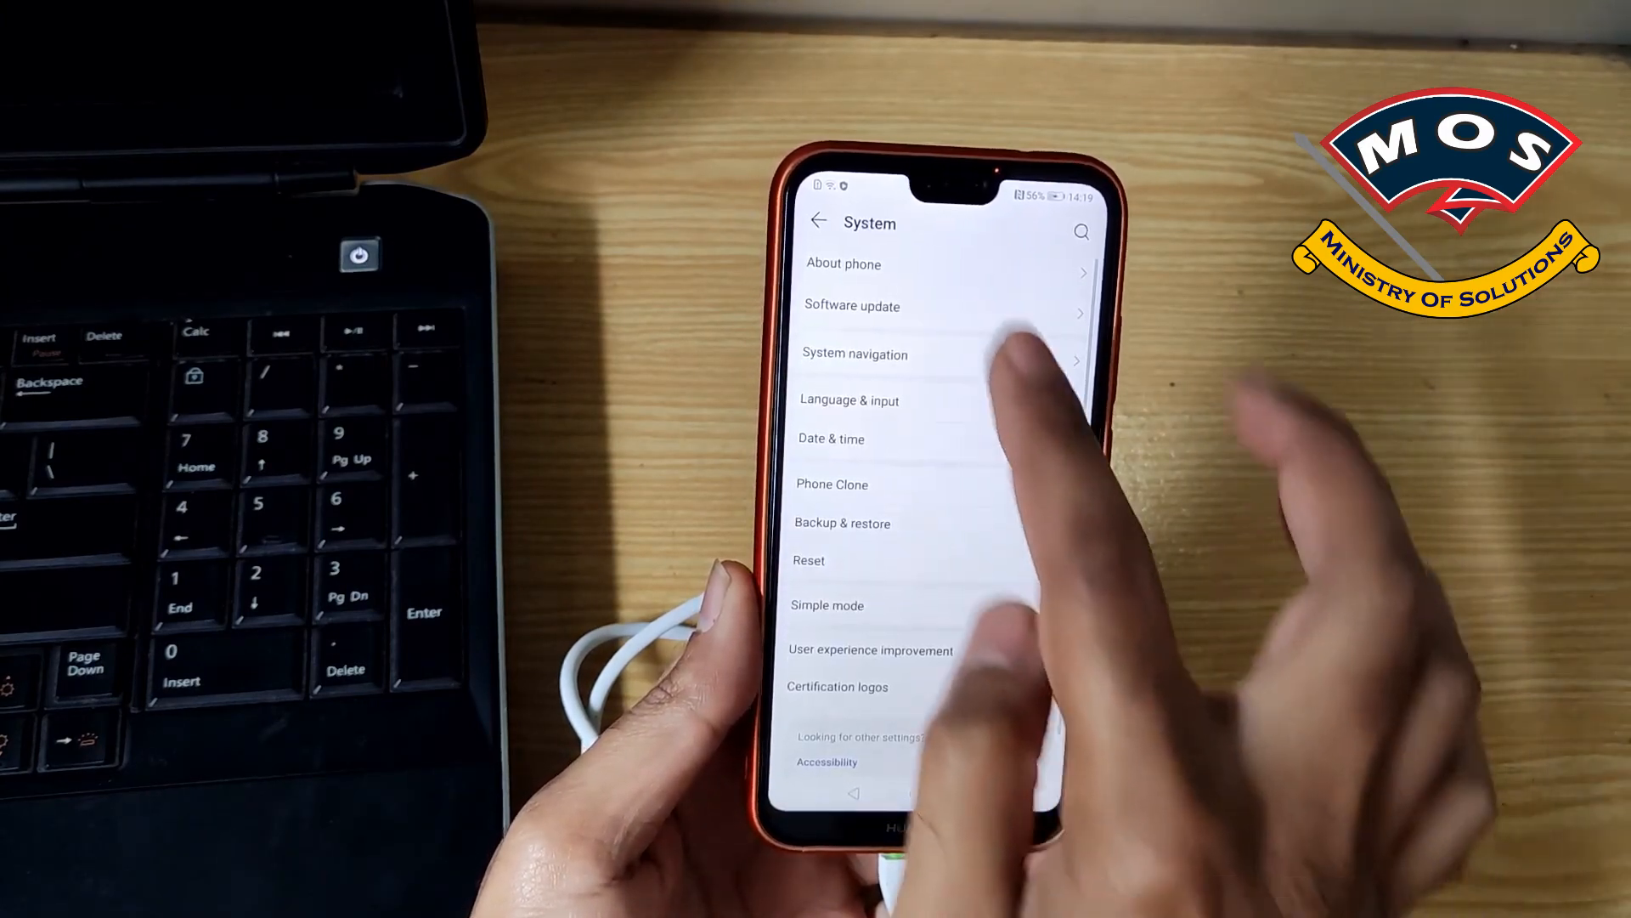
View About phone confirming build 9.1.0.401 (C432E13R1P7), EMUI 9.1.0, Android 9
click(845, 264)
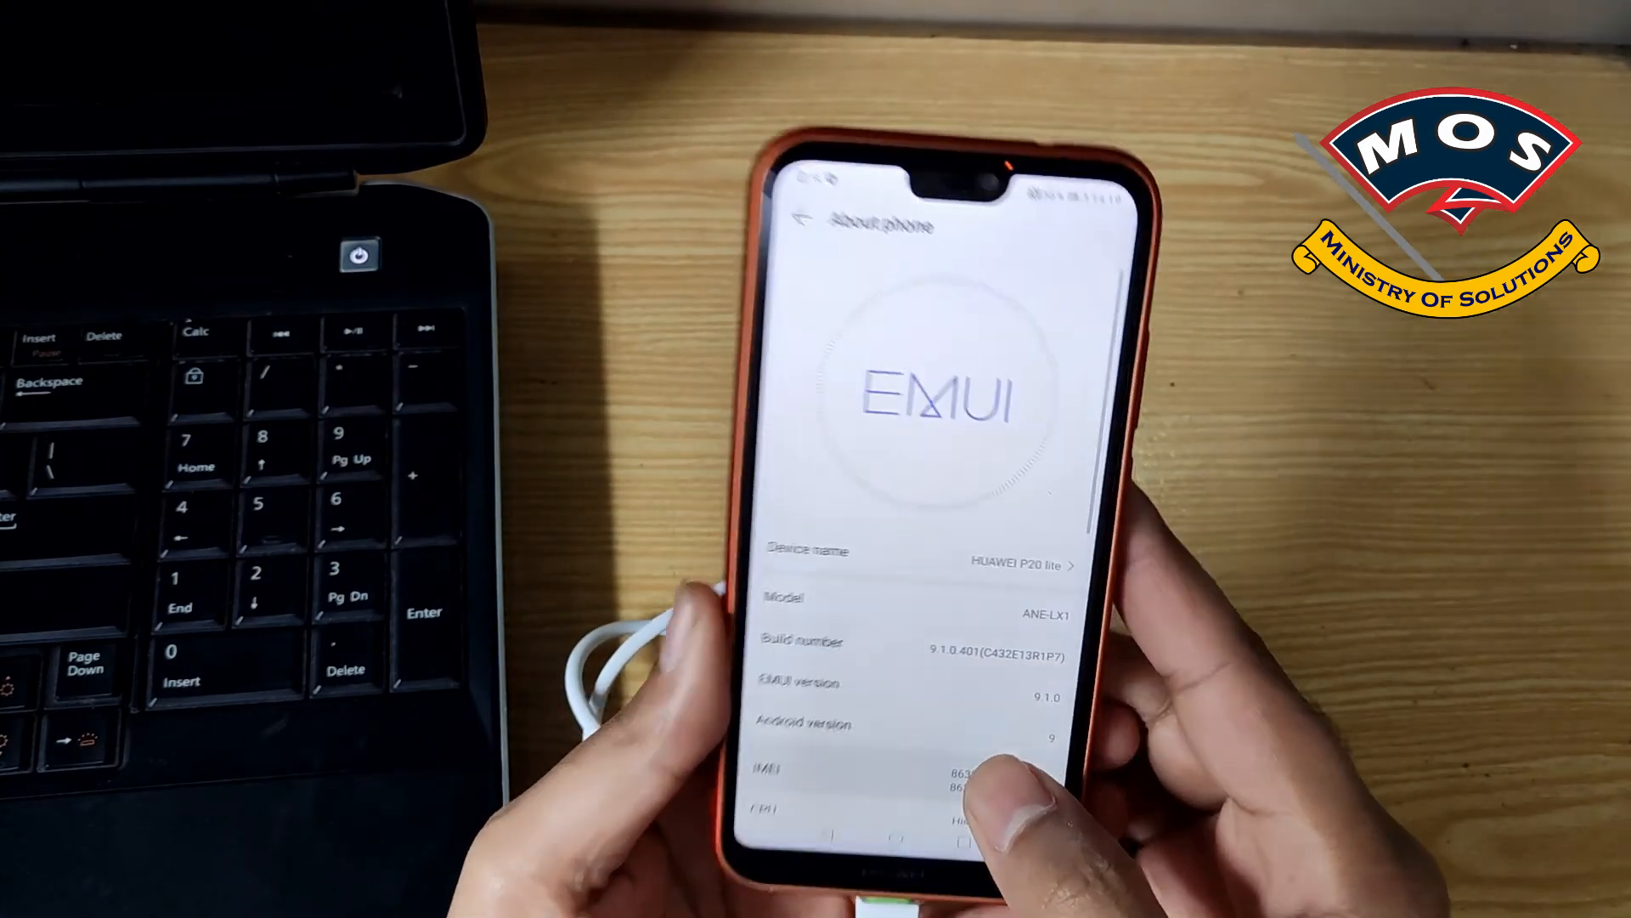